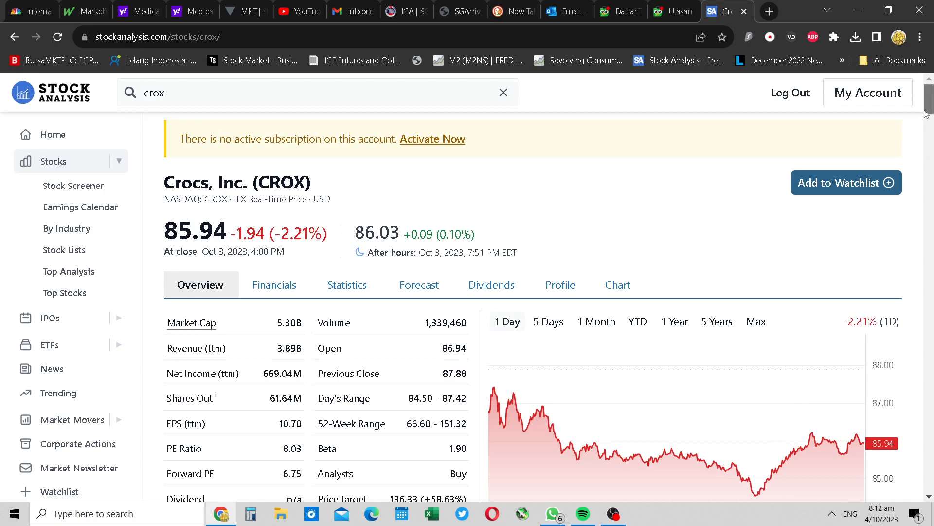
- Scroll around the Crocs overview page to view the key statistics and price chart
scroll("down", 3)
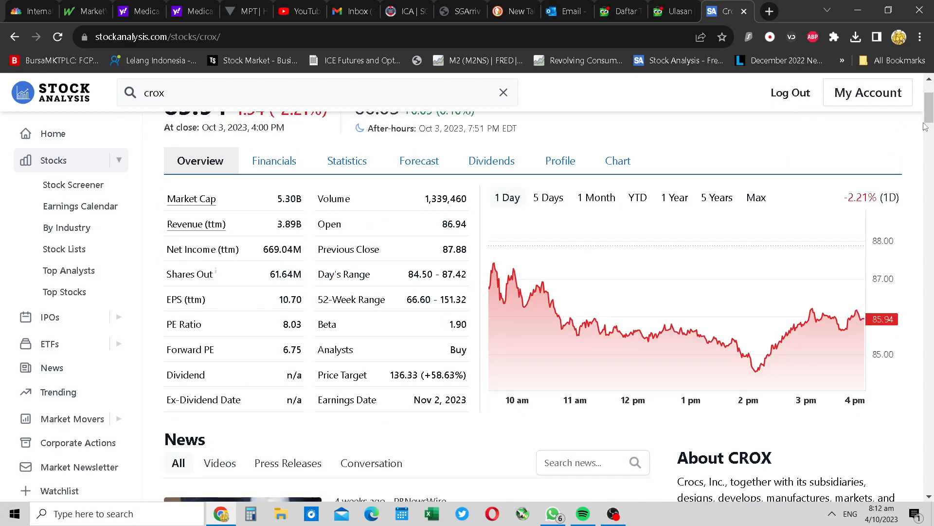
scroll("up", 3)
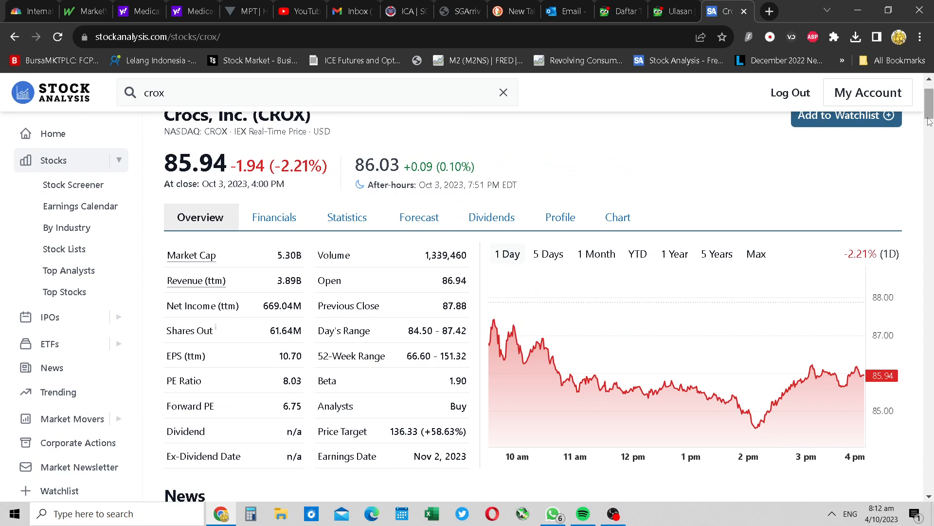
scroll("down", 3)
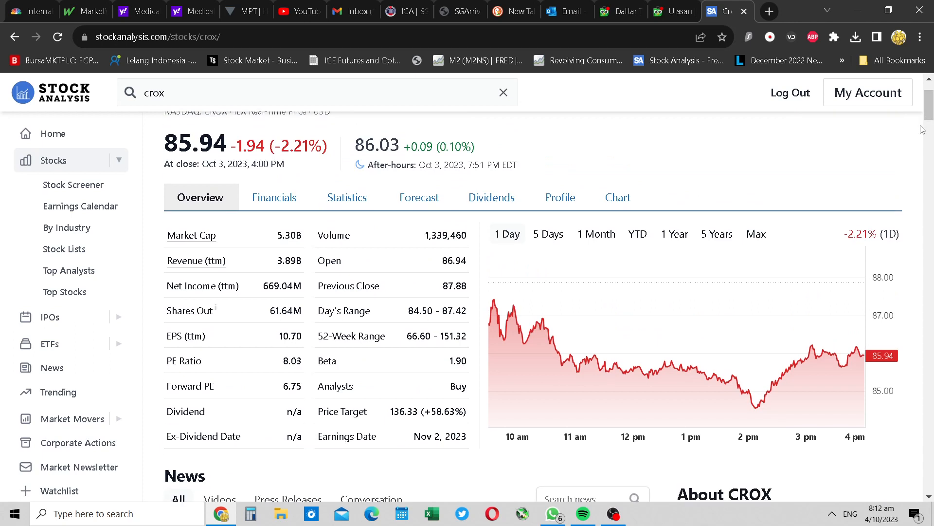
mouse_move(887, 151)
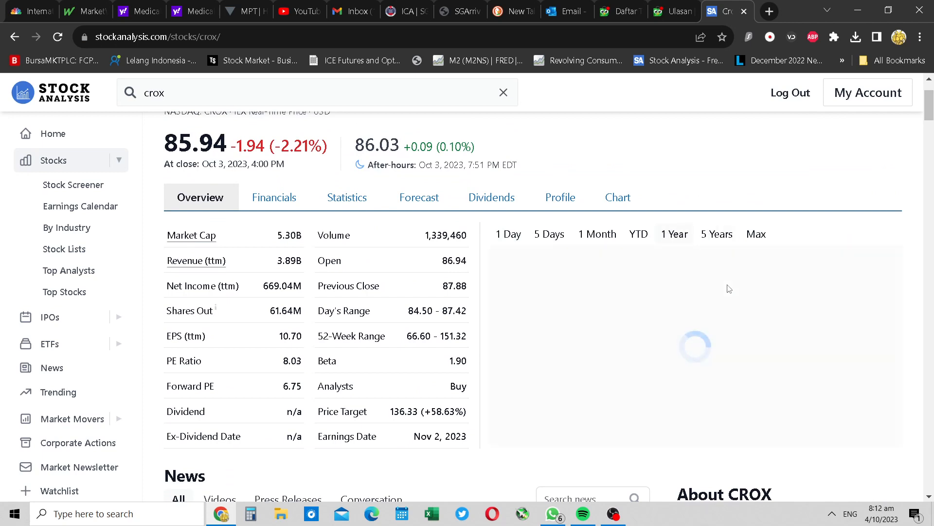
mouse_move(737, 306)
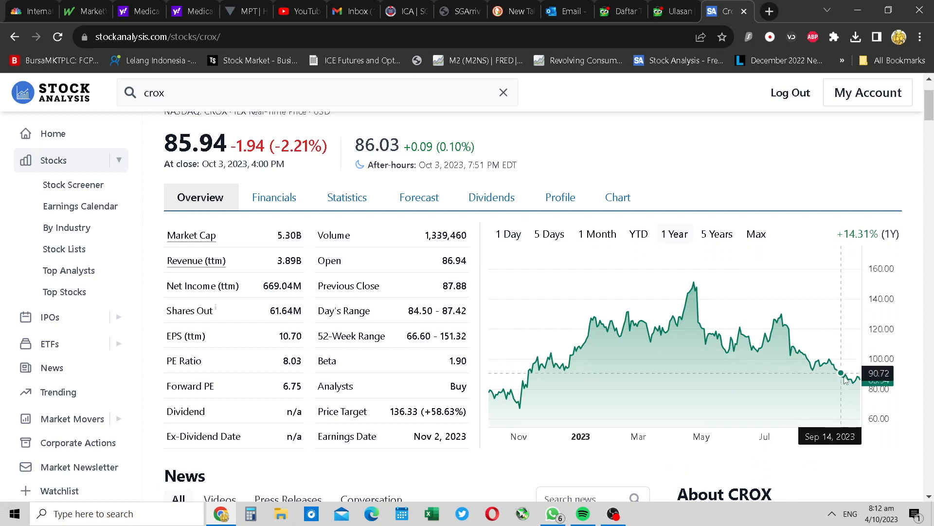
mouse_move(643, 357)
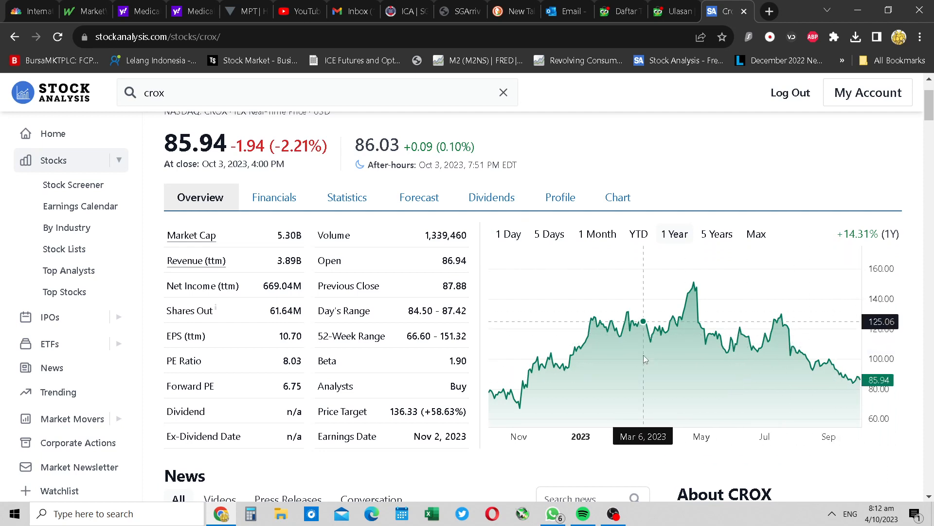
mouse_move(641, 359)
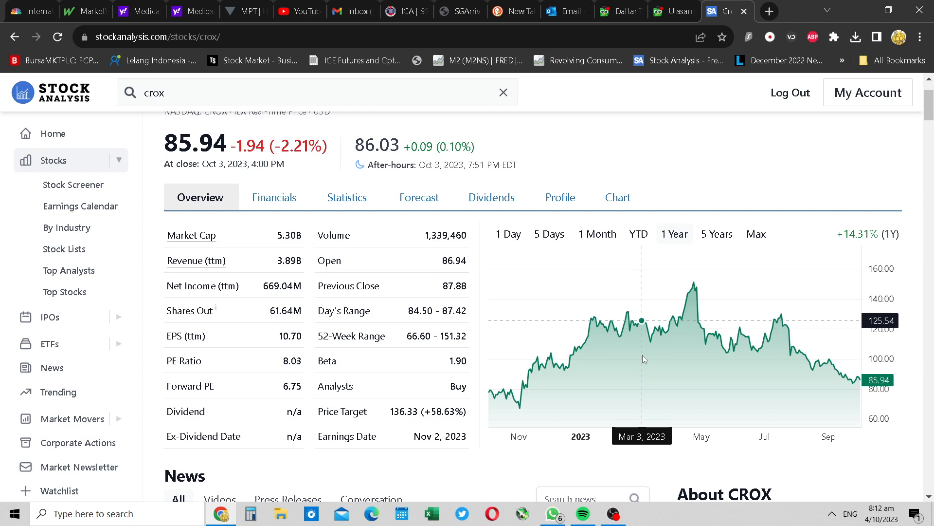
mouse_move(275, 197)
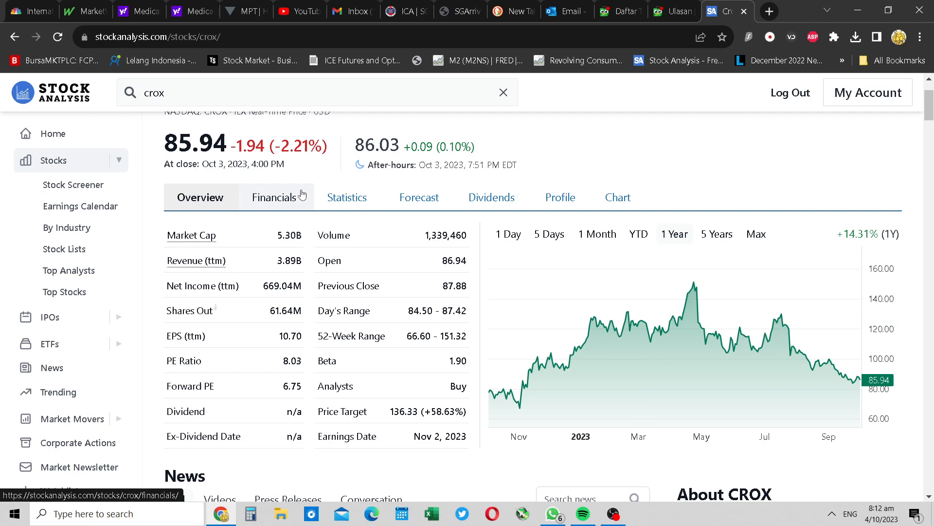
- Switch to Crocs' Financials and scroll through the annual income statement rows
left_click(275, 196)
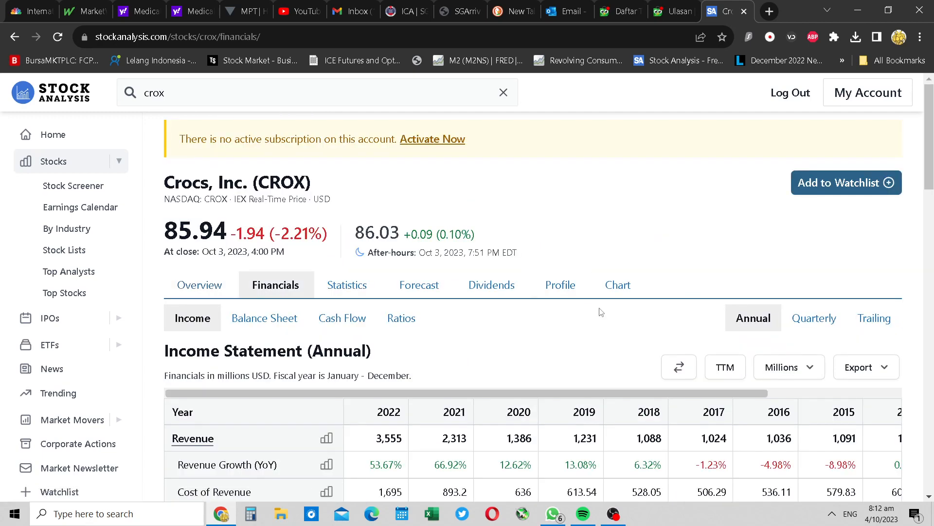
scroll("down", 3)
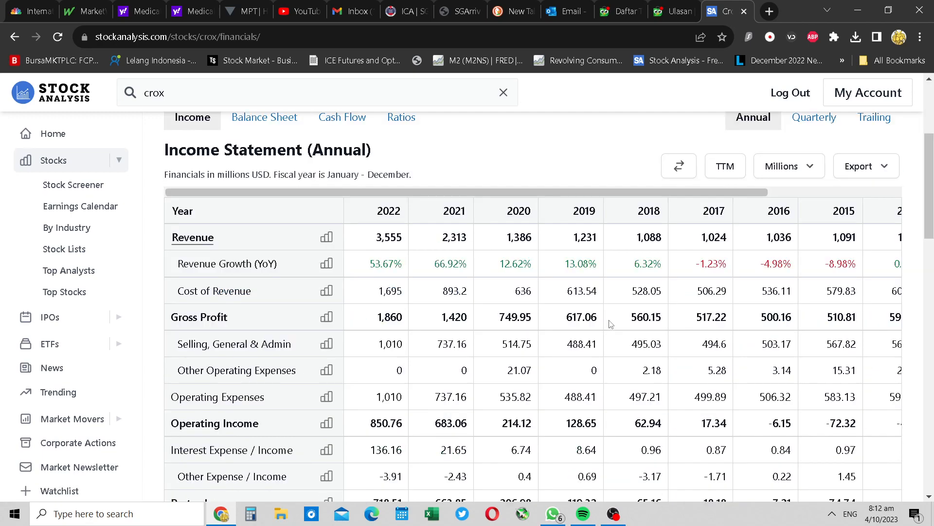
scroll("up", 3)
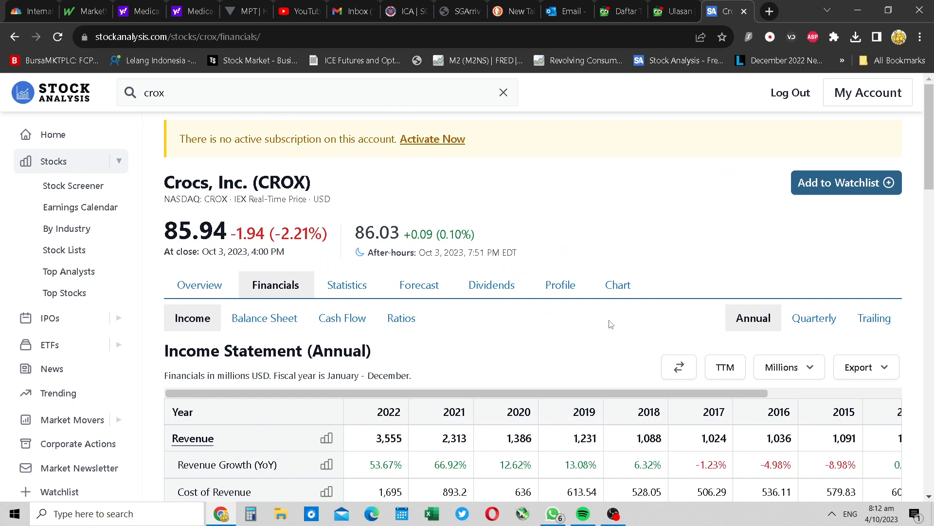
scroll("down", 3)
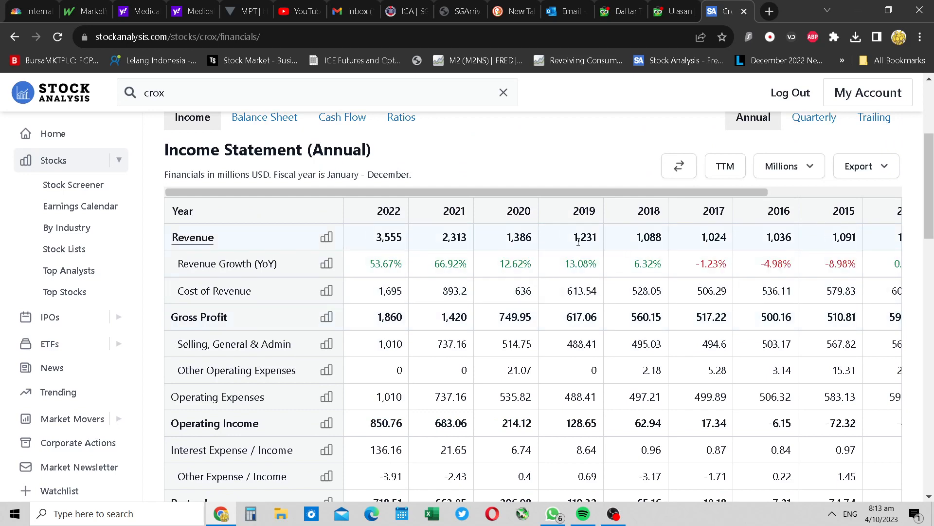
mouse_move(620, 251)
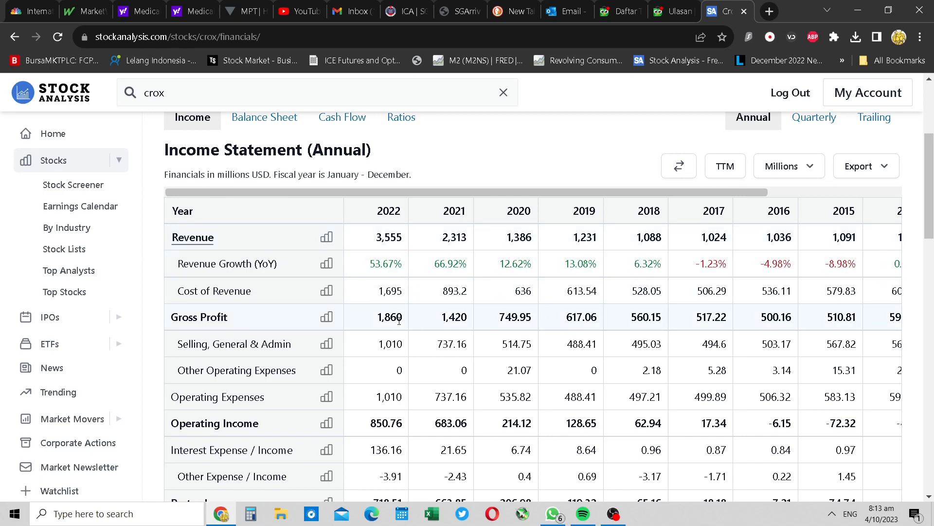
mouse_move(340, 409)
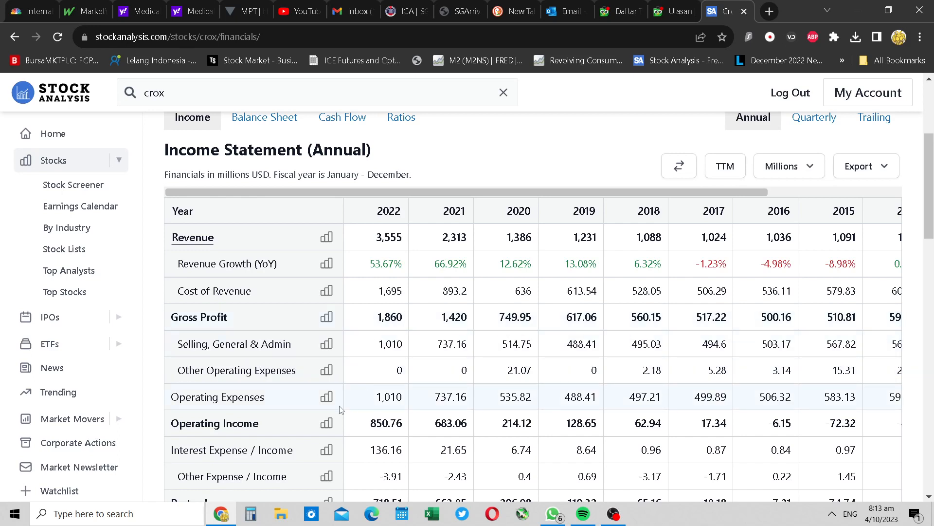
mouse_move(642, 424)
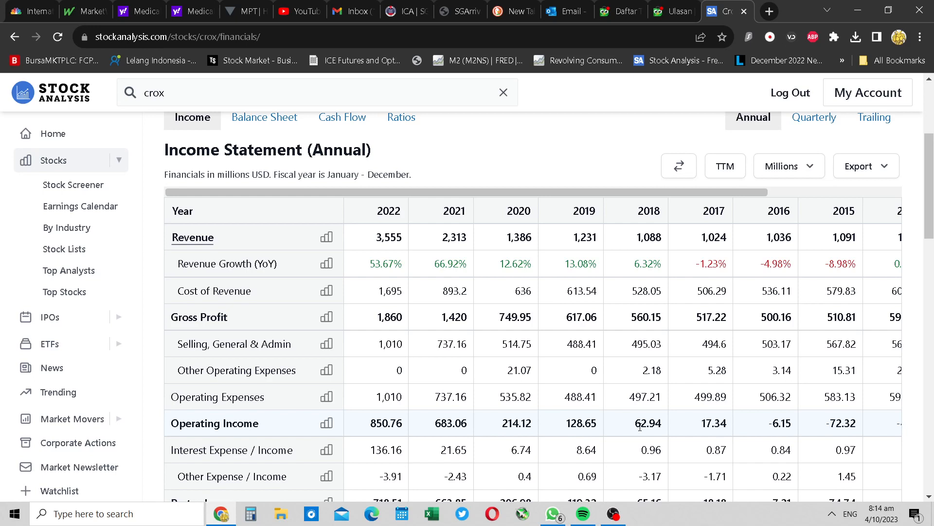
mouse_move(489, 387)
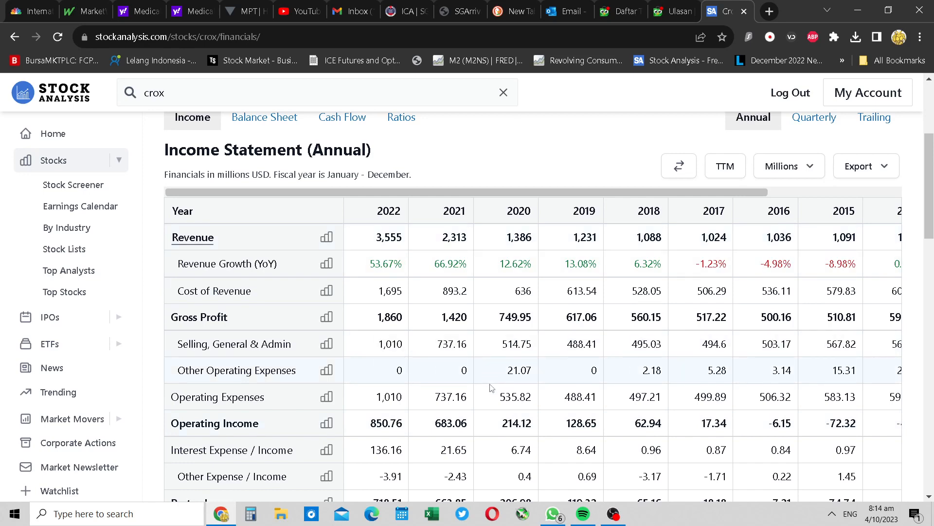
scroll("down", 3)
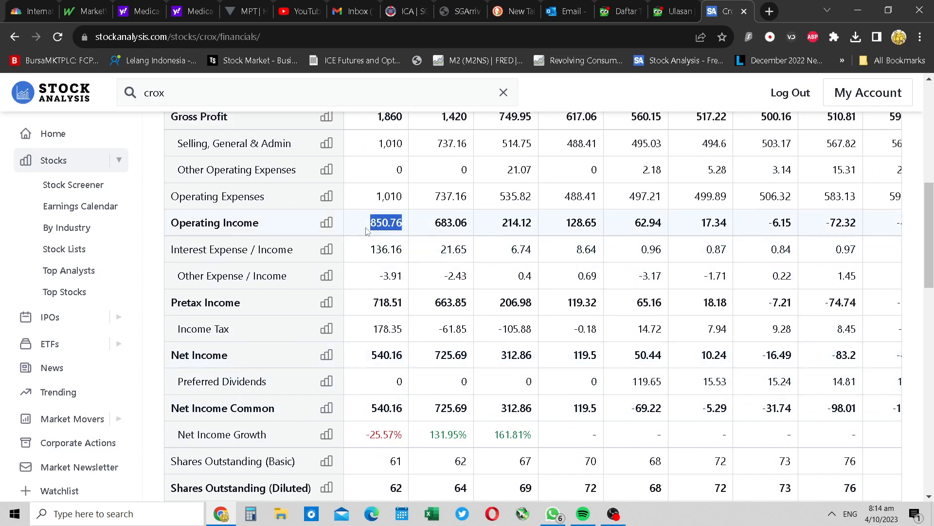
left_click(386, 249)
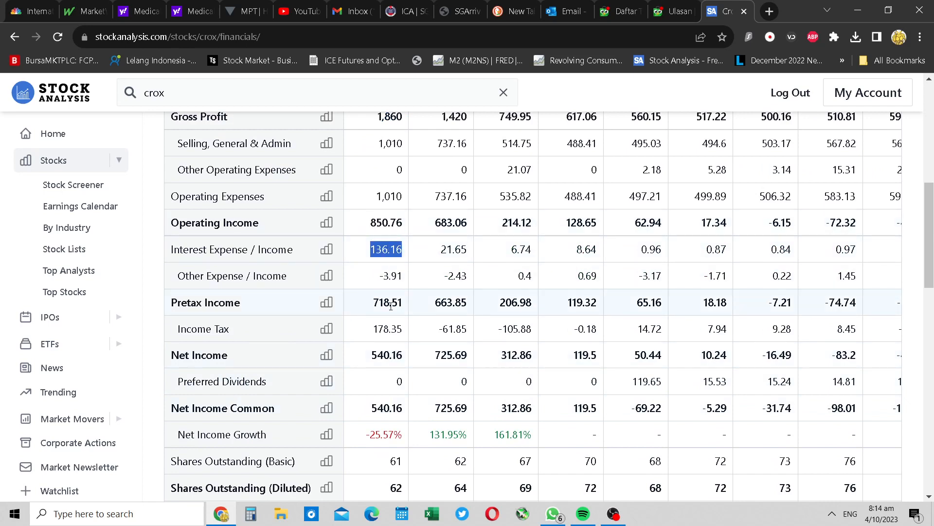
left_click(387, 302)
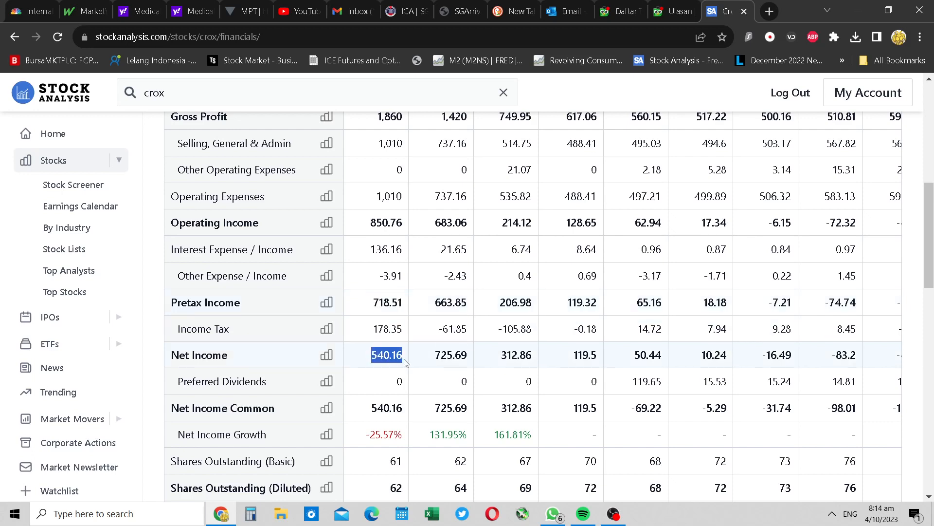
left_click(387, 328)
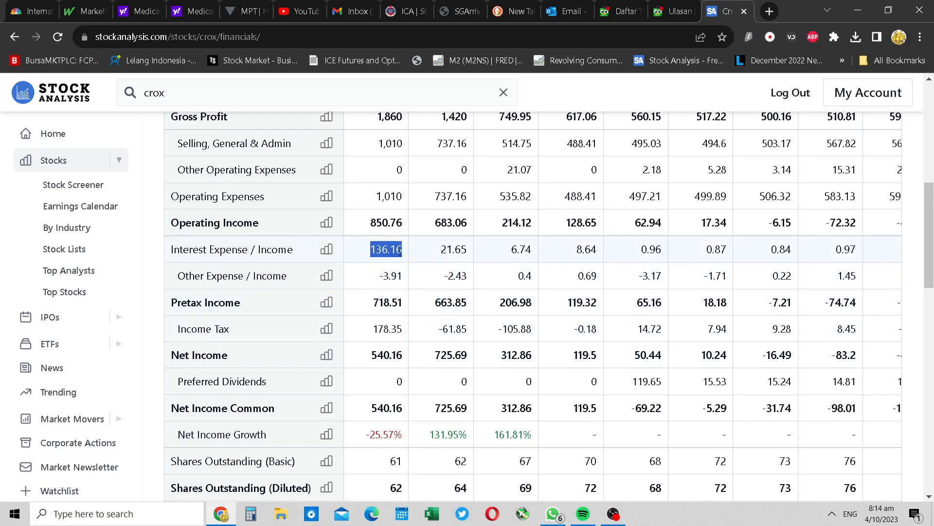
left_click(387, 354)
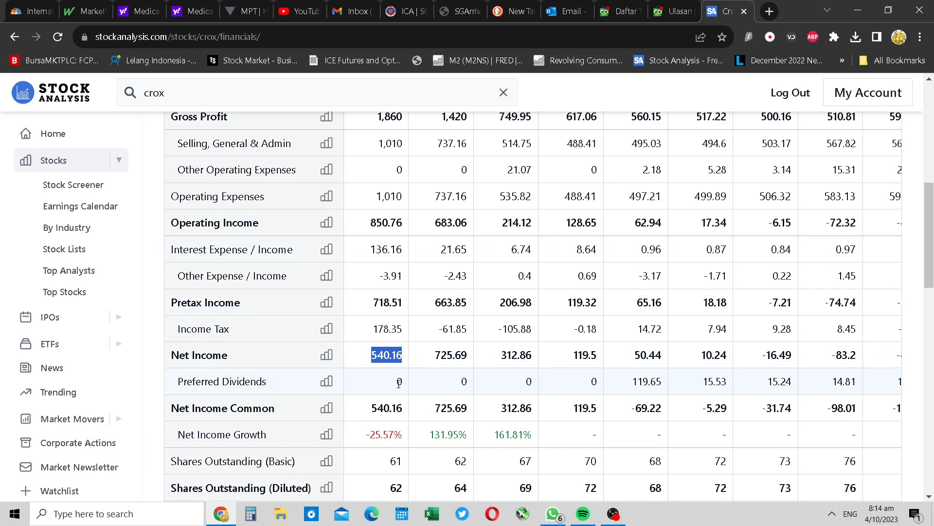
scroll("up", 3)
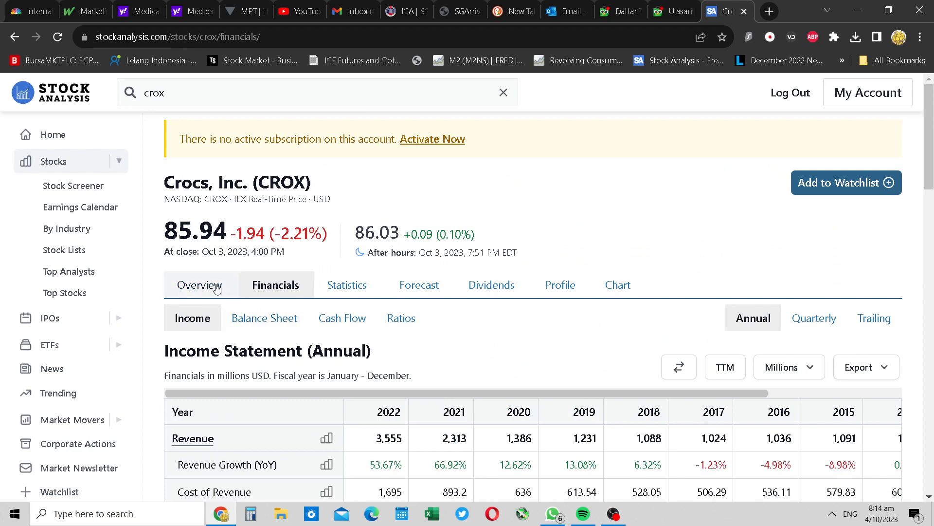
- Check market cap on the Overview, then return to Financials and choose the Balance Sheet
left_click(201, 284)
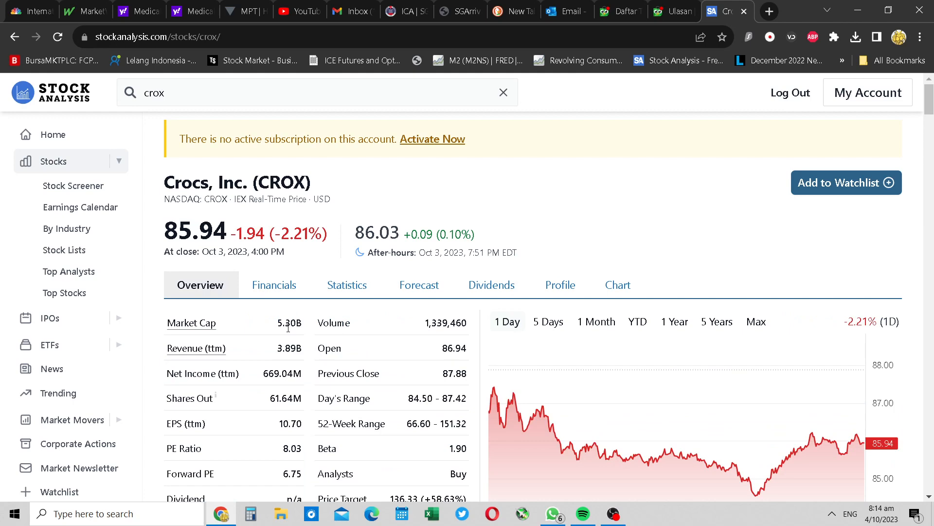
mouse_move(293, 314)
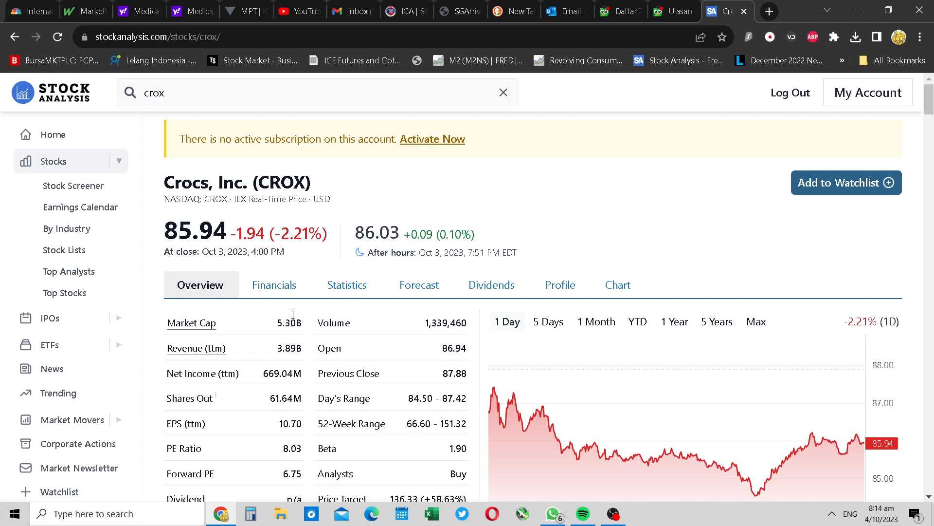
left_click(274, 284)
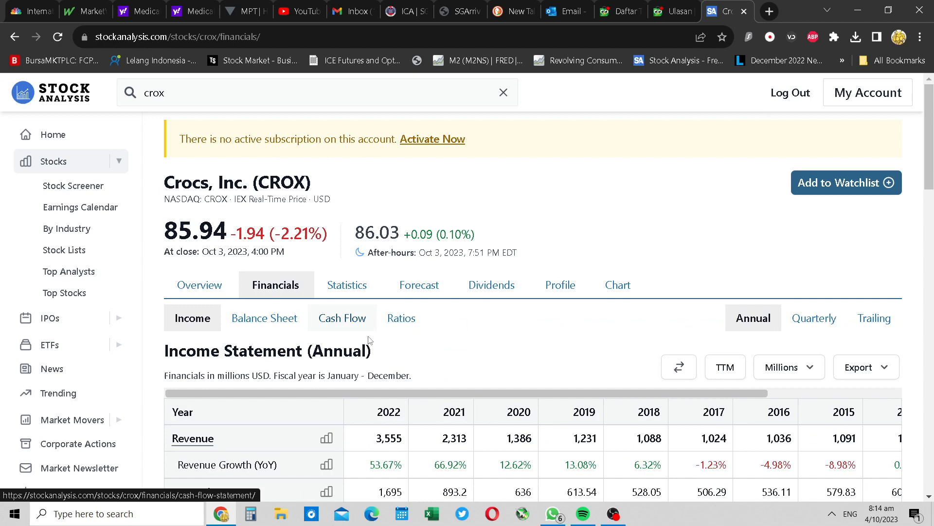
left_click(263, 318)
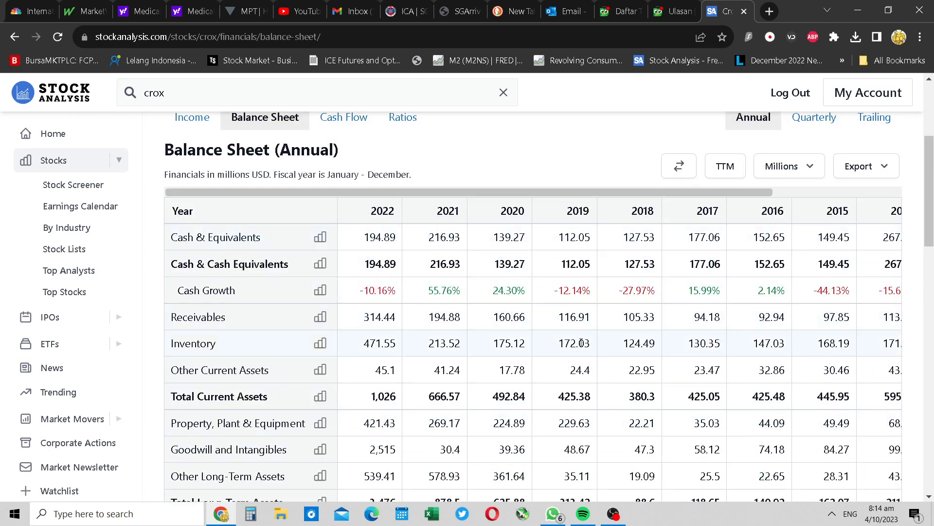
- Switch the balance sheet to quarterly and highlight total assets 4,603 and long-term liabilities 2,747
left_click(814, 116)
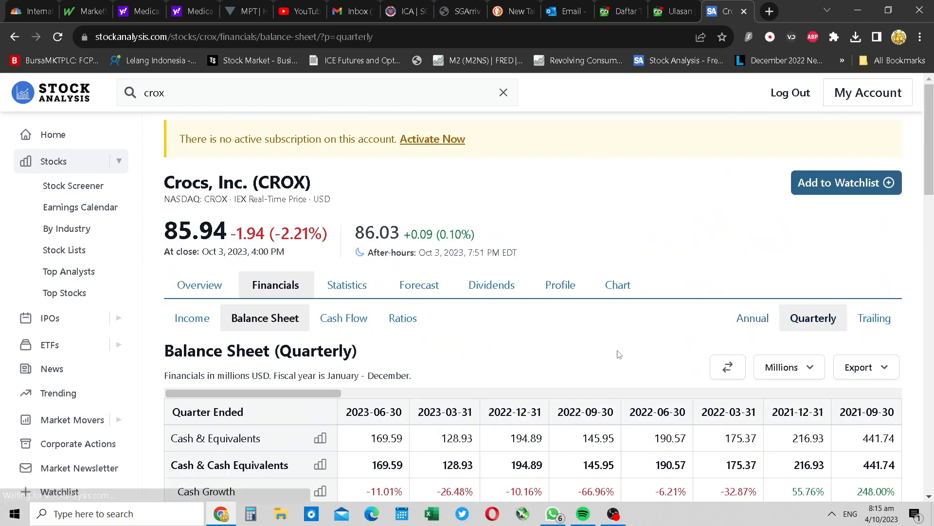
scroll("down", 3)
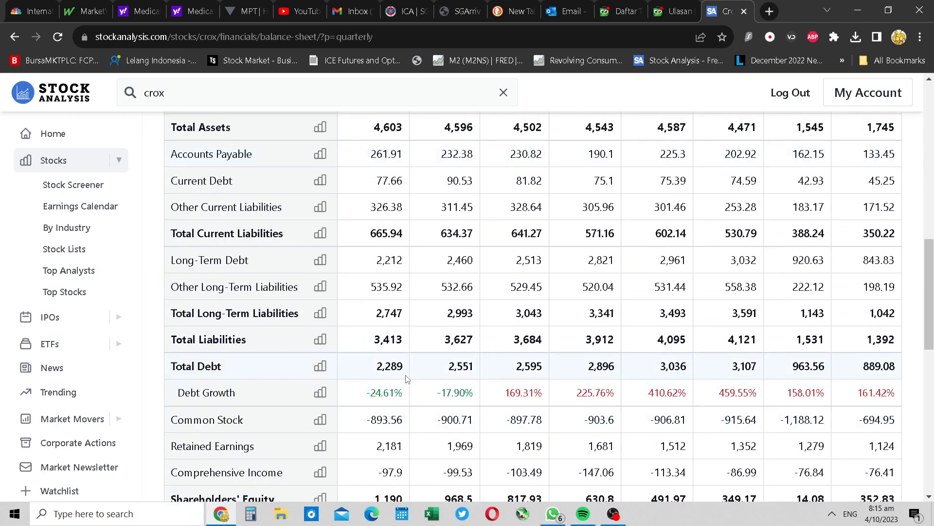
double_click(388, 366)
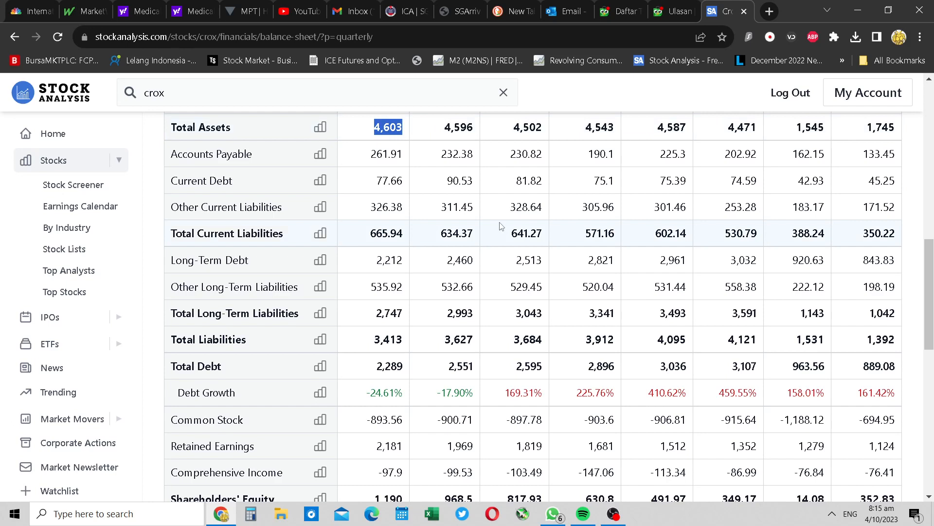
mouse_move(403, 338)
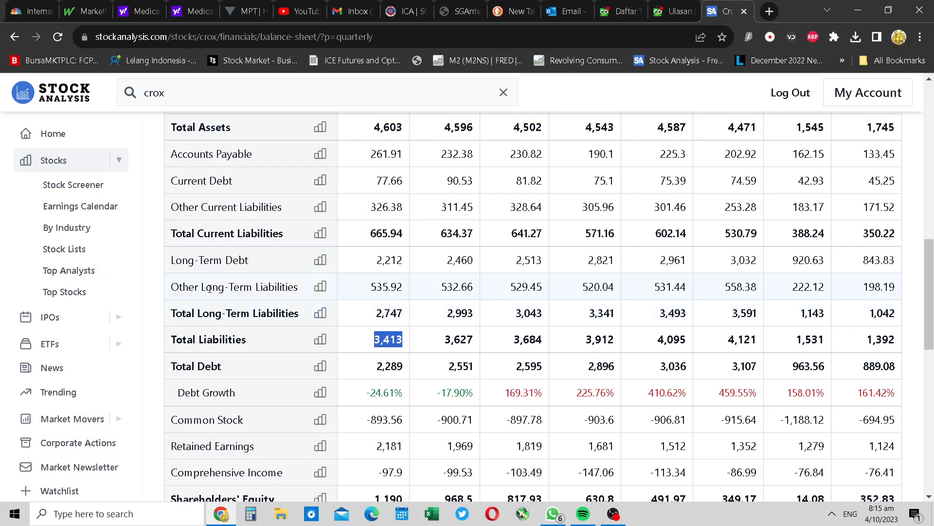
left_click(388, 312)
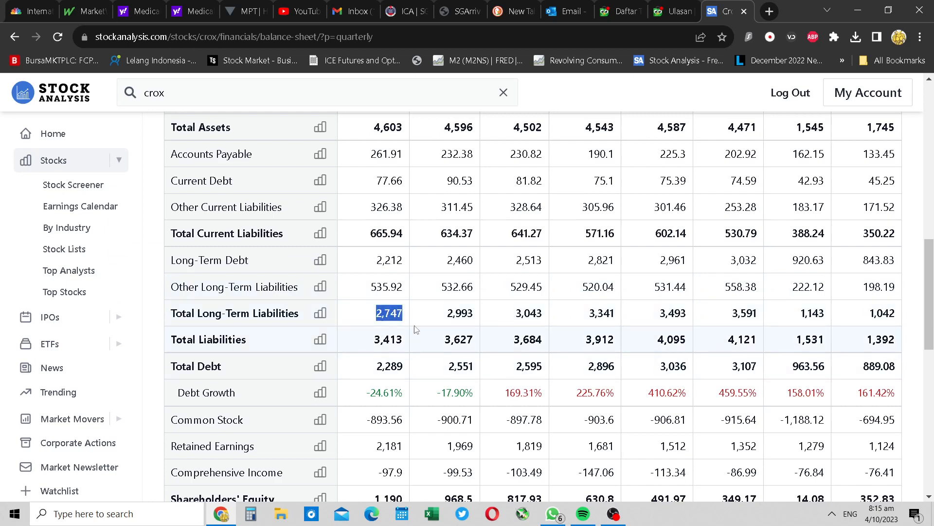
mouse_move(418, 312)
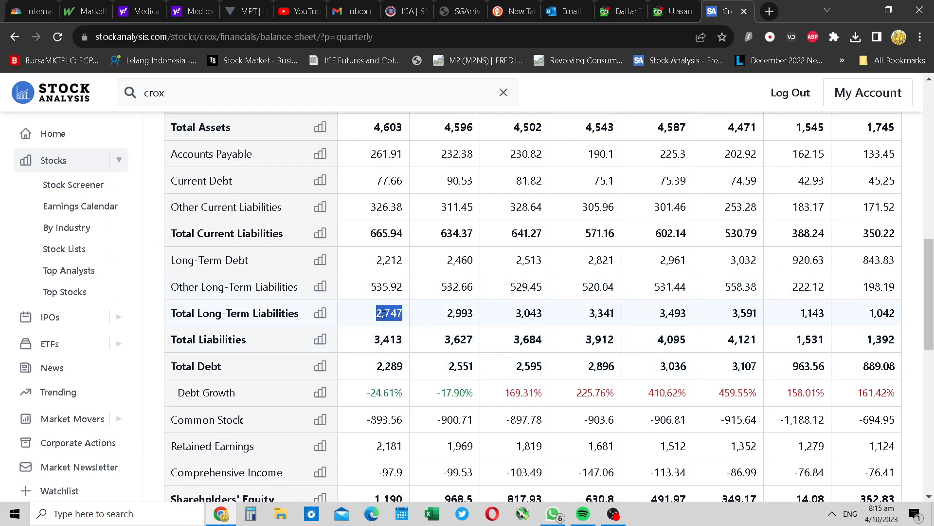
left_click(391, 327)
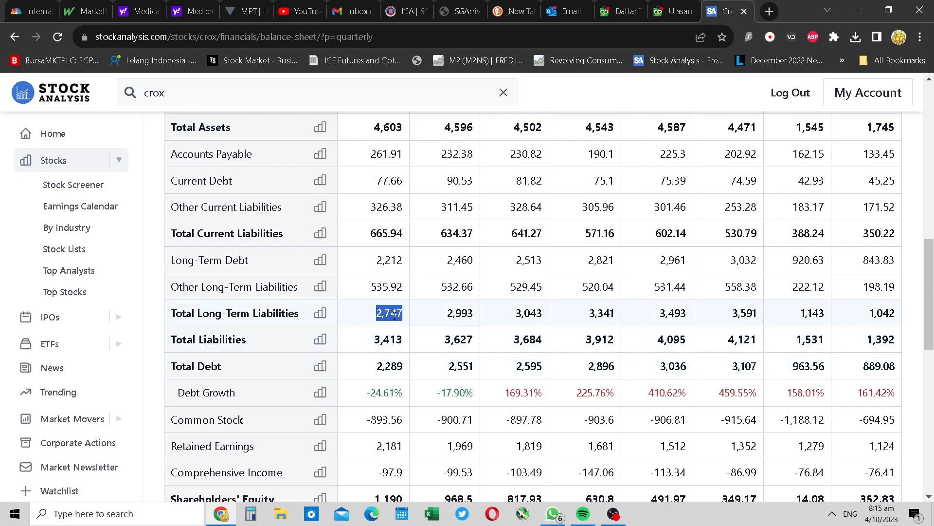
- Divide 2.7 by 4.6 in Calculator (about 0.587), minimize it, and scroll back up the balance sheet
left_click(251, 513)
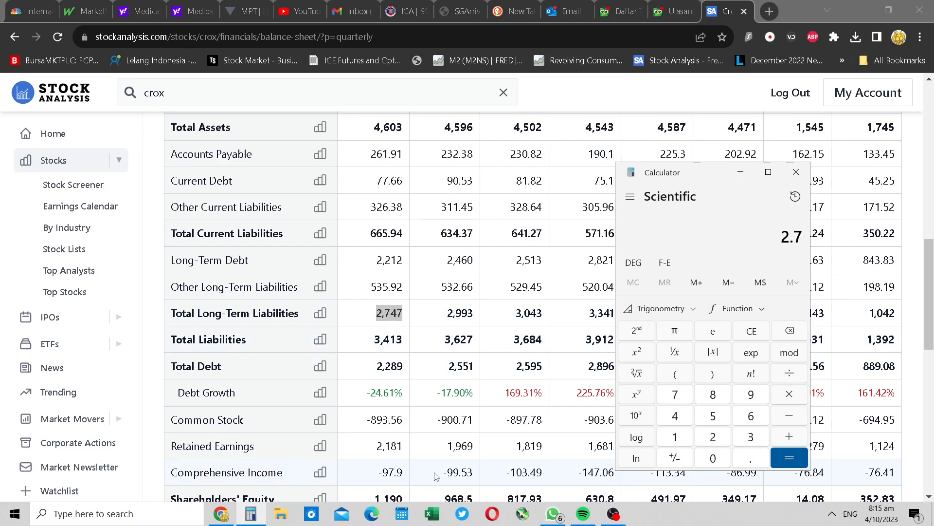
left_click(789, 457)
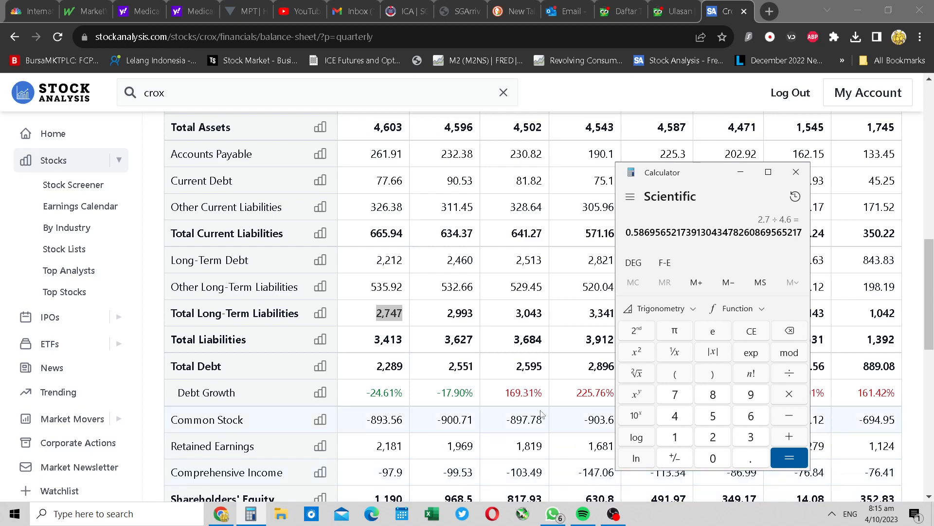
mouse_move(760, 282)
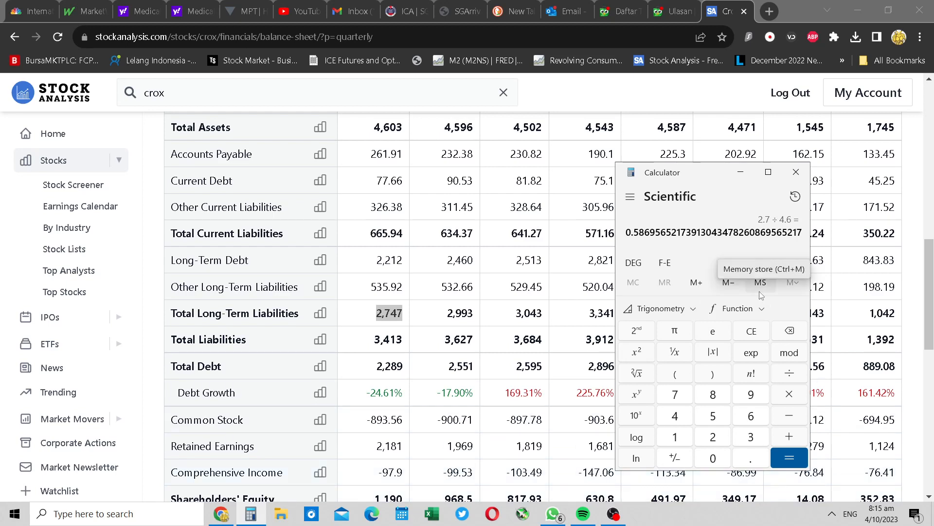
left_click(796, 173)
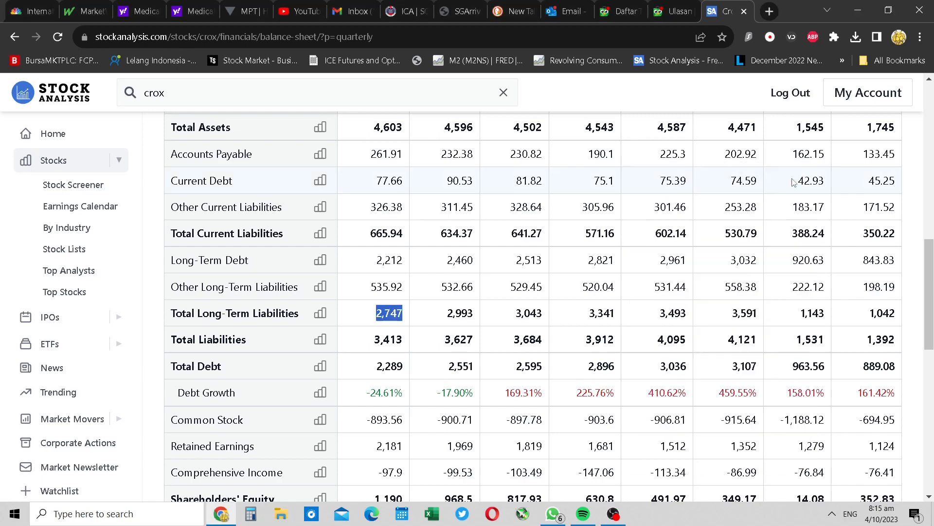
scroll("up", 3)
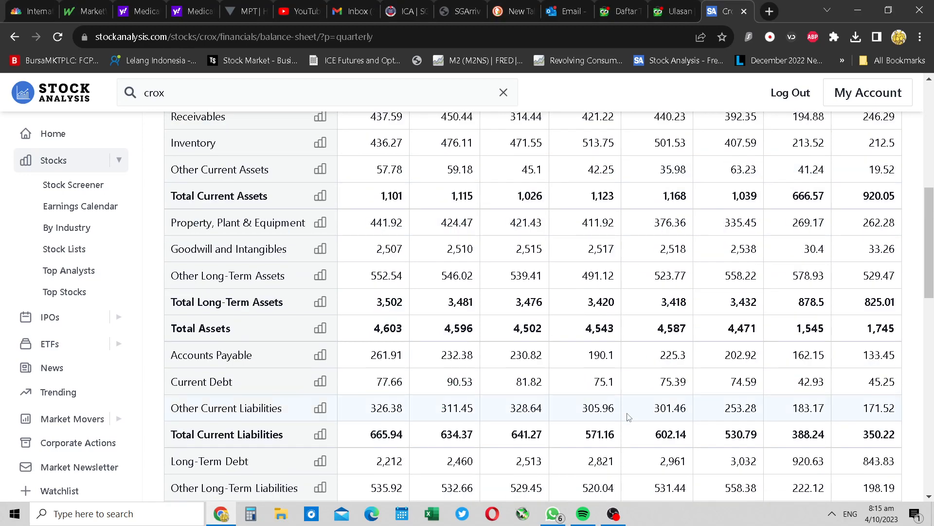
scroll("down", 3)
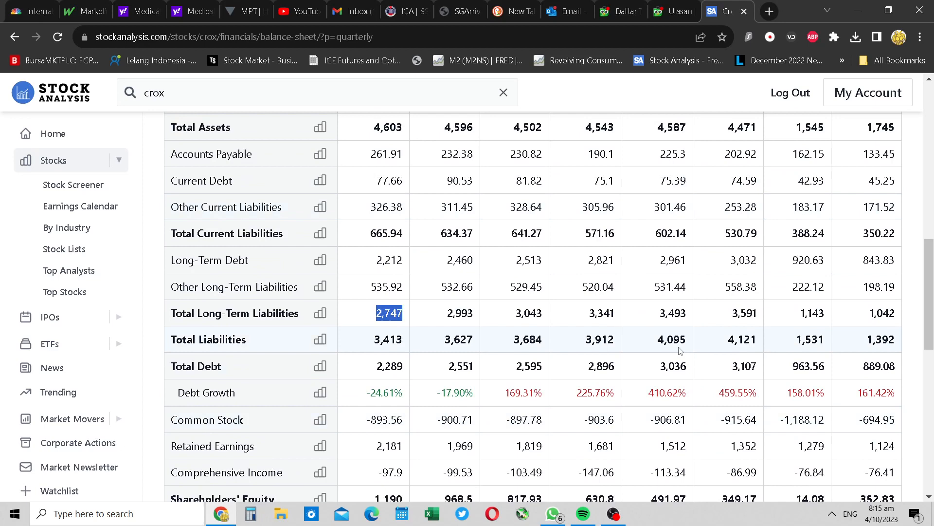
scroll("up", 3)
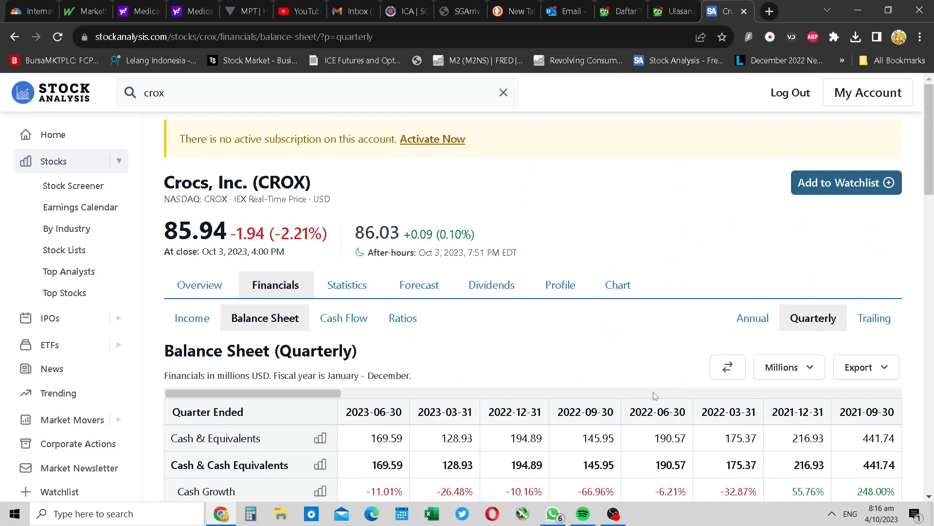
mouse_move(344, 317)
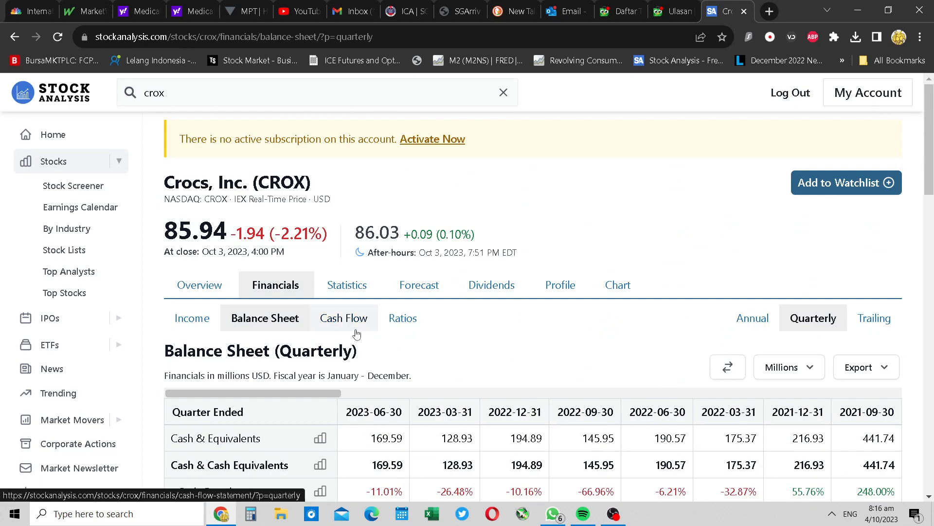
- Switch to Crocs' Cash Flow statement and scroll through the cash flow table
left_click(343, 317)
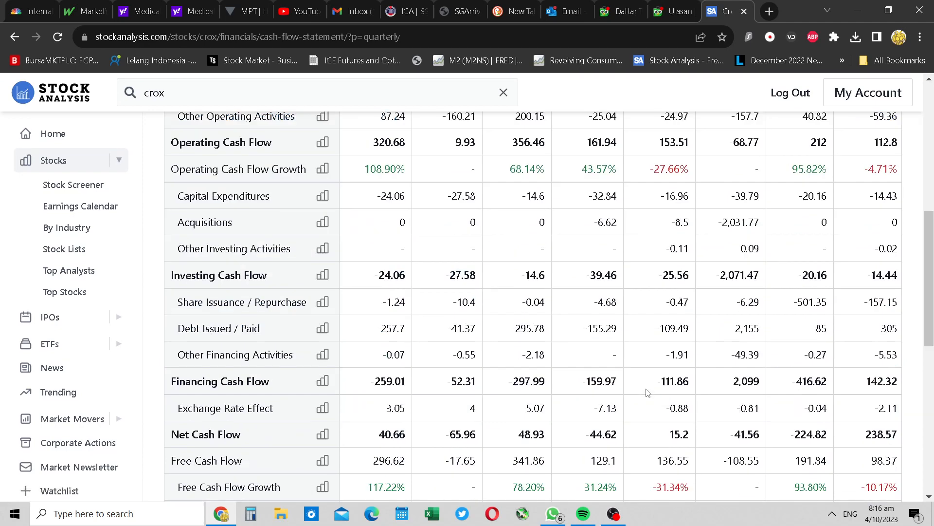
left_click(752, 117)
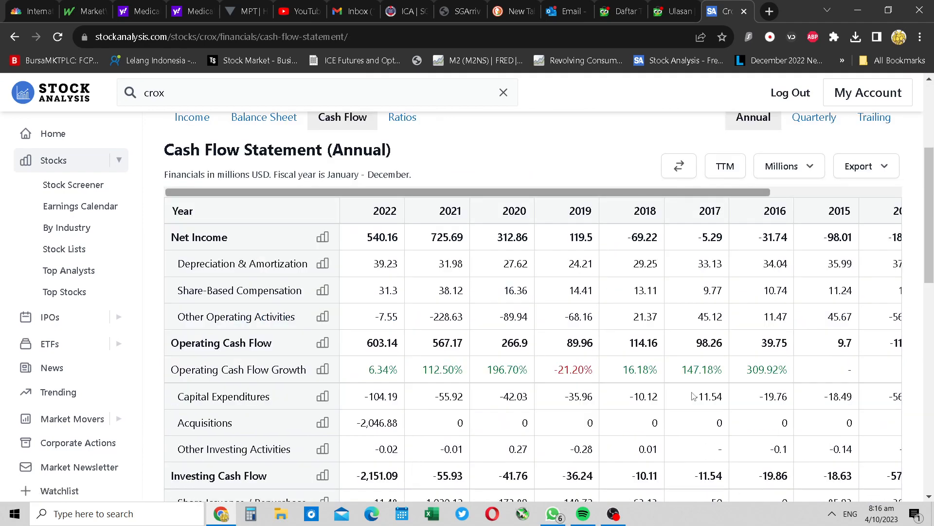
mouse_move(633, 386)
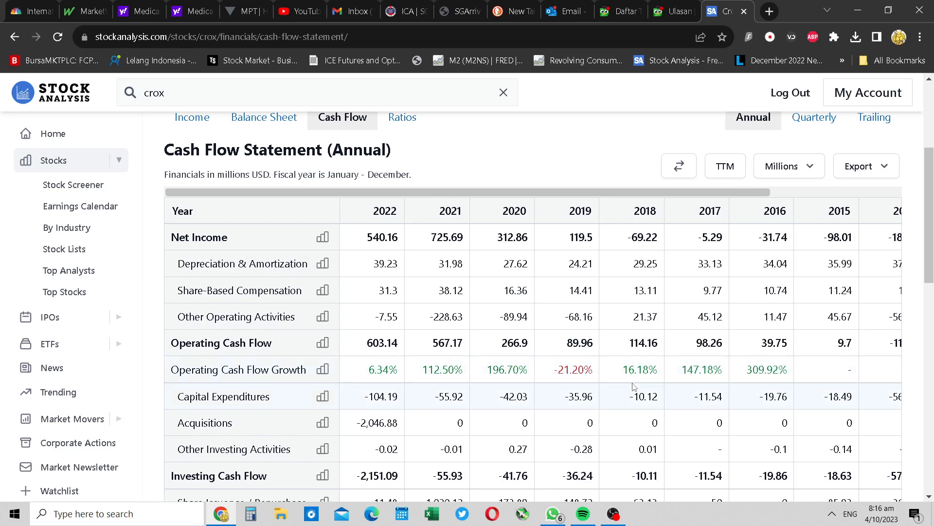
scroll("down", 3)
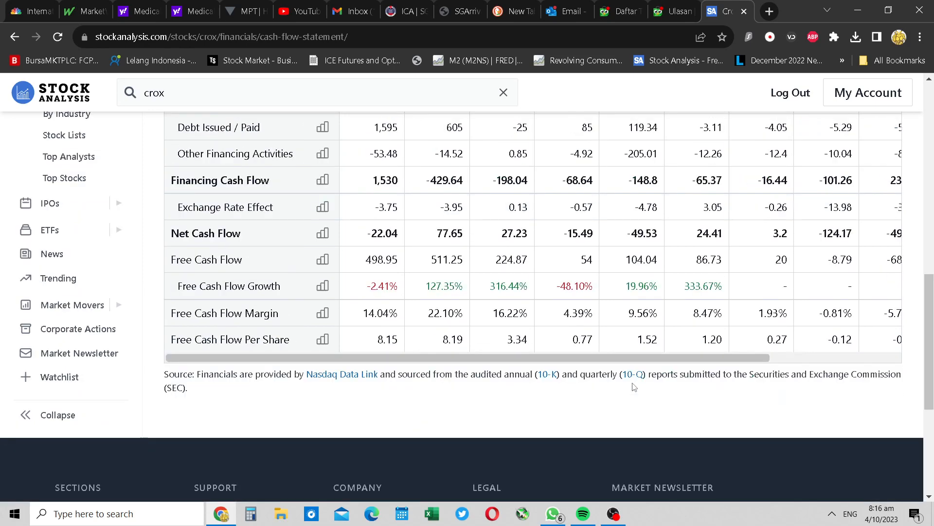
scroll("up", 3)
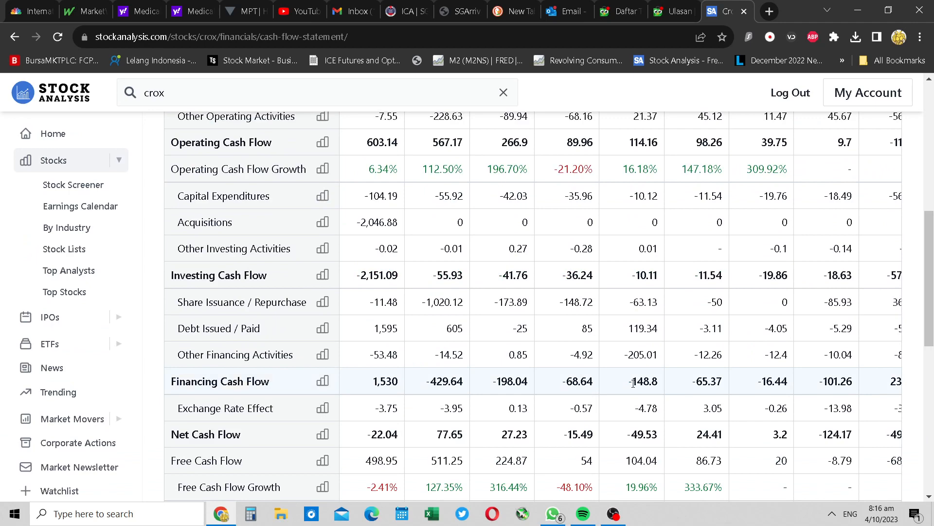
scroll("up", 3)
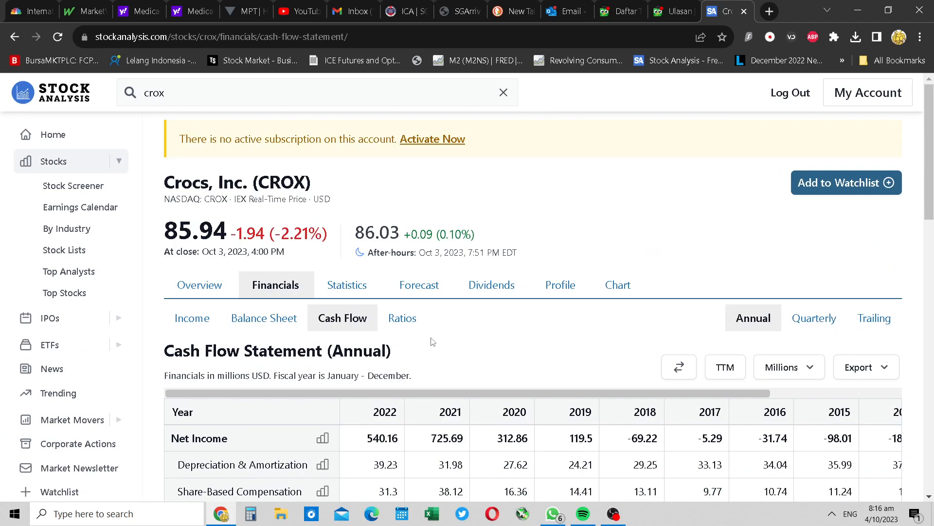
scroll("down", 3)
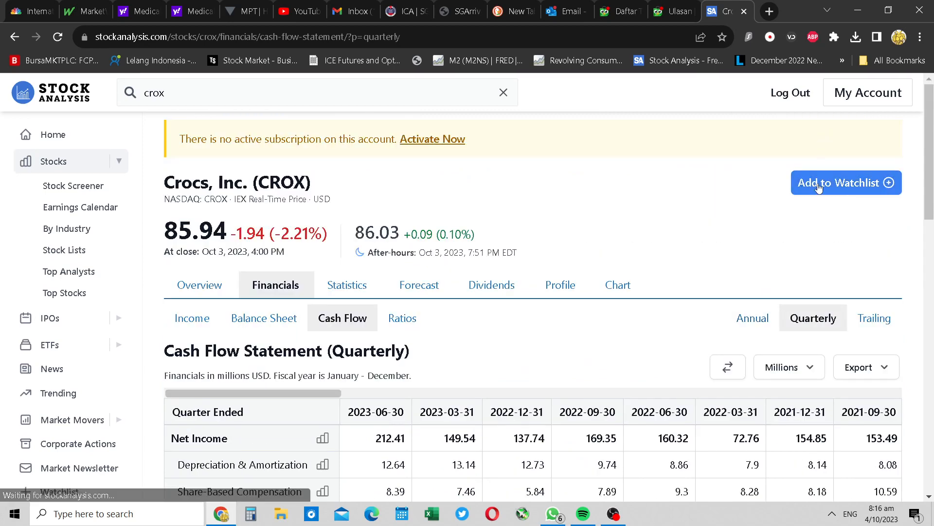
mouse_move(727, 396)
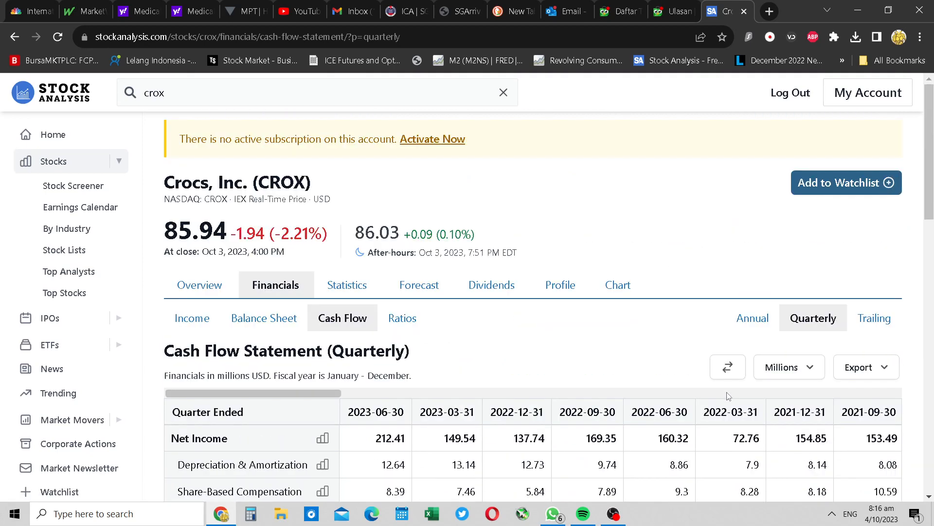
- Scroll down the quarterly cash flow table to the Operating Cash Flow row
scroll("down", 3)
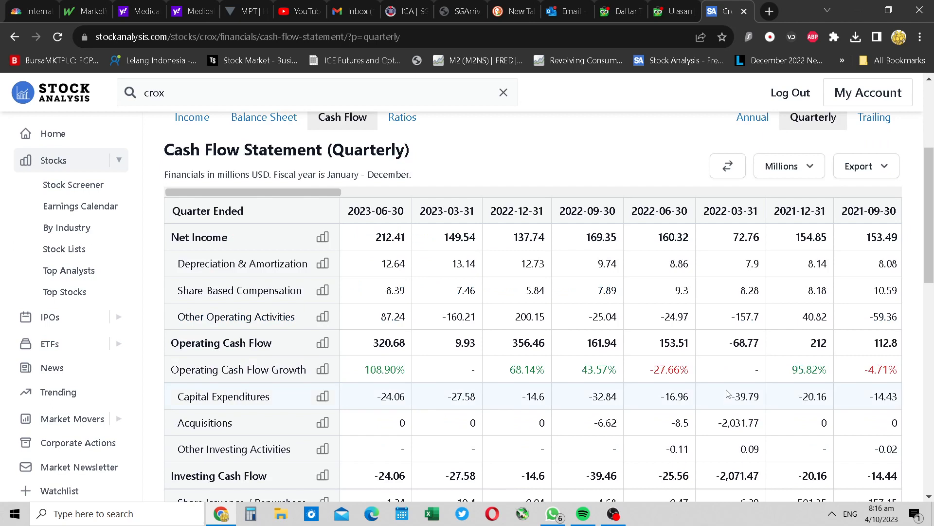
mouse_move(734, 414)
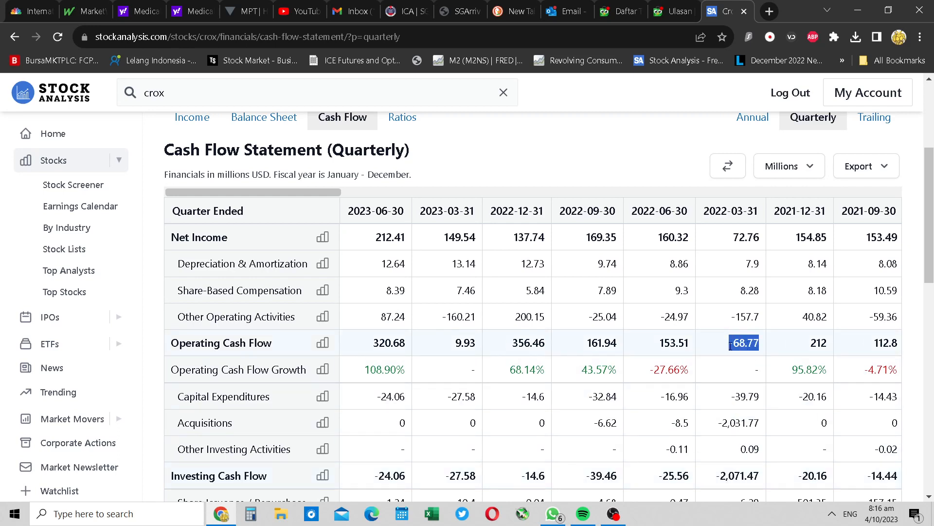
mouse_move(724, 444)
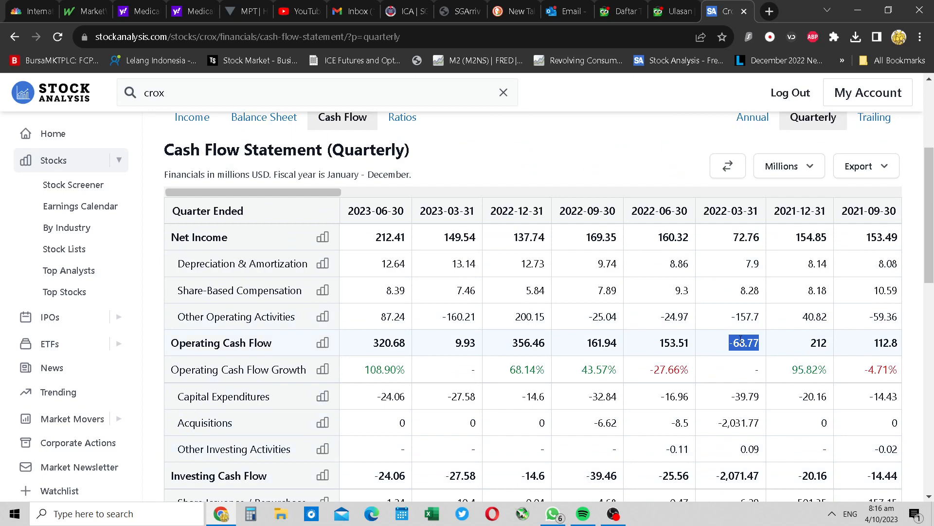
mouse_move(758, 321)
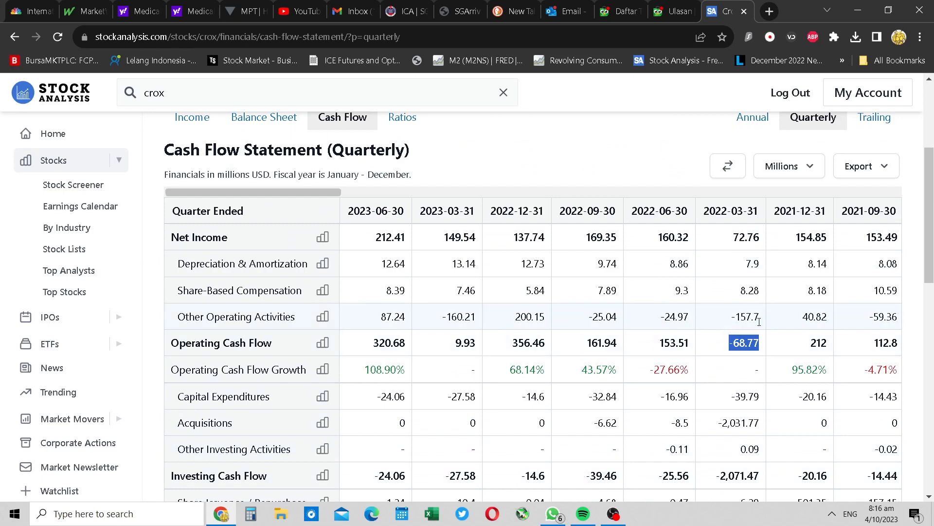
mouse_move(733, 310)
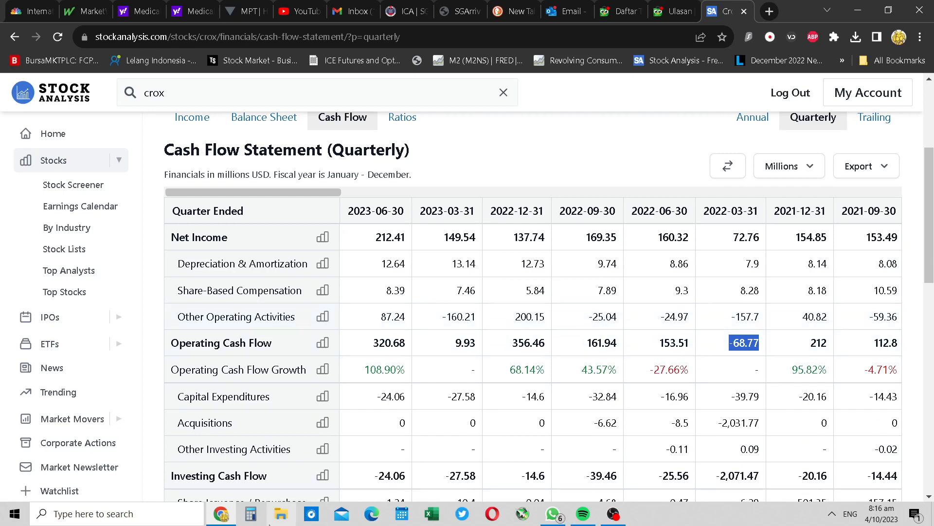
- In Calculator, work out 157 minus 69 and 9.93 plus 160.21 (170.14)
left_click(250, 513)
type("69")
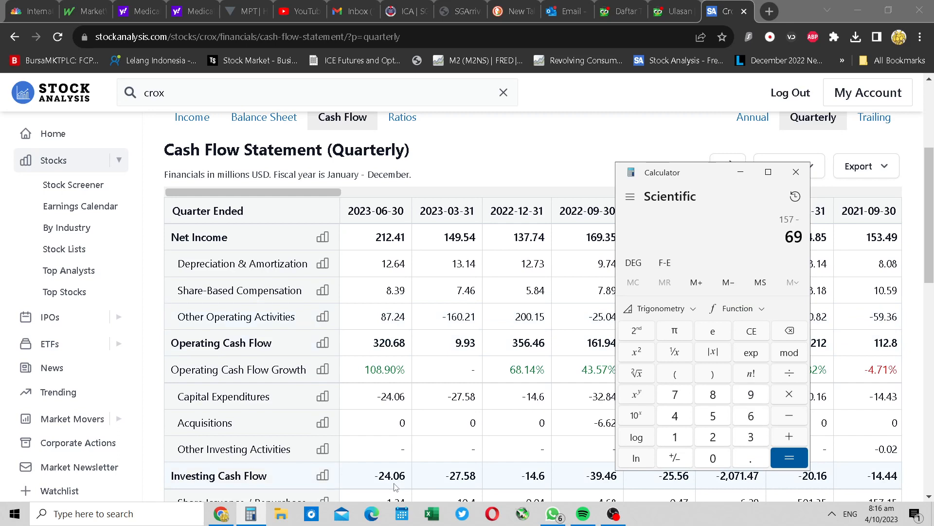
left_click(789, 458)
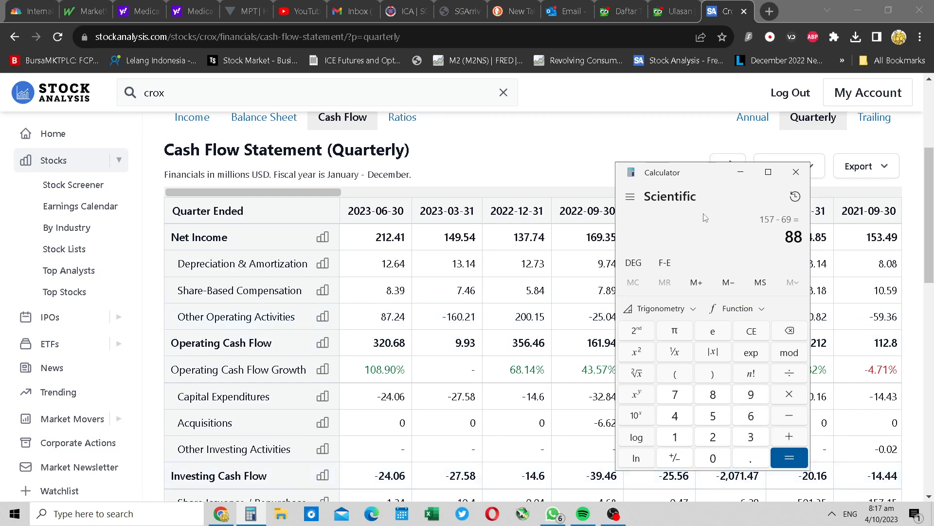
left_click(795, 173)
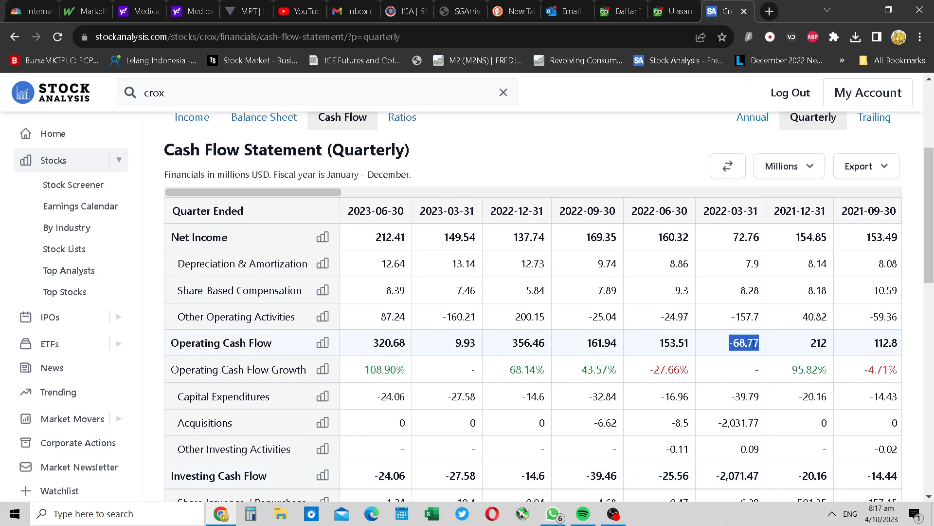
mouse_move(745, 362)
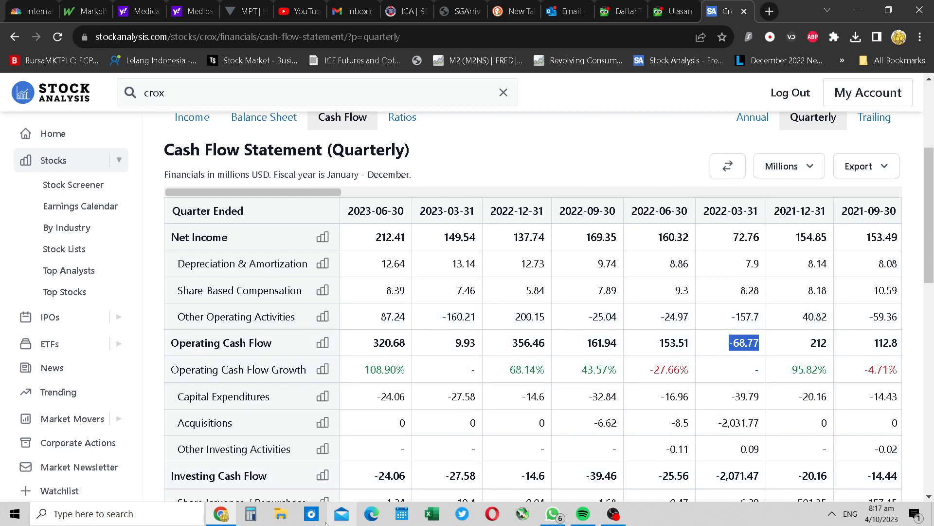
left_click(250, 513)
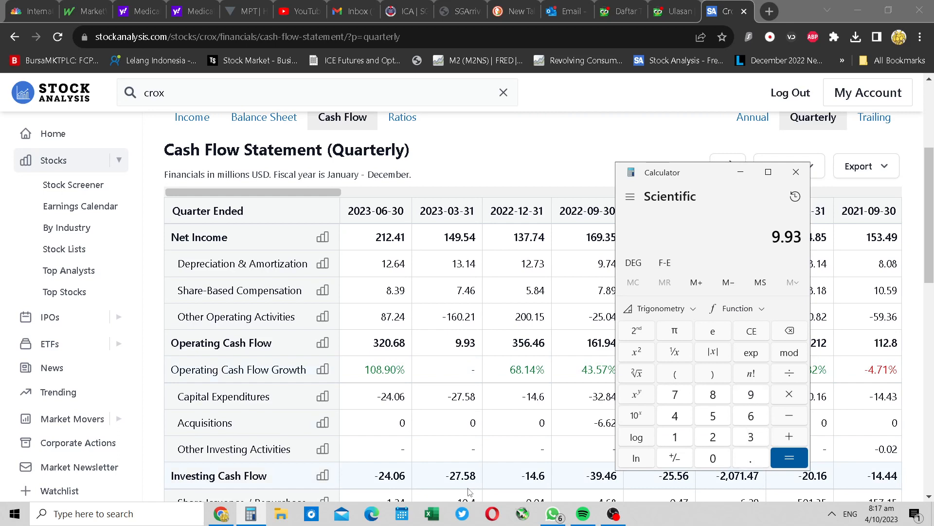
left_click(789, 458)
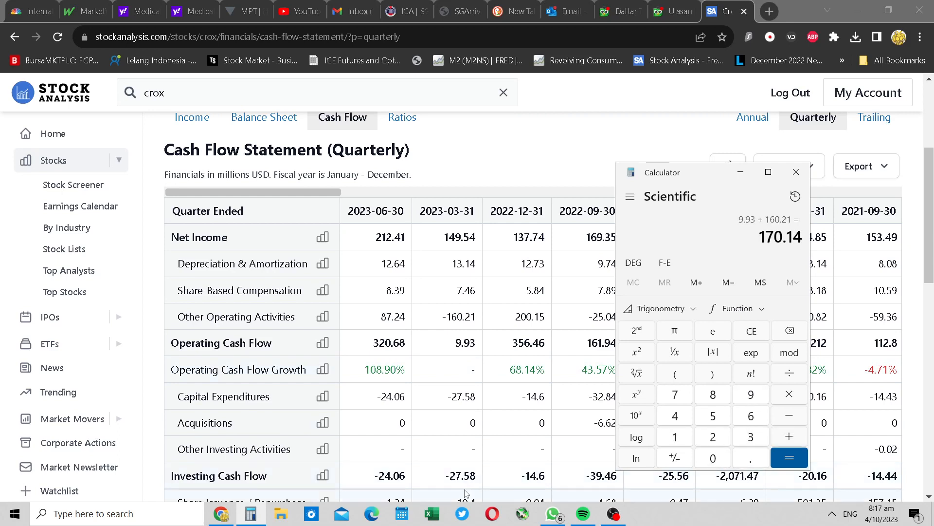
left_click(794, 196)
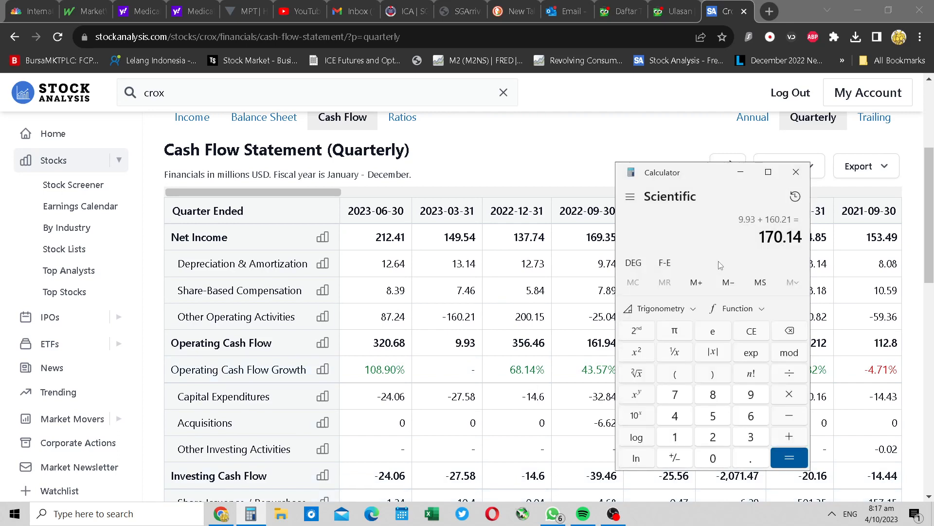
mouse_move(688, 200)
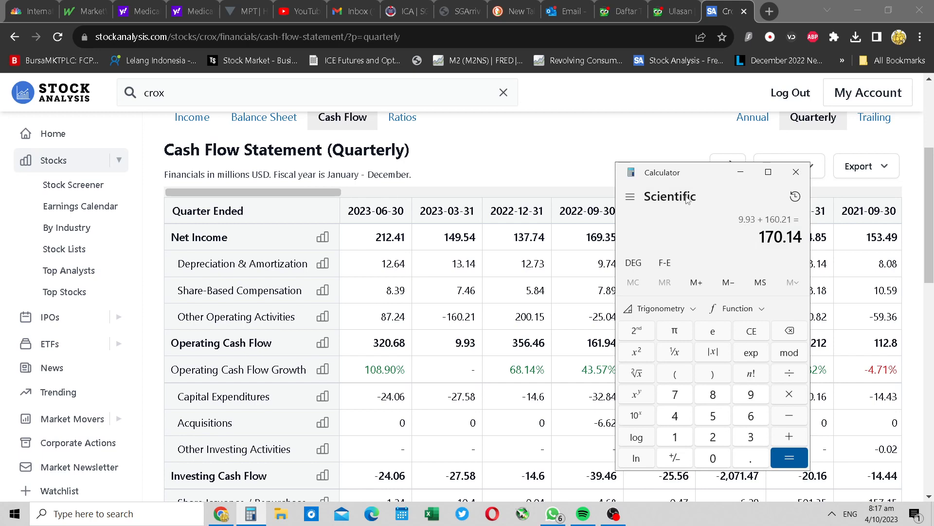
mouse_move(681, 206)
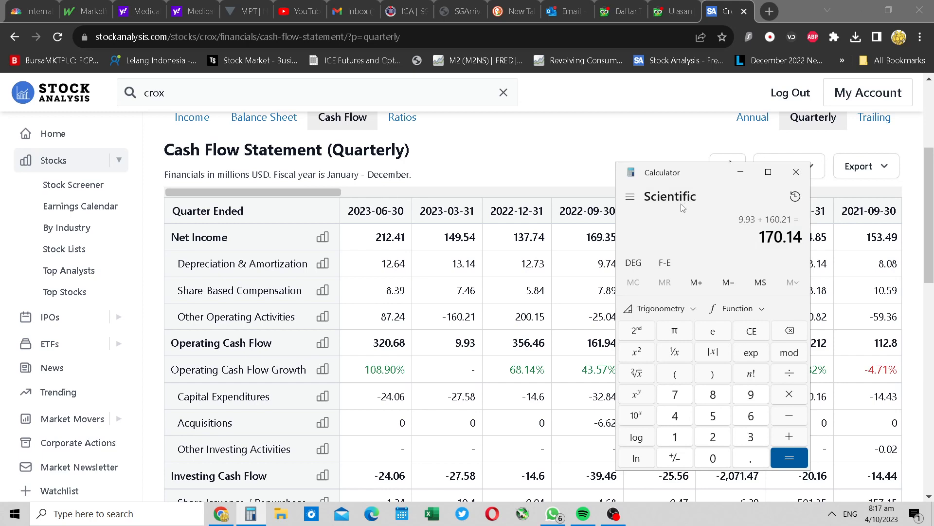
- Clear the result, calculate 158 minus 69 = 89, review History, and minimize Calculator
left_click(751, 331)
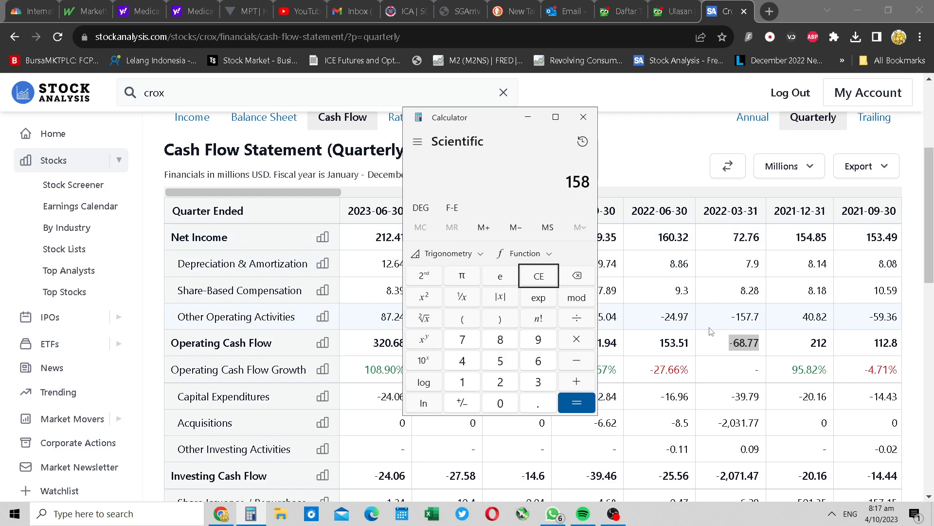
left_click(575, 401)
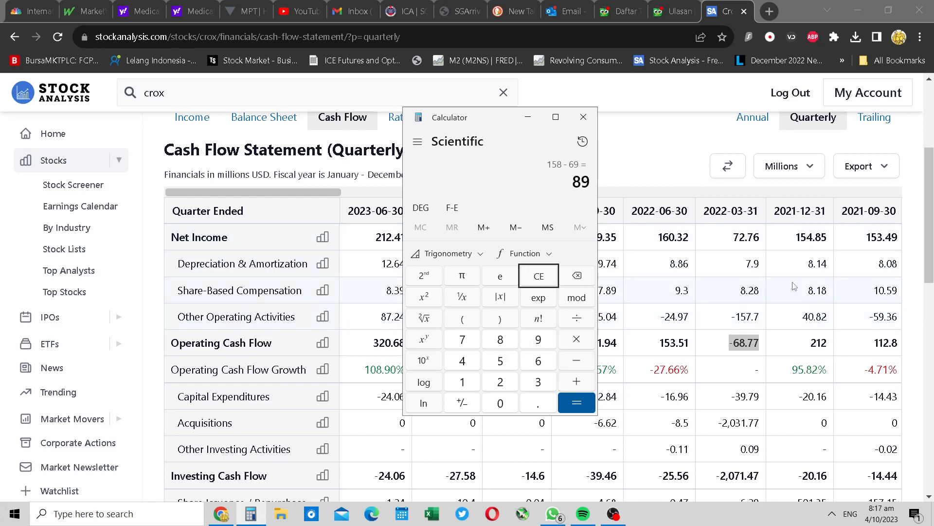
left_click(582, 141)
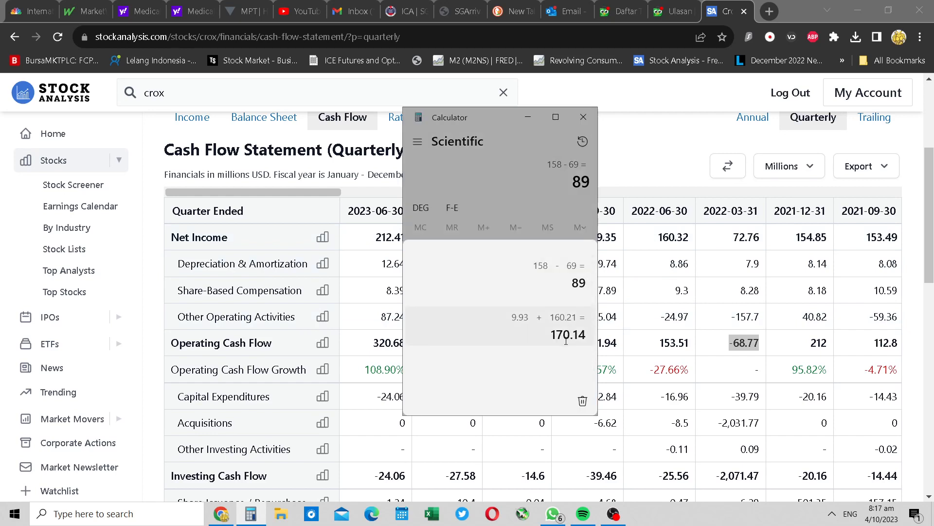
left_click(583, 117)
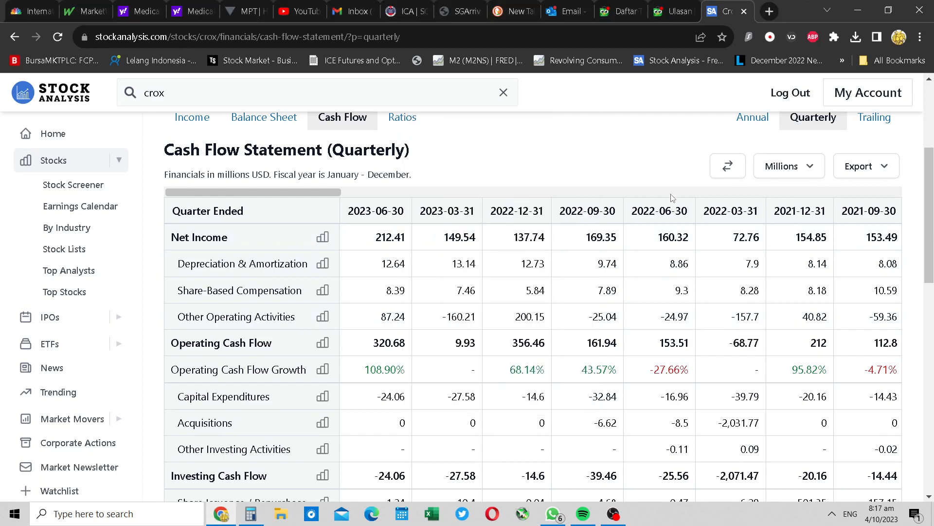
mouse_move(472, 342)
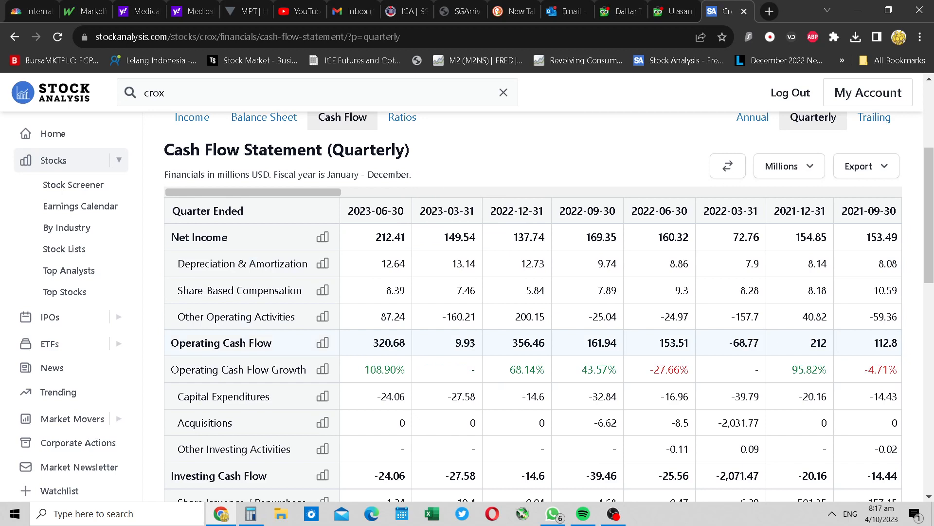
mouse_move(473, 343)
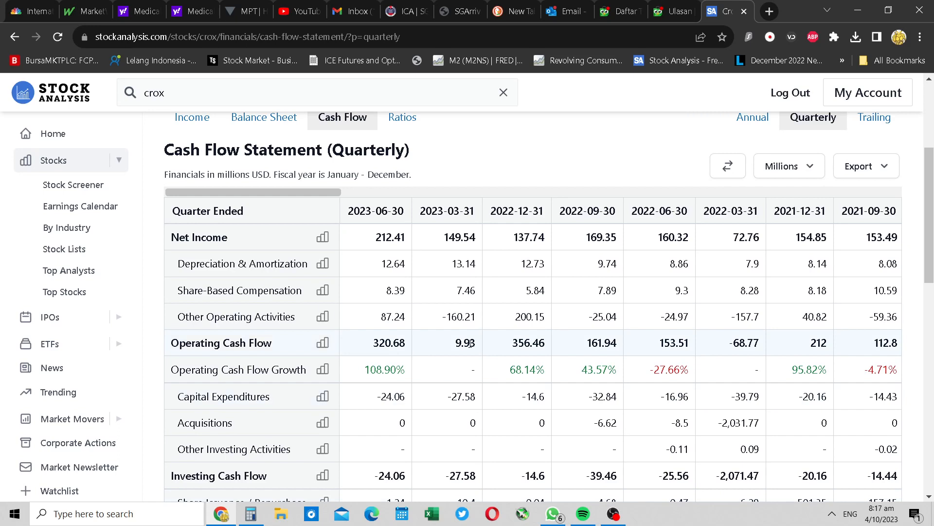
mouse_move(470, 356)
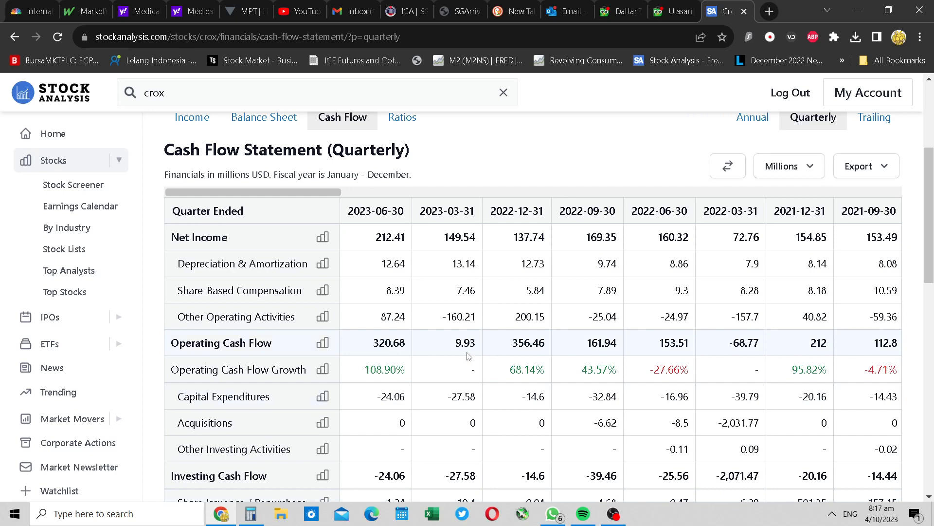
mouse_move(455, 349)
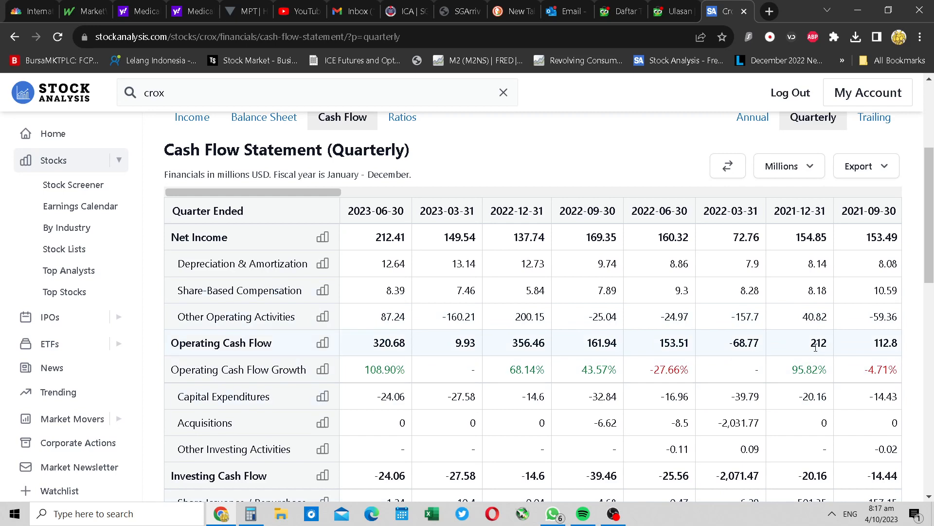
mouse_move(507, 352)
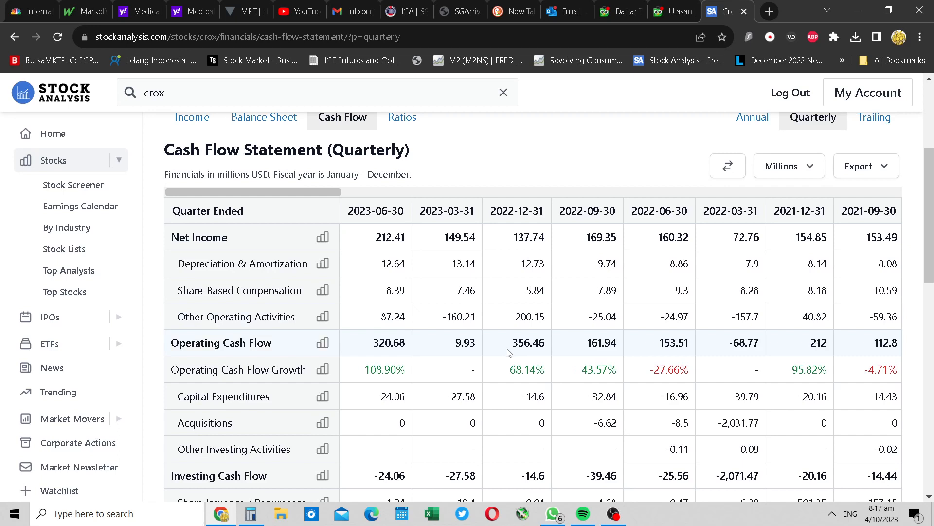
mouse_move(551, 322)
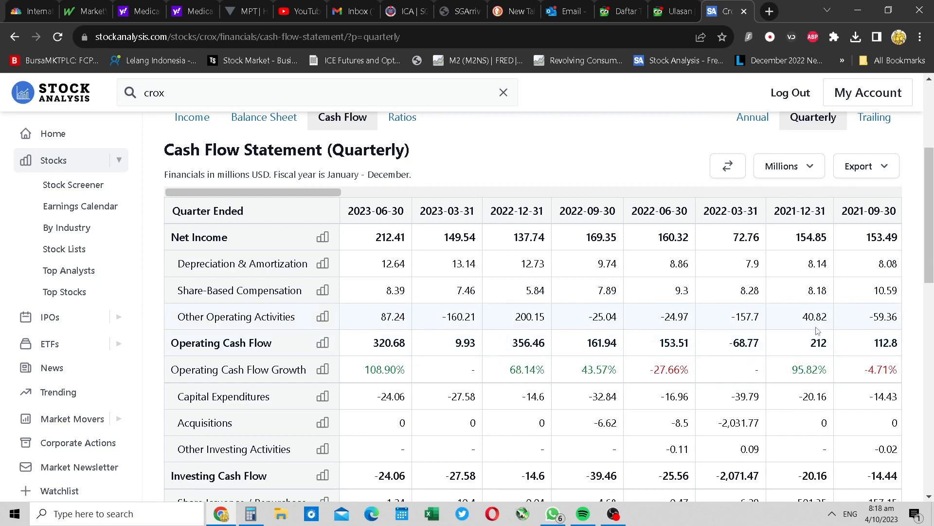
mouse_move(822, 354)
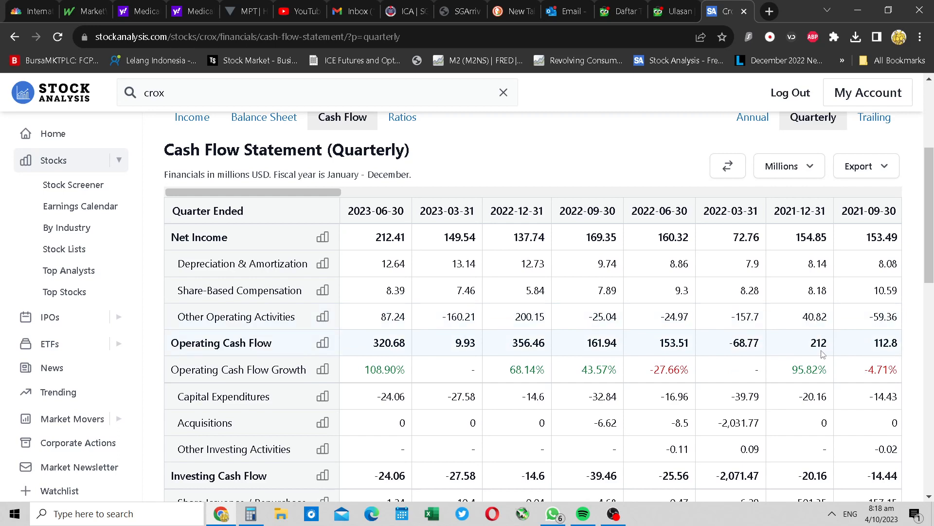
mouse_move(780, 350)
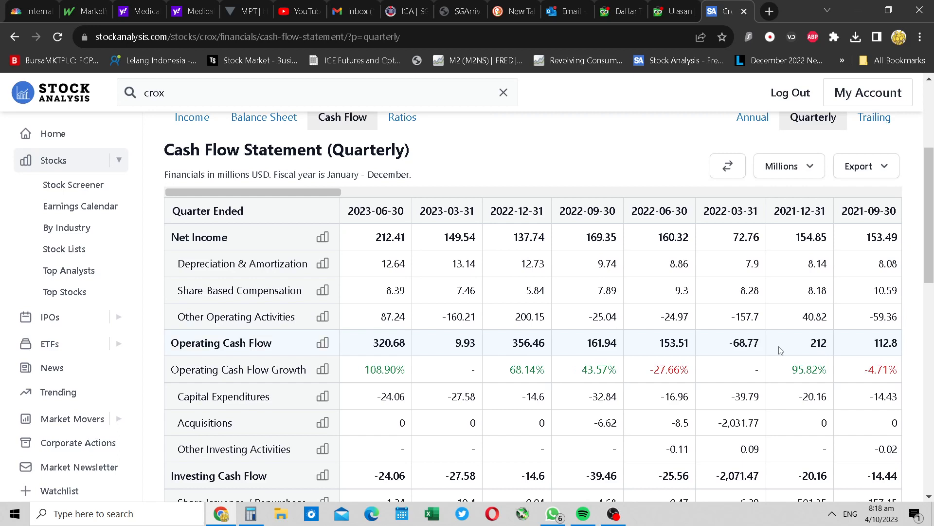
mouse_move(543, 357)
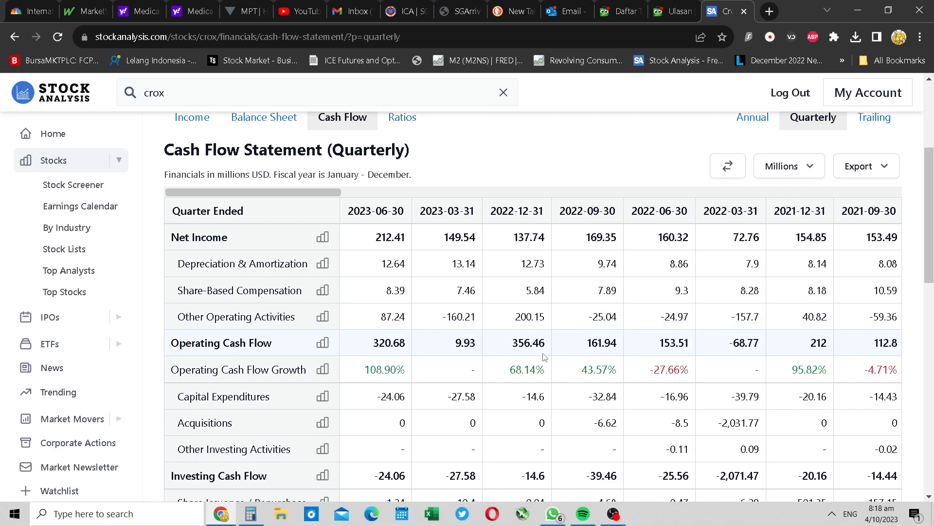
mouse_move(916, 341)
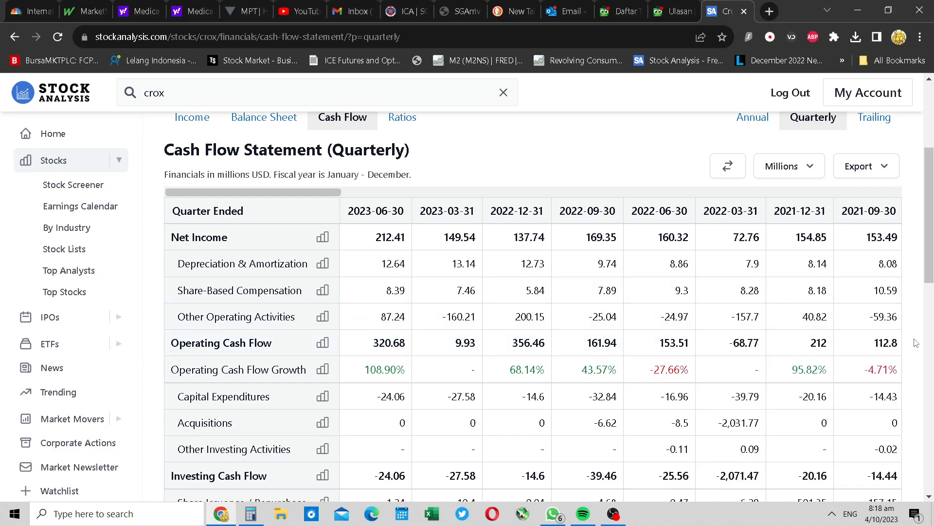
mouse_move(715, 354)
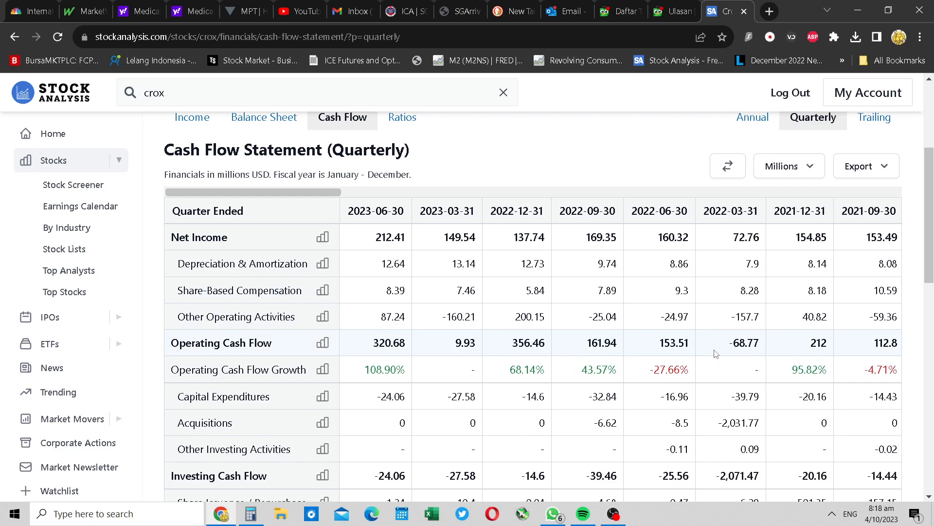
mouse_move(834, 347)
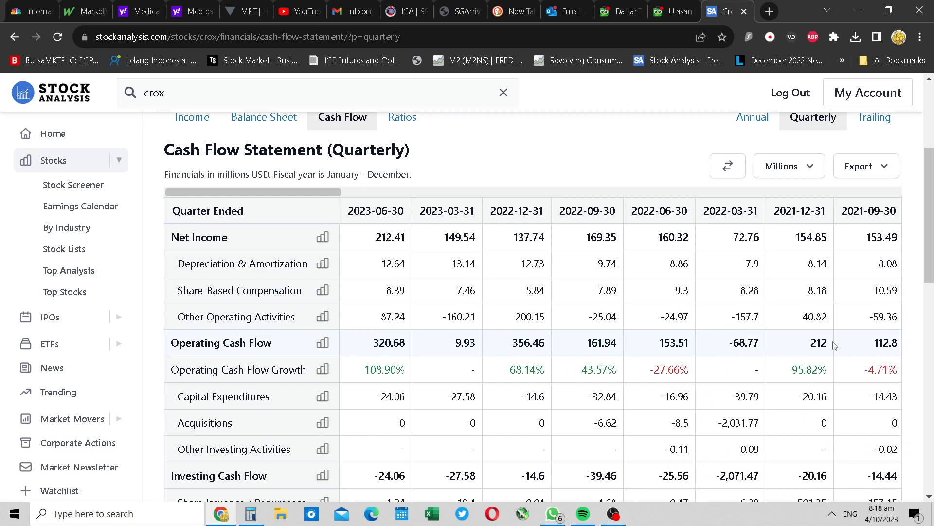
mouse_move(814, 339)
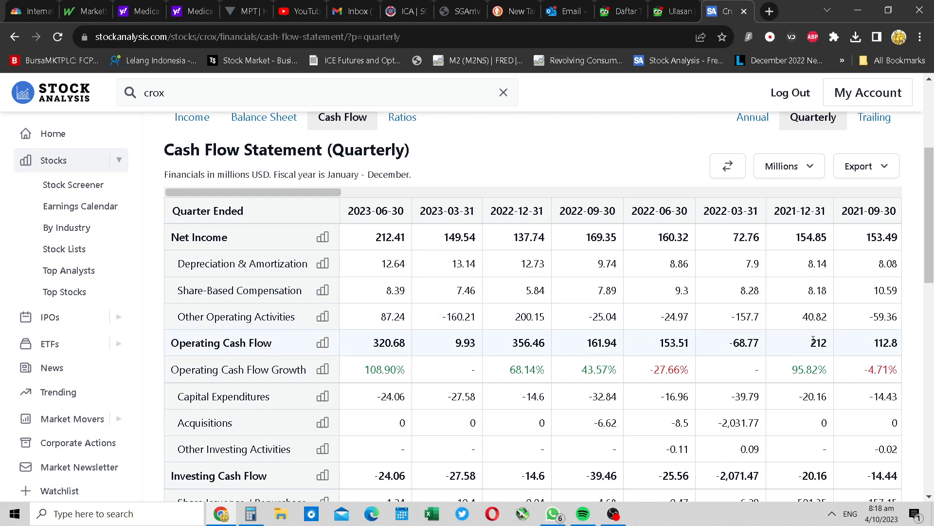
mouse_move(810, 349)
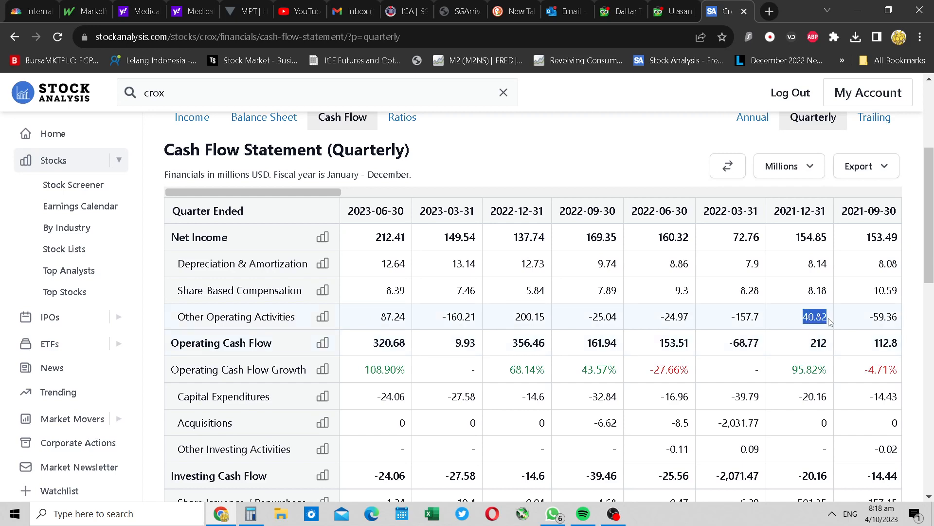
mouse_move(815, 328)
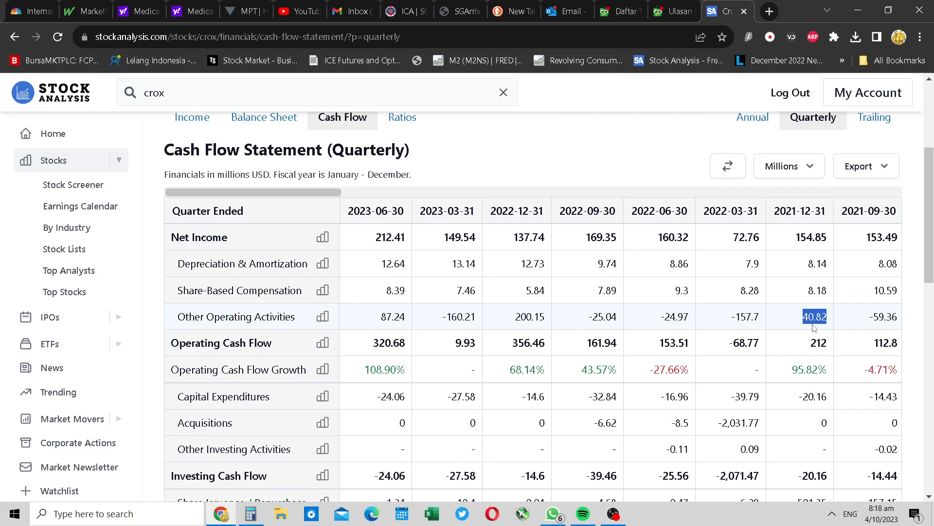
- Mark the 2022-12-31 operating cash flow figure, then restore Calculator from the taskbar
left_click(528, 343)
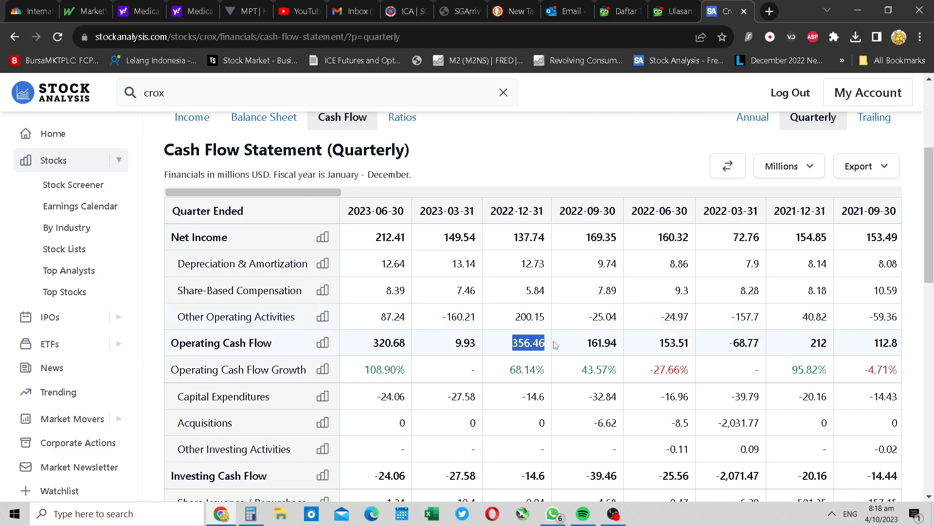
mouse_move(511, 346)
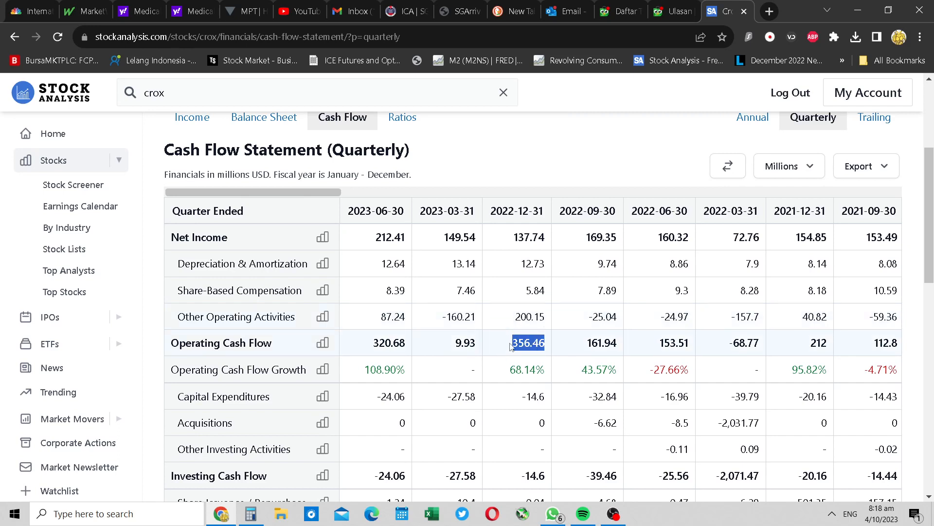
mouse_move(810, 352)
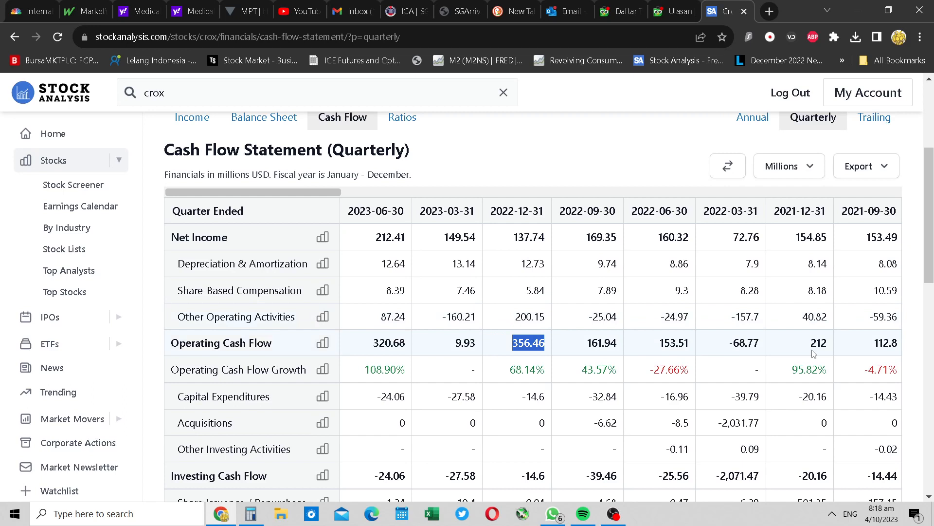
mouse_move(506, 334)
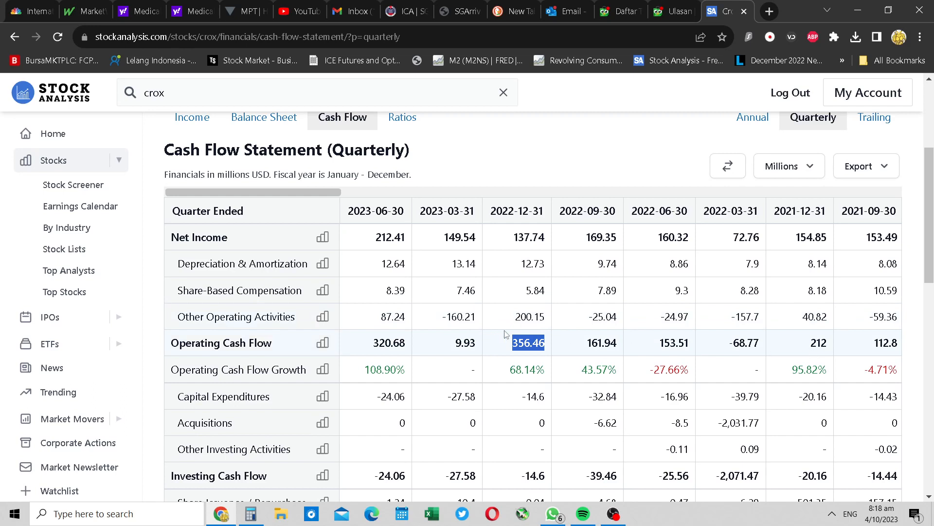
mouse_move(546, 333)
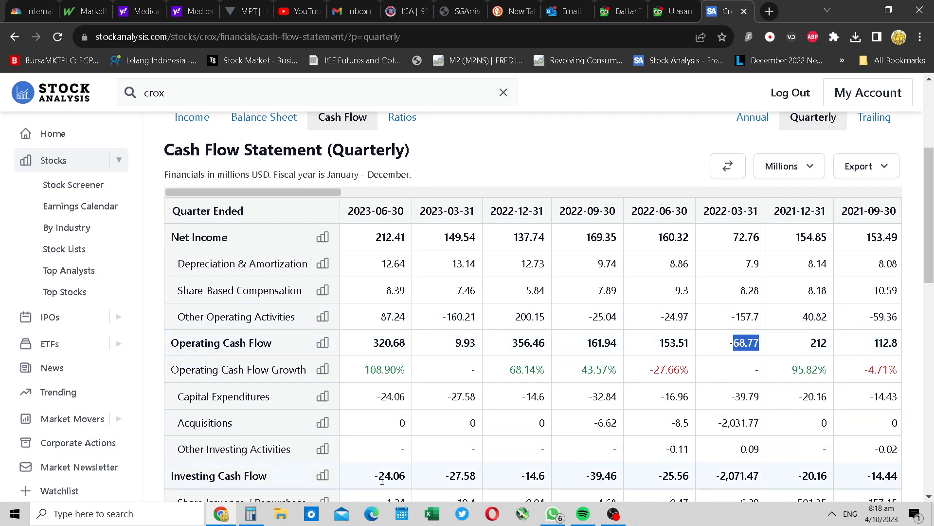
left_click(250, 513)
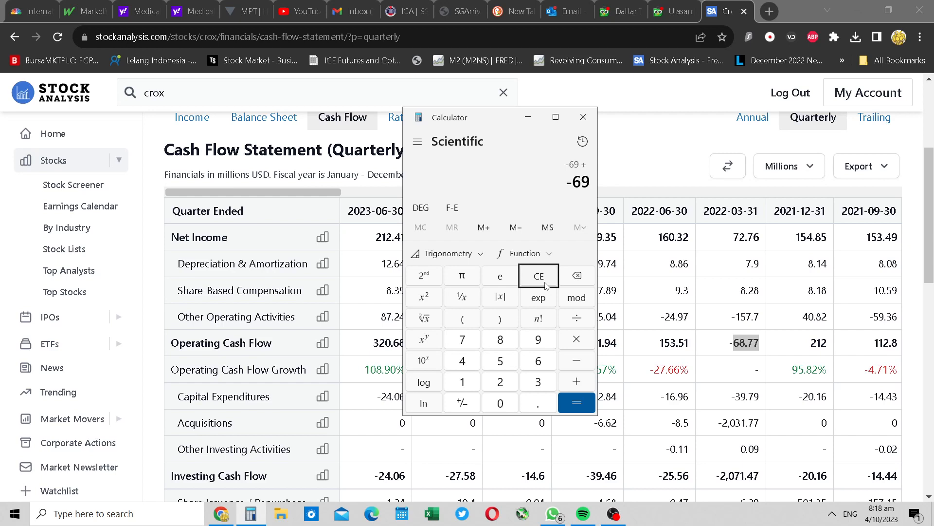
- Add 158 to -69 to get 89 in Calculator, then close it to return to the cash flow table
left_click(575, 402)
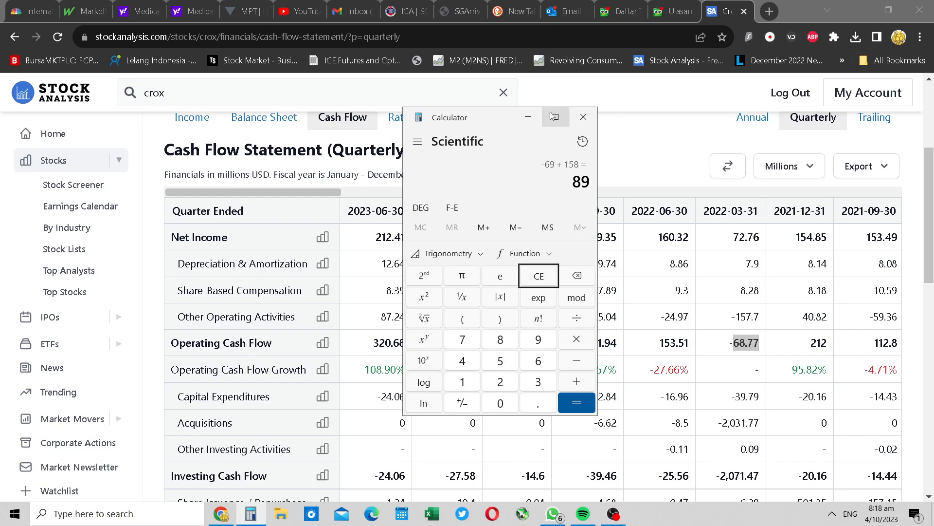
left_click(582, 116)
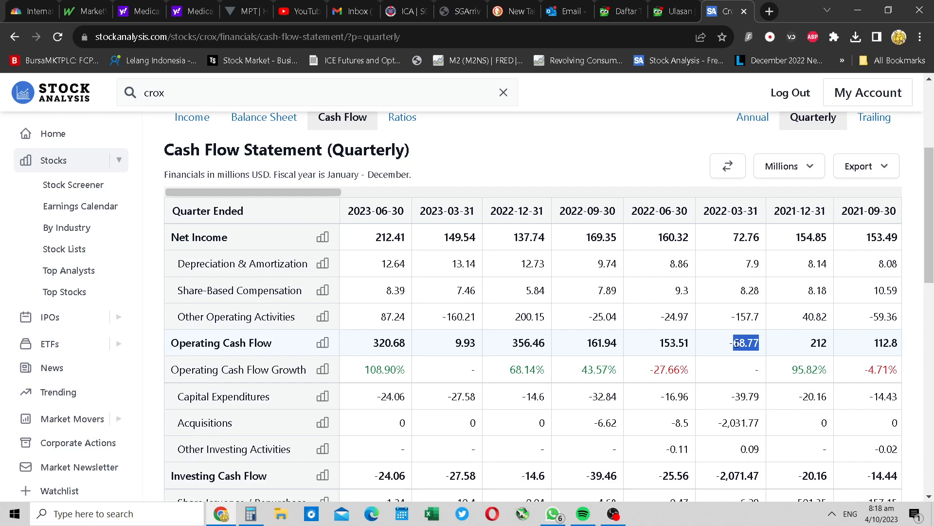
mouse_move(478, 345)
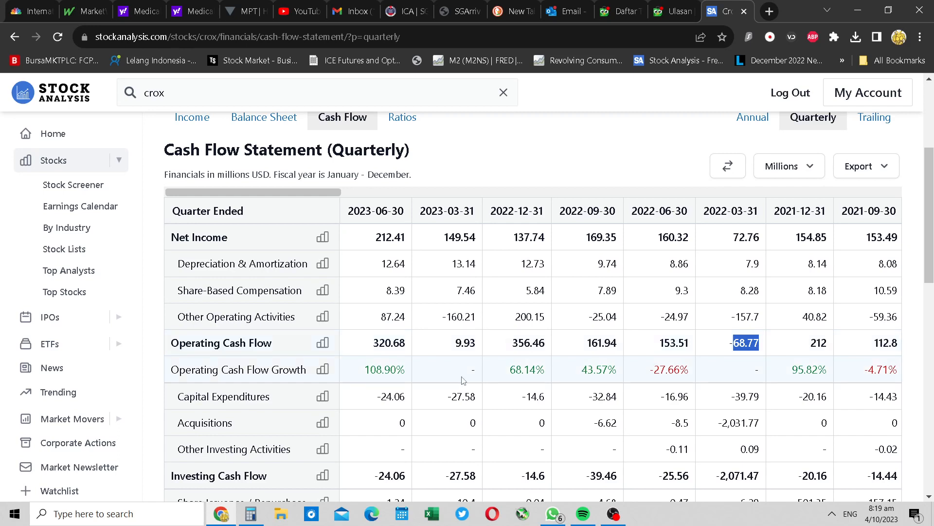
mouse_move(451, 317)
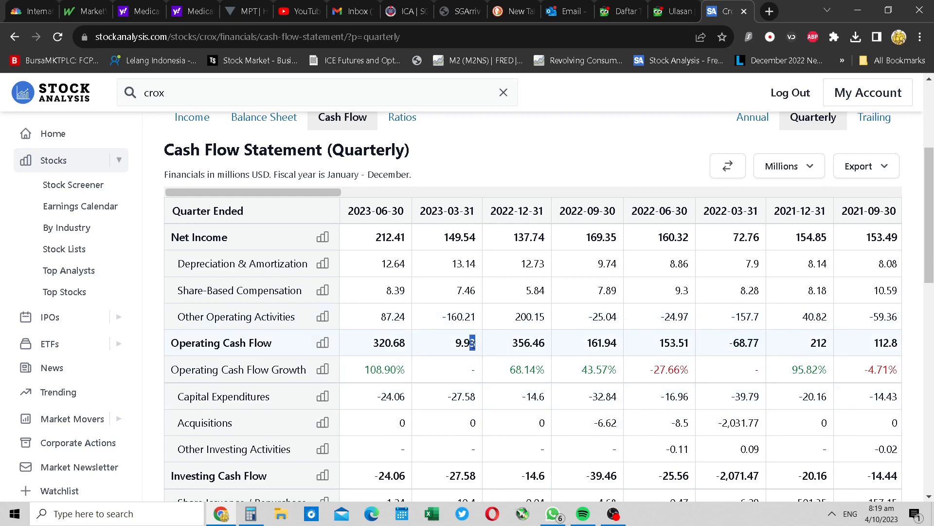
left_click(250, 513)
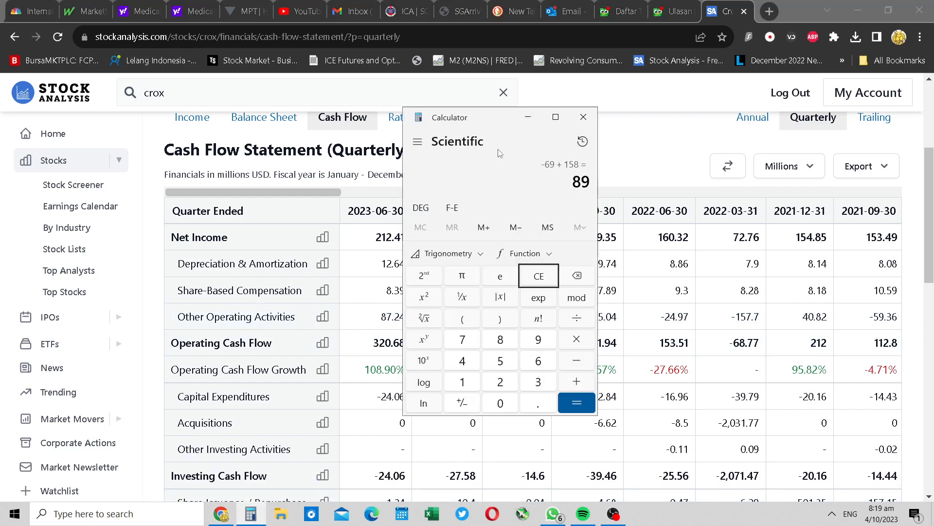
left_click(583, 117)
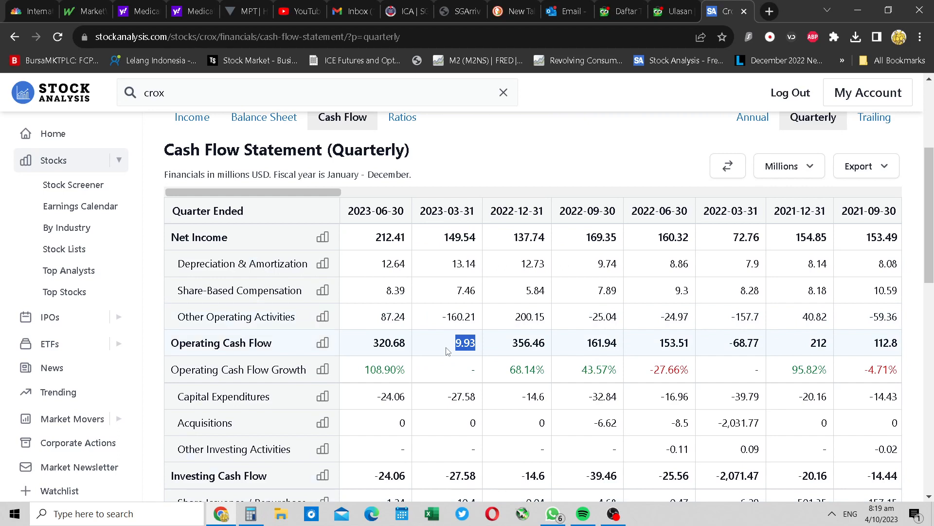
mouse_move(559, 348)
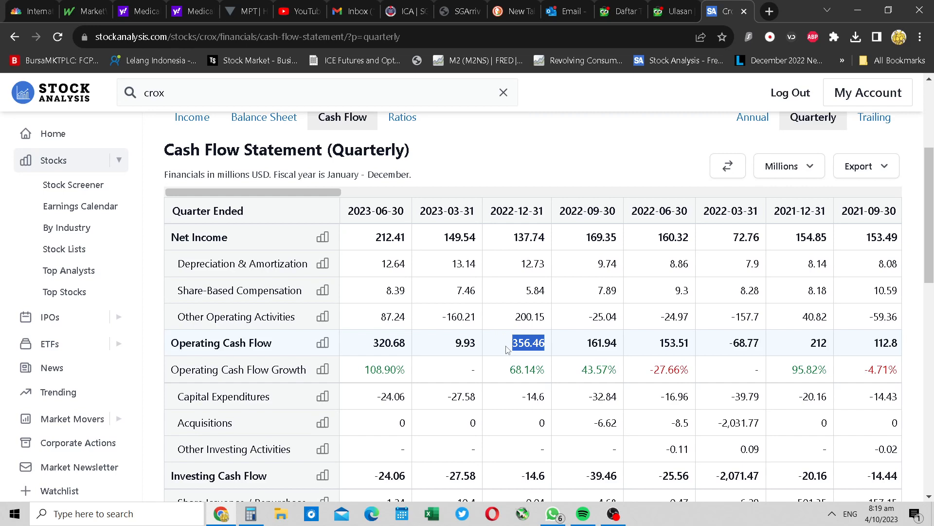
mouse_move(453, 347)
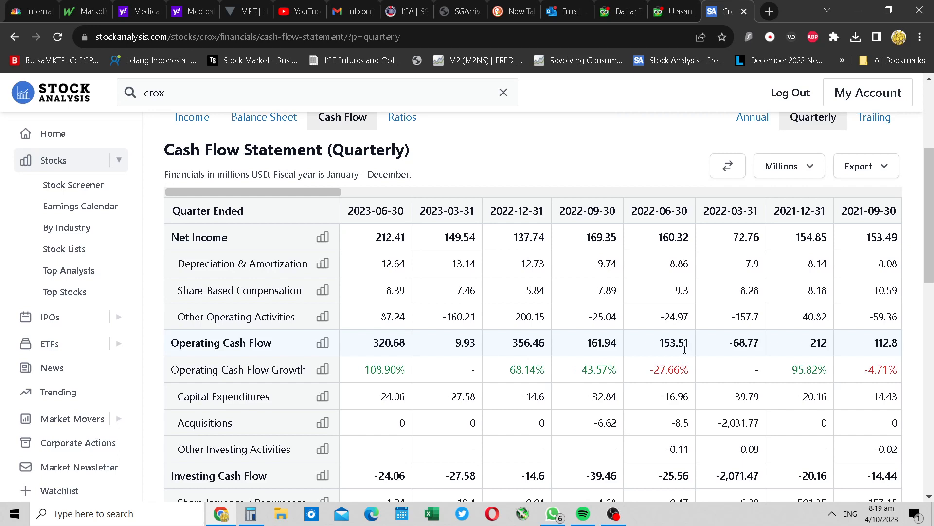
mouse_move(684, 354)
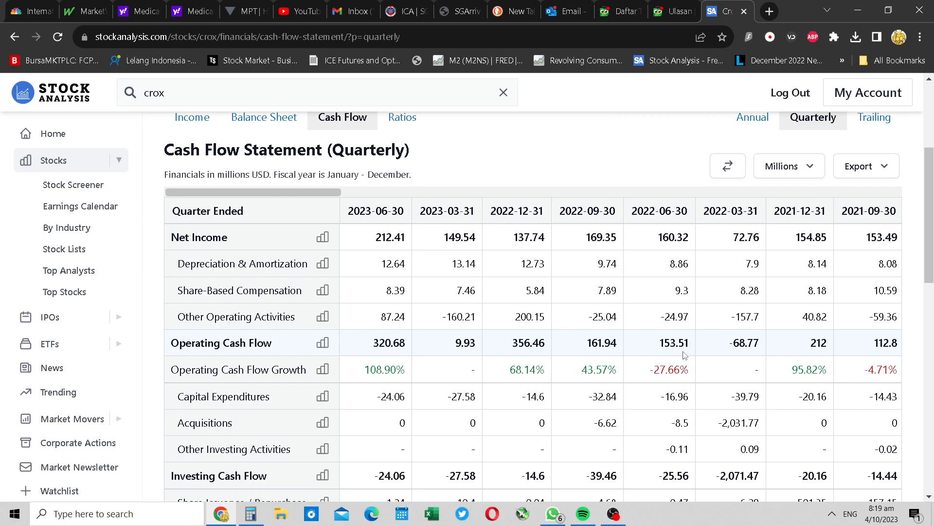
mouse_move(293, 335)
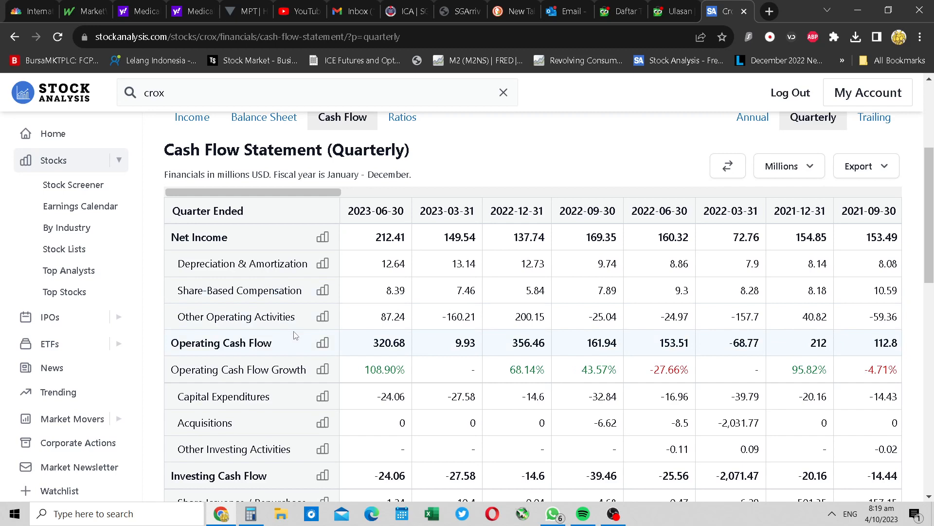
mouse_move(347, 364)
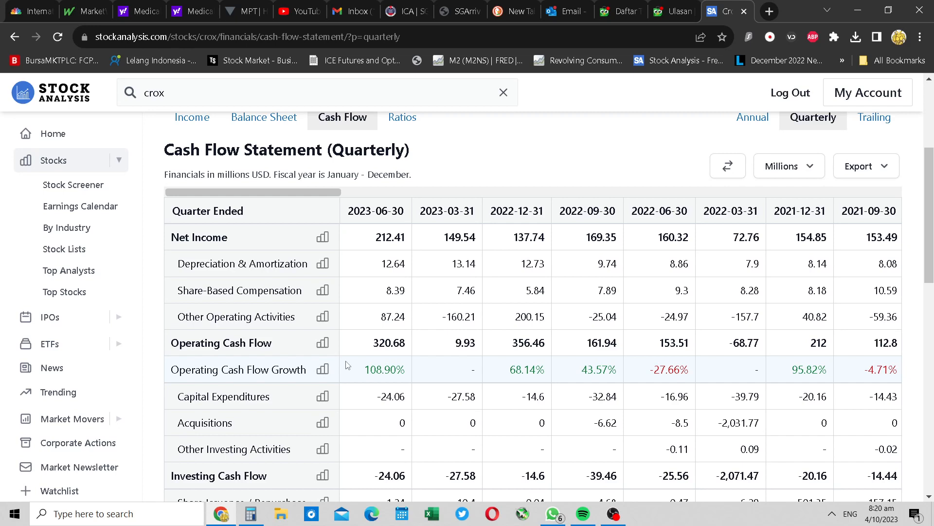
mouse_move(680, 353)
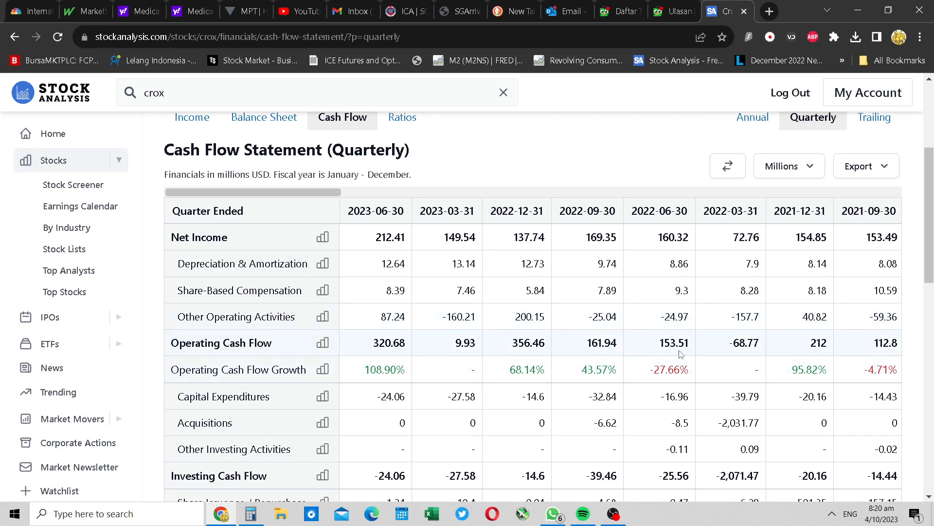
mouse_move(244, 513)
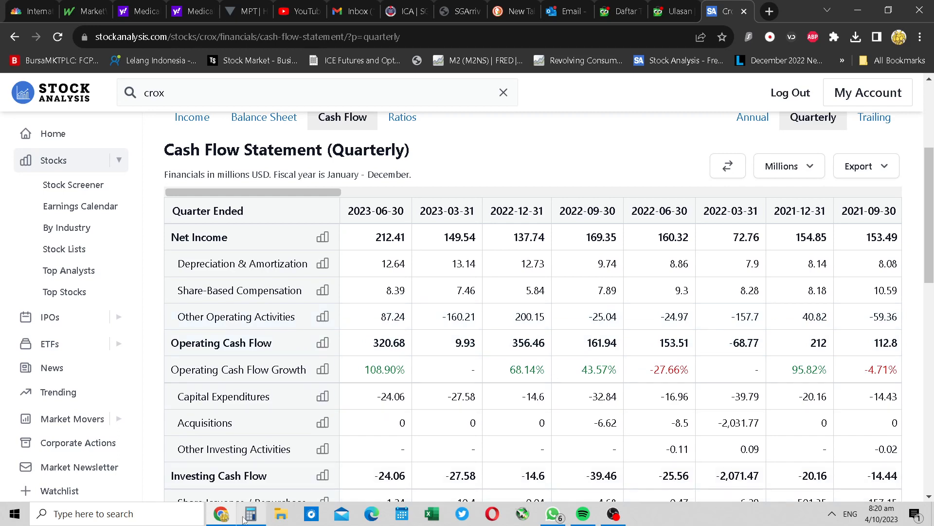
- Work out 320 minus 87 in Calculator, getting 233, then close it
left_click(250, 513)
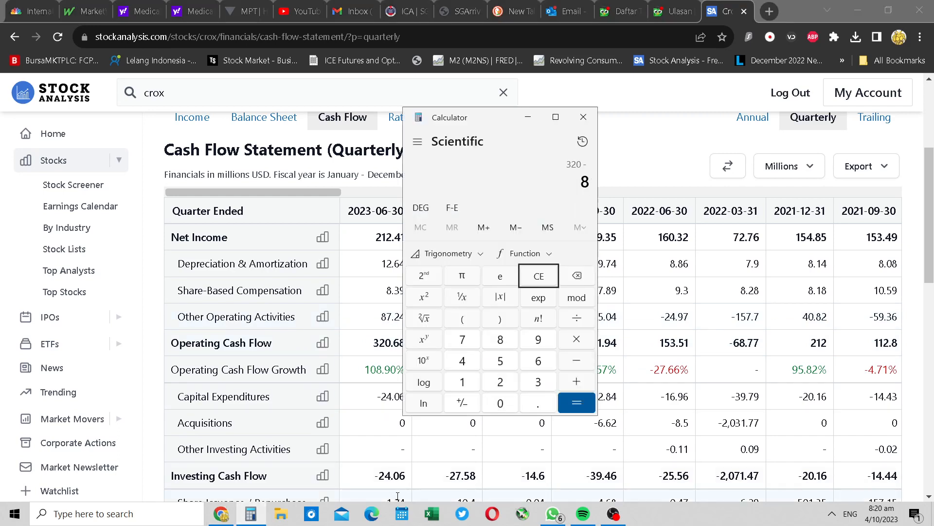
left_click(575, 402)
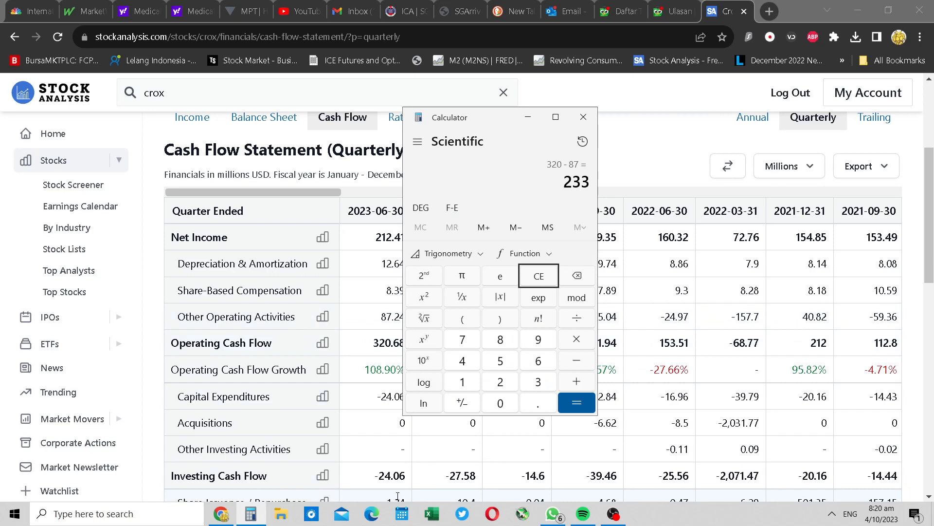
mouse_move(583, 117)
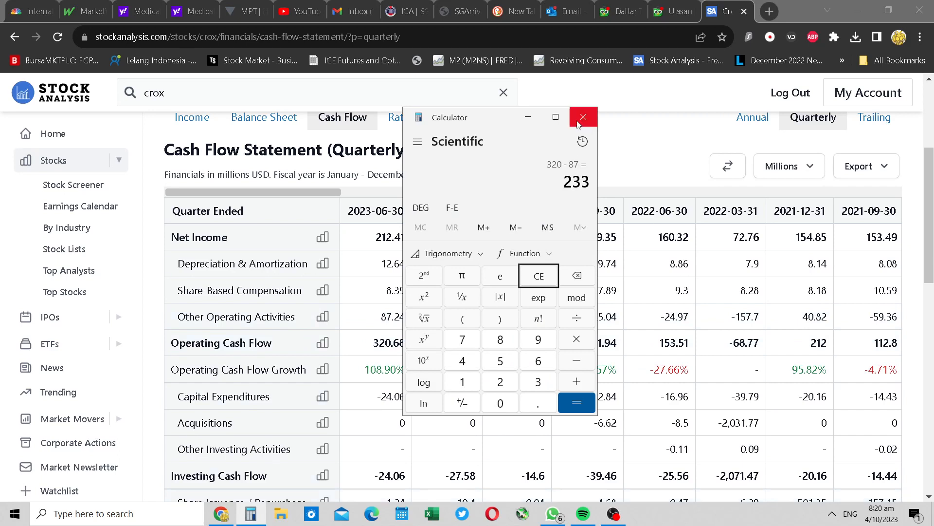
left_click(583, 117)
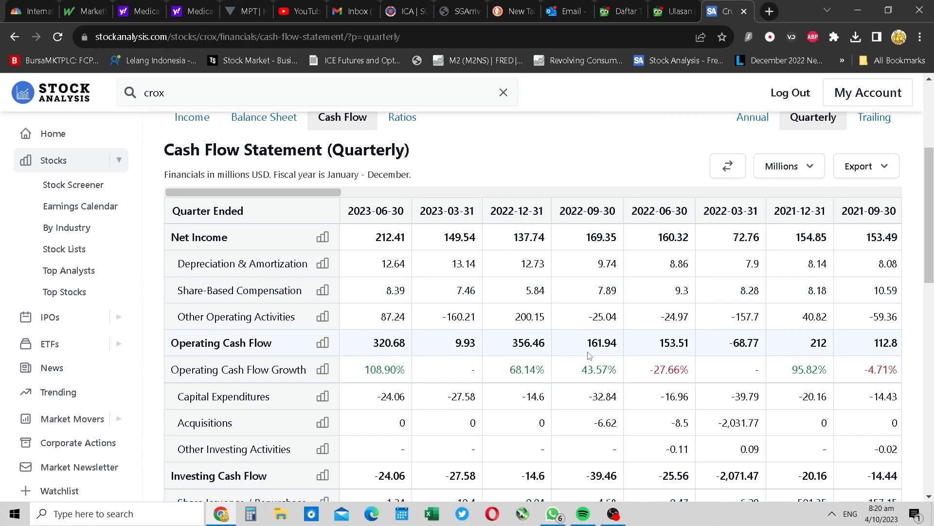
scroll("down", 3)
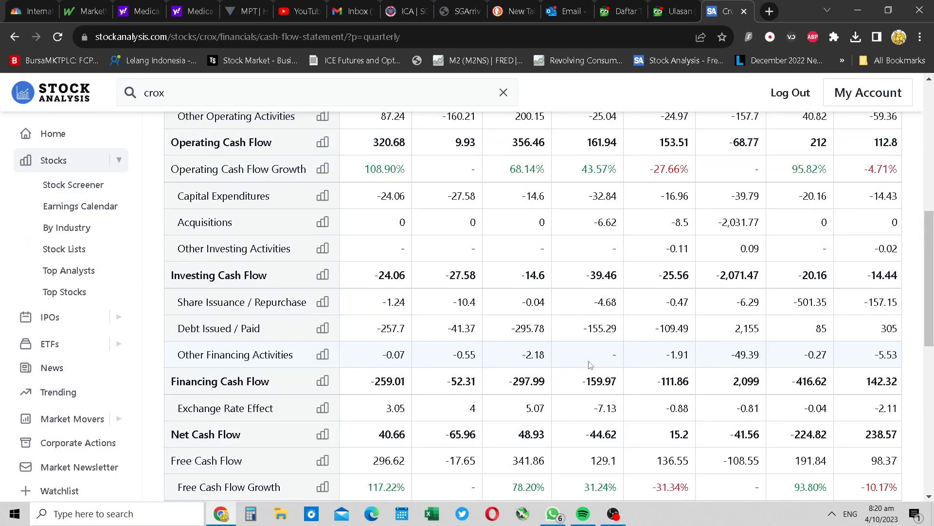
mouse_move(662, 222)
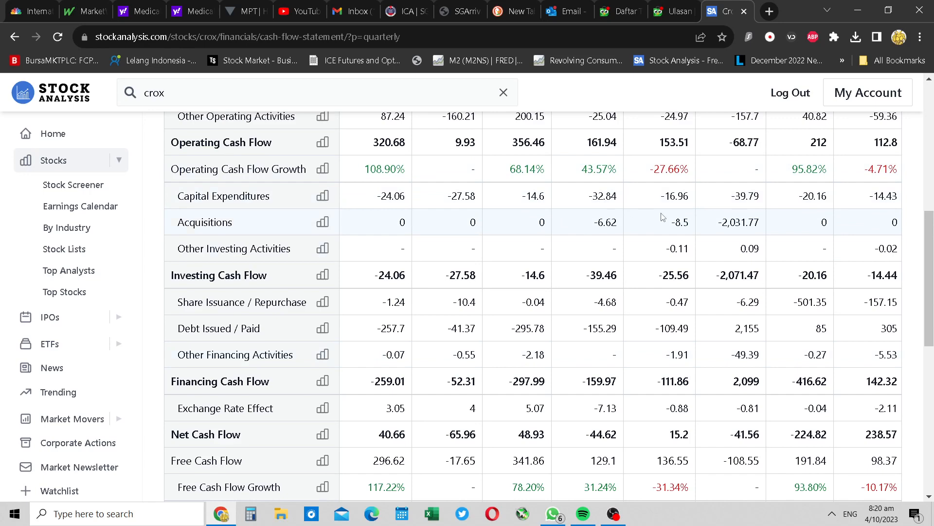
mouse_move(625, 377)
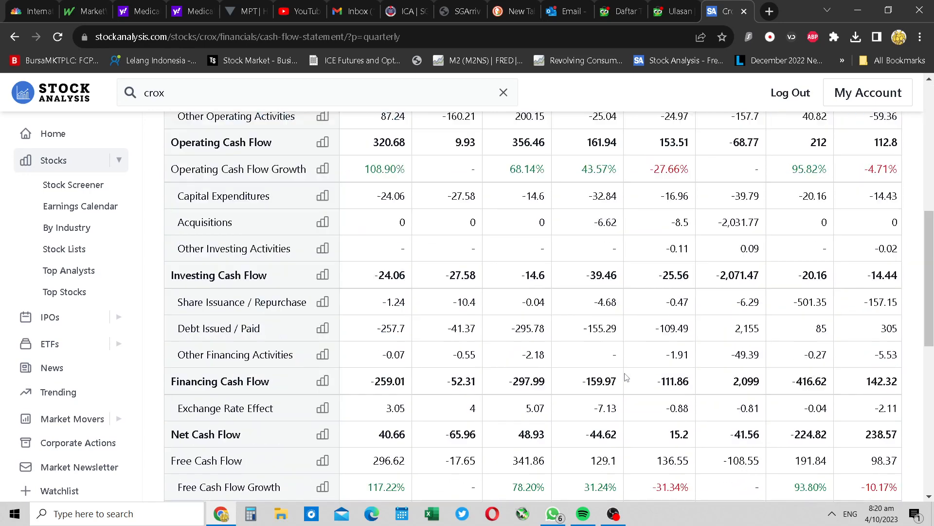
scroll("up", 3)
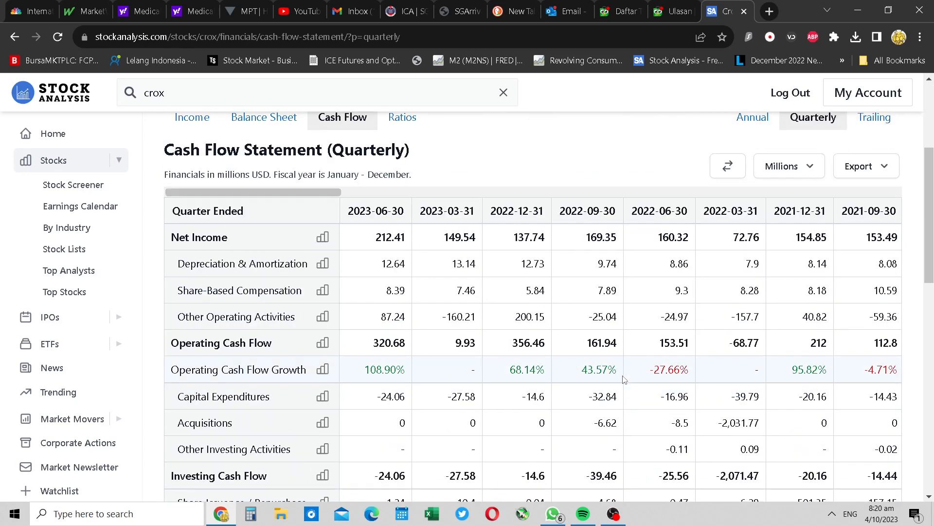
mouse_move(635, 381)
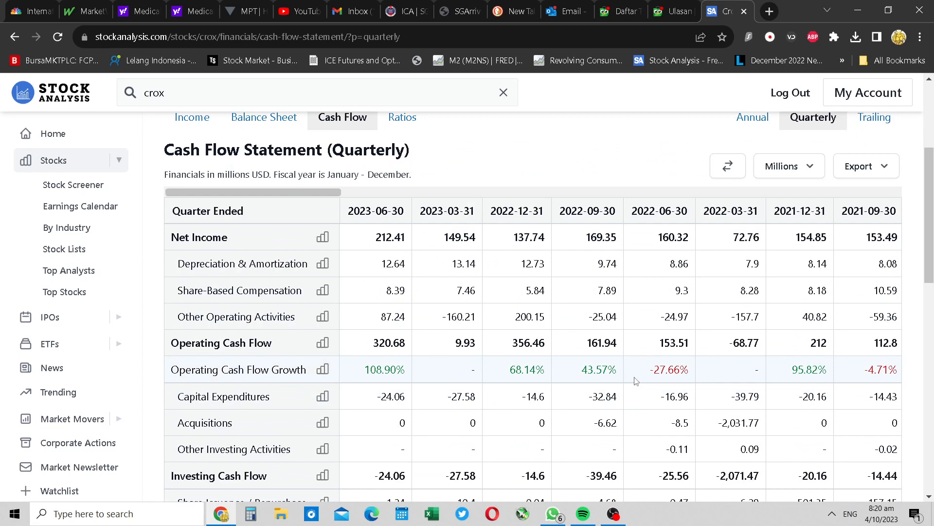
mouse_move(809, 391)
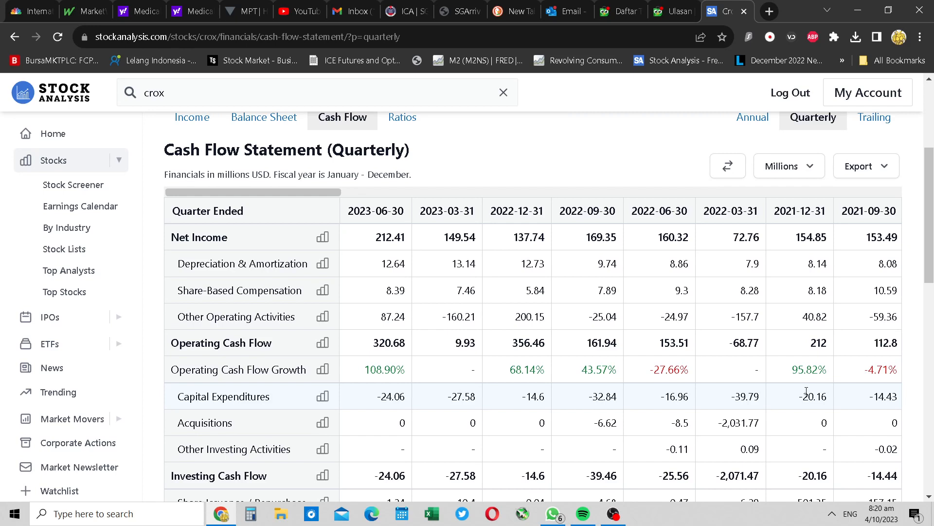
scroll("down", 3)
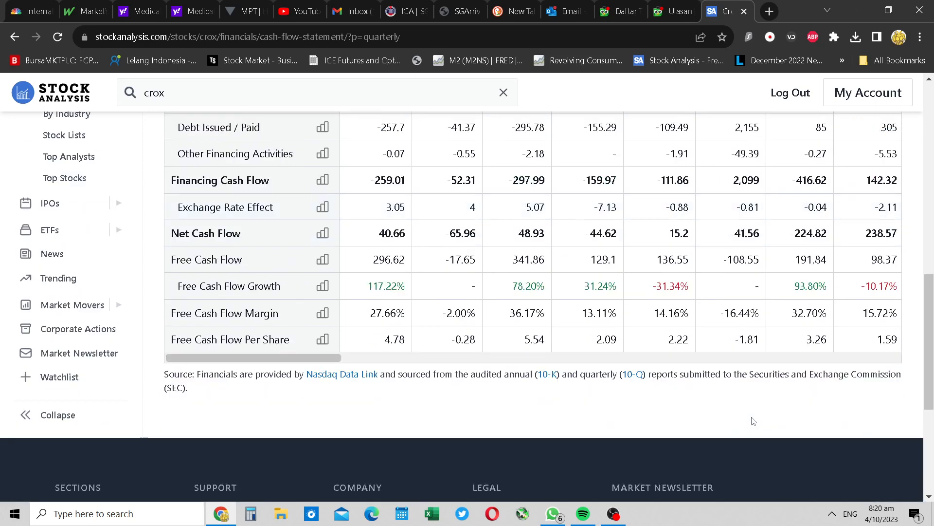
scroll("up", 3)
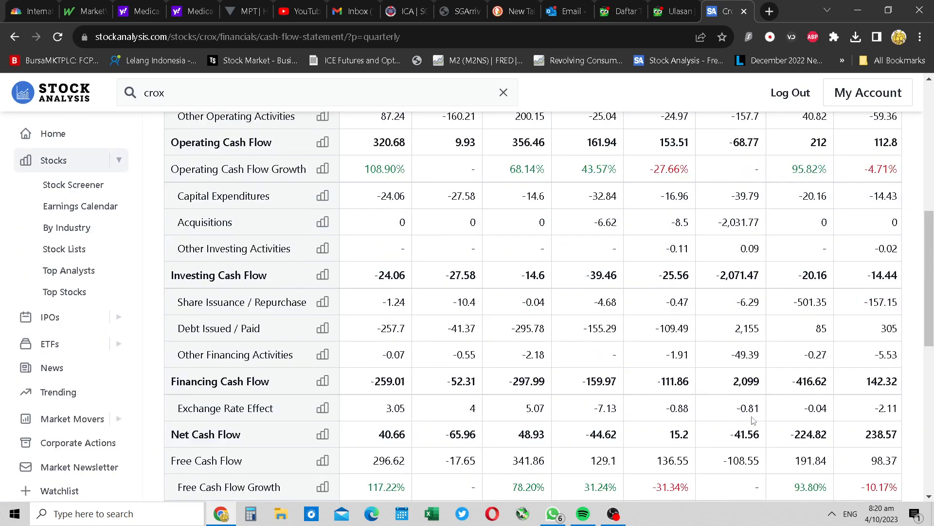
scroll("up", 3)
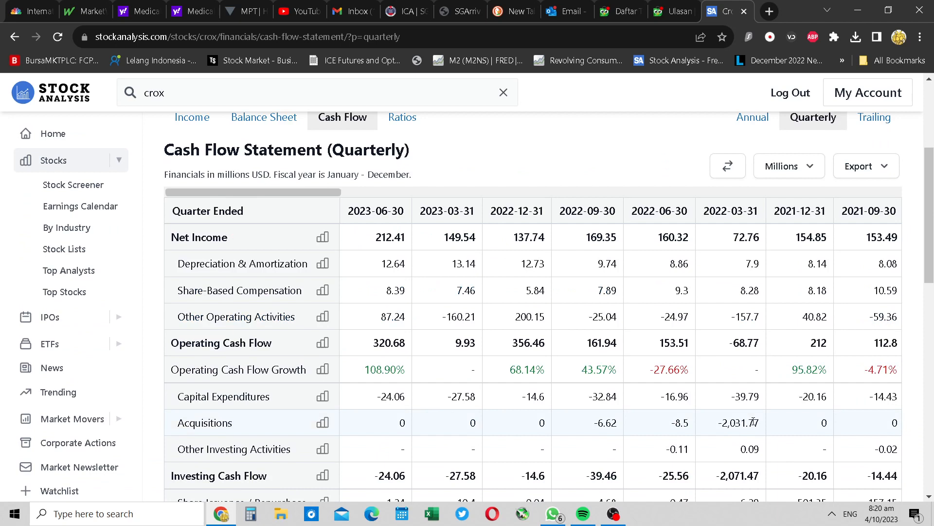
mouse_move(768, 399)
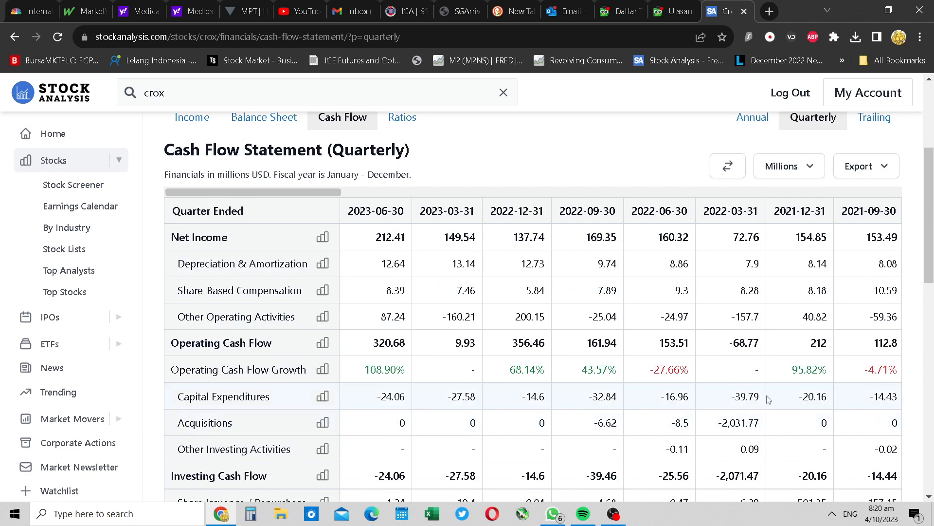
mouse_move(624, 357)
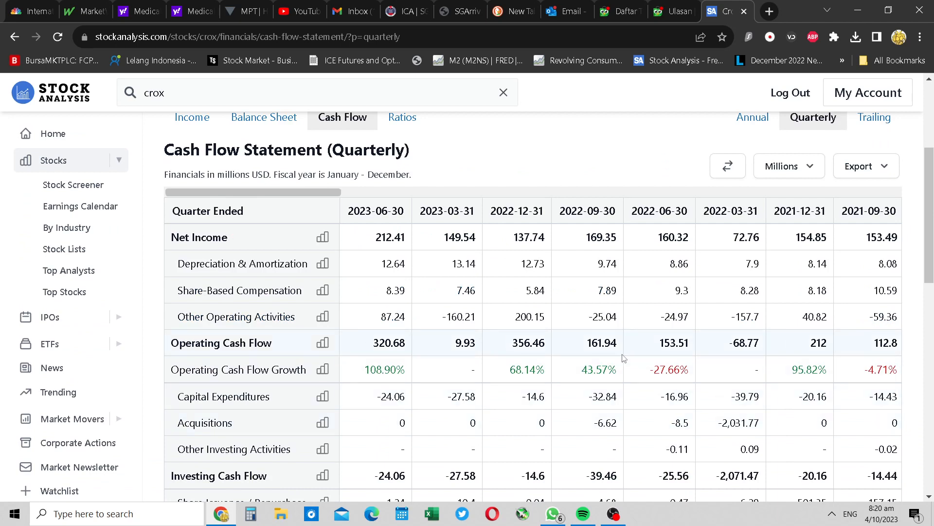
mouse_move(688, 337)
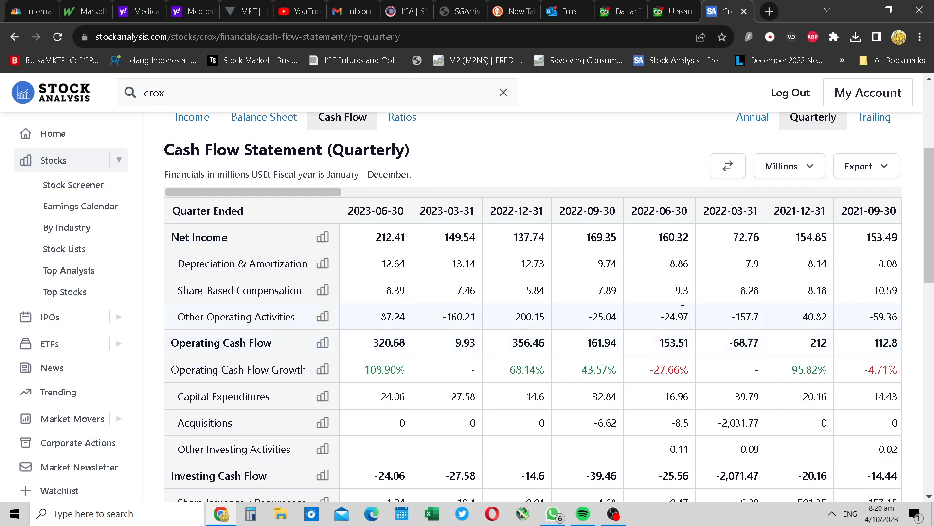
left_click(251, 513)
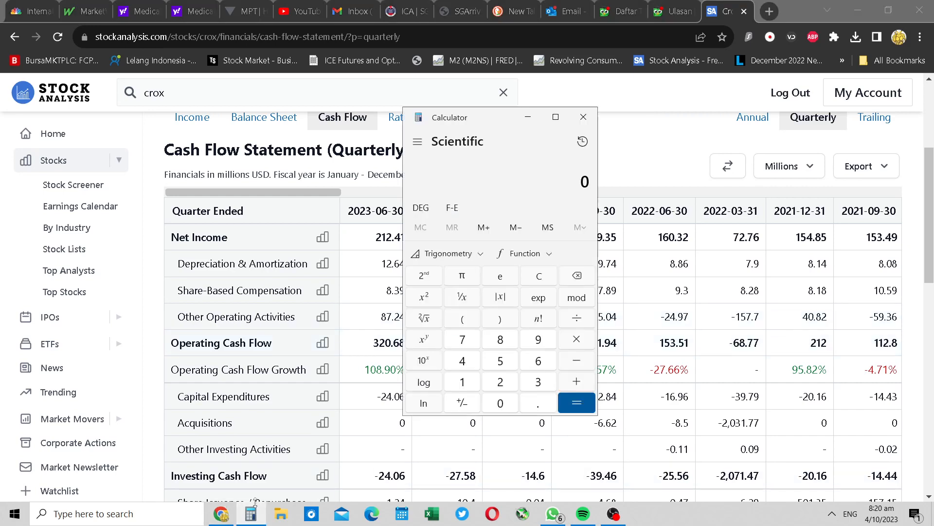
left_click(462, 339)
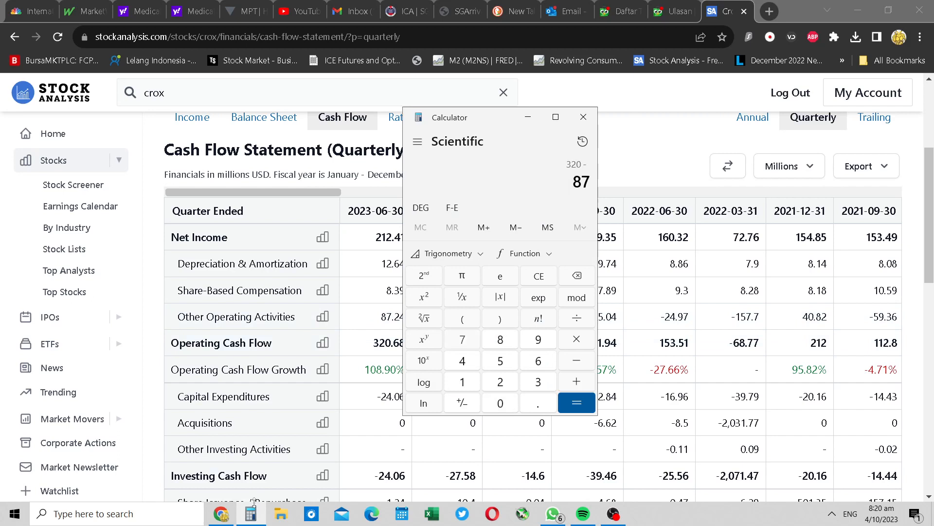
left_click(575, 402)
type("59")
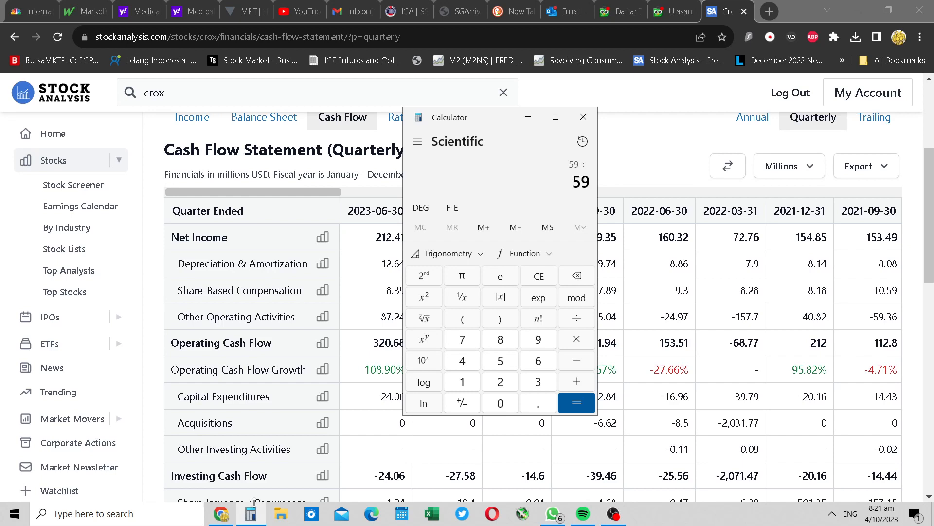
left_click(575, 402)
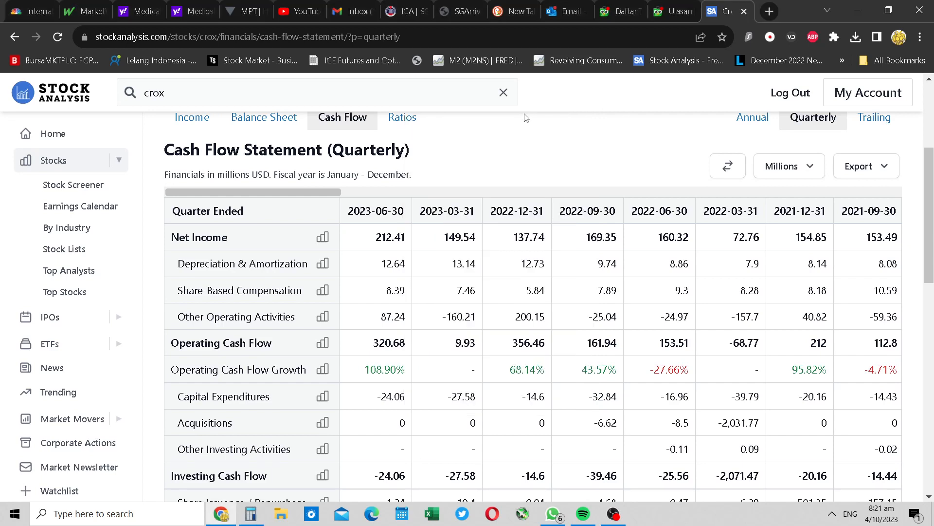
mouse_move(567, 353)
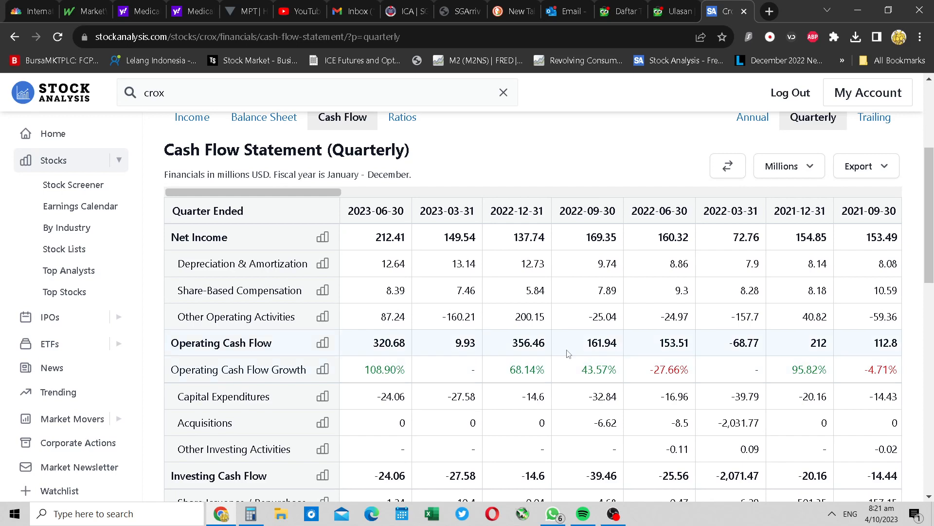
mouse_move(663, 337)
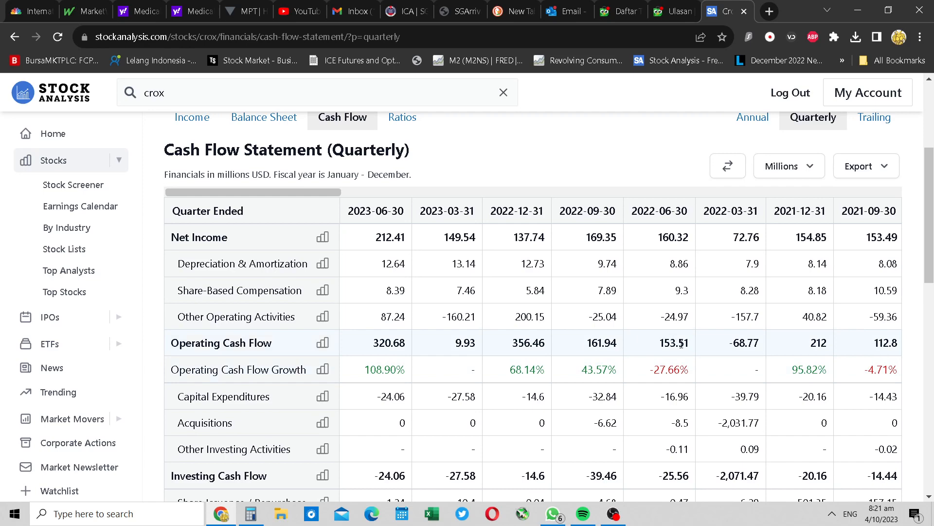
left_click(323, 369)
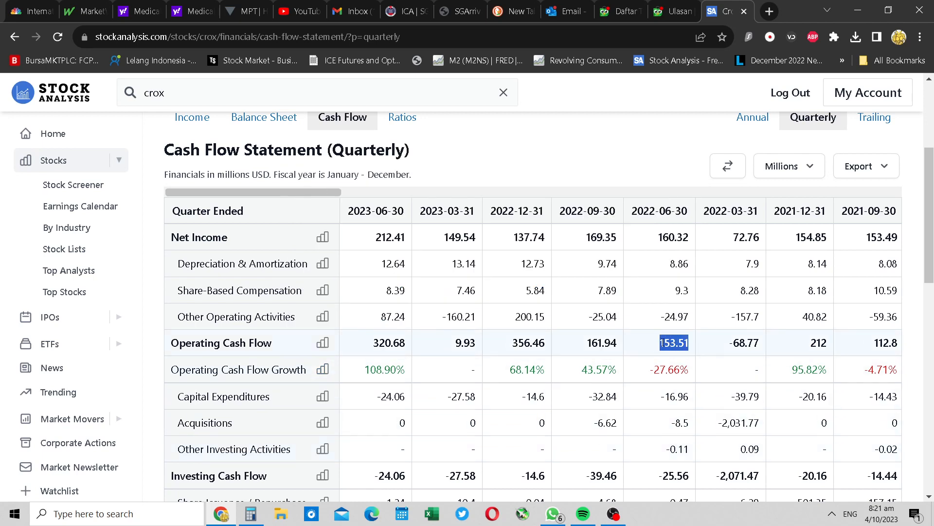
mouse_move(358, 338)
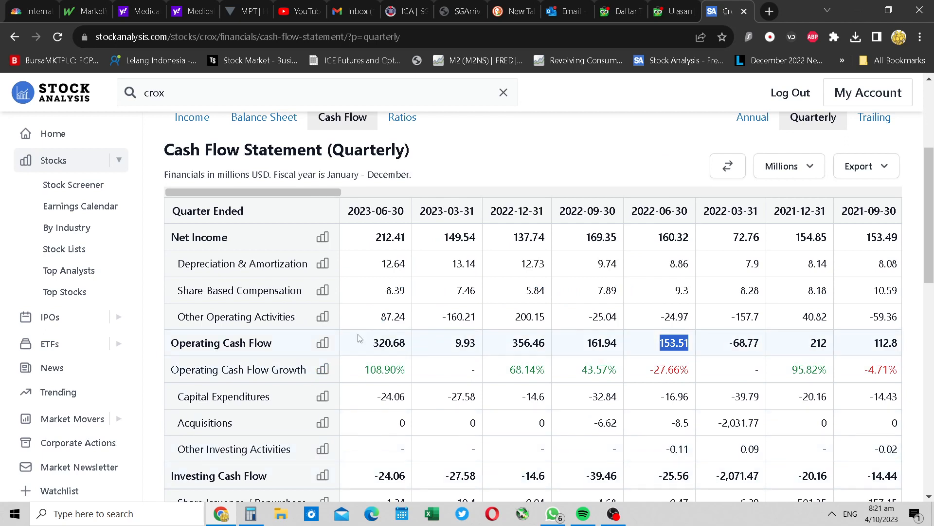
left_click(250, 513)
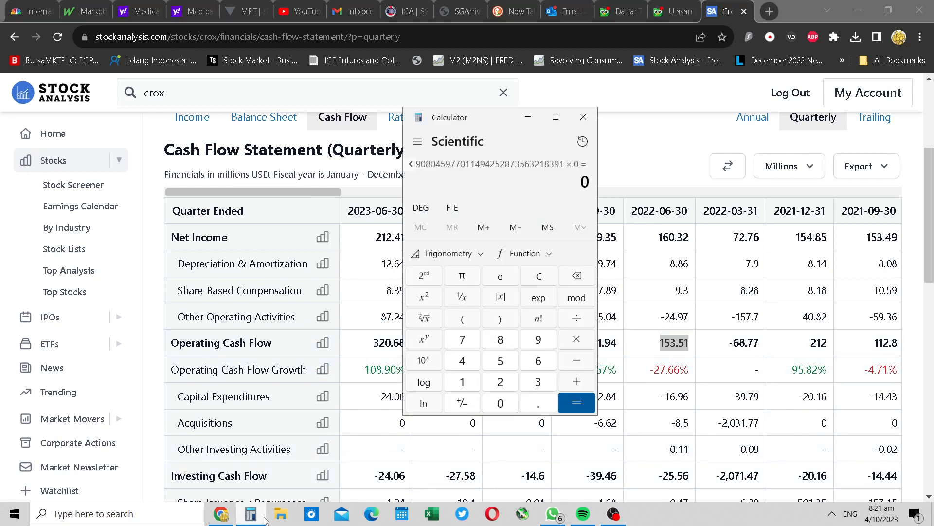
left_click(582, 116)
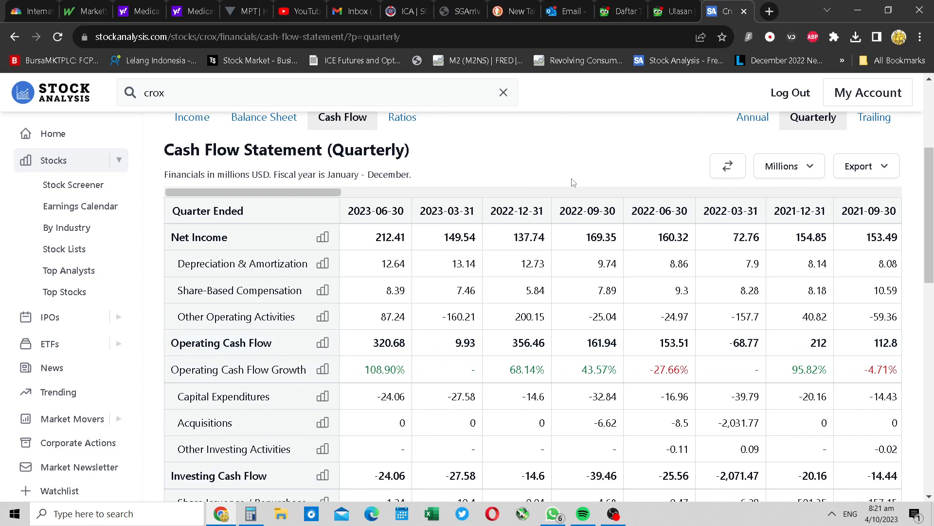
mouse_move(619, 190)
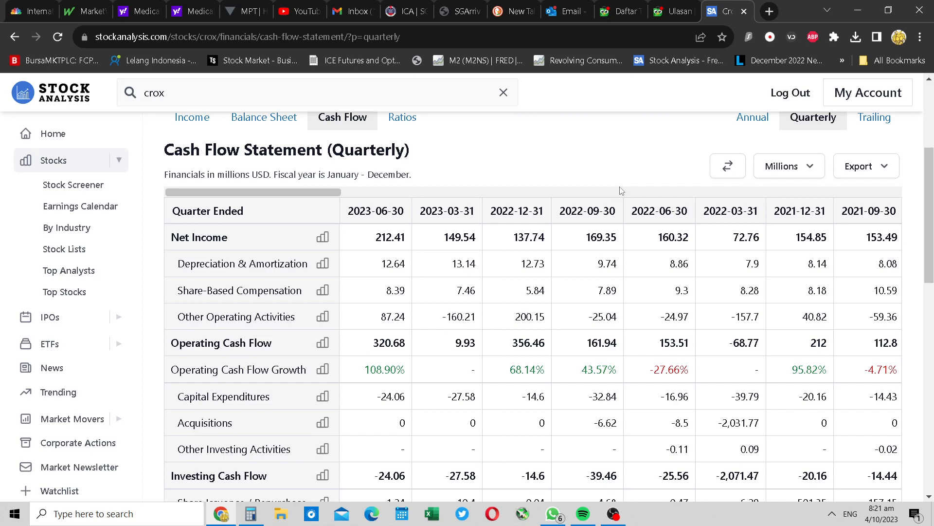
mouse_move(426, 343)
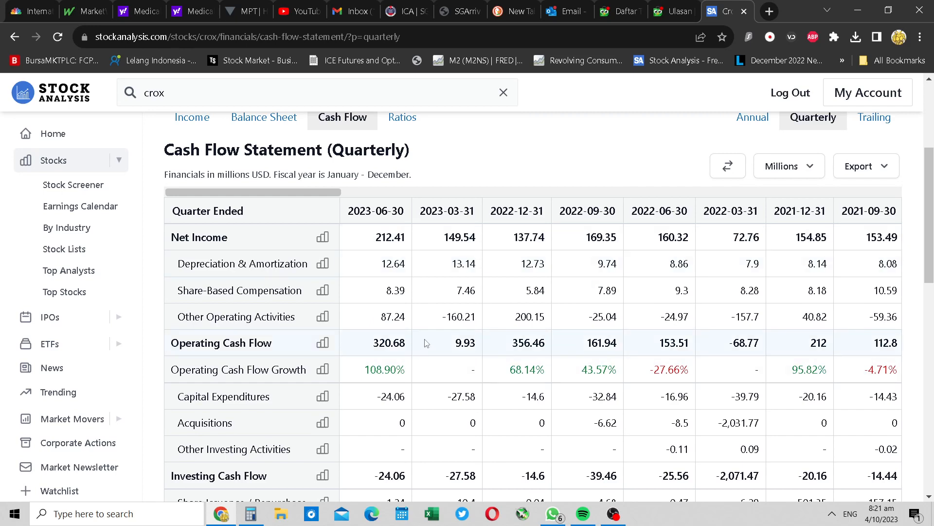
mouse_move(391, 346)
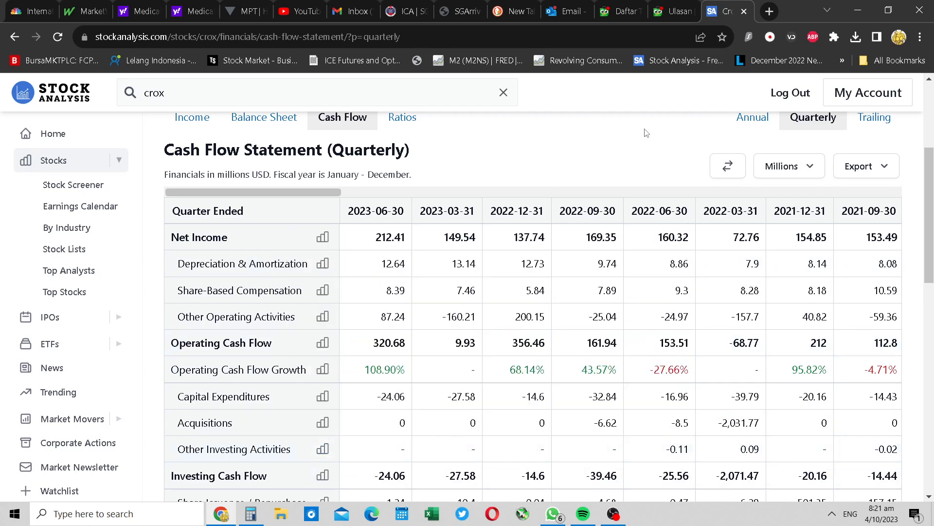
mouse_move(619, 166)
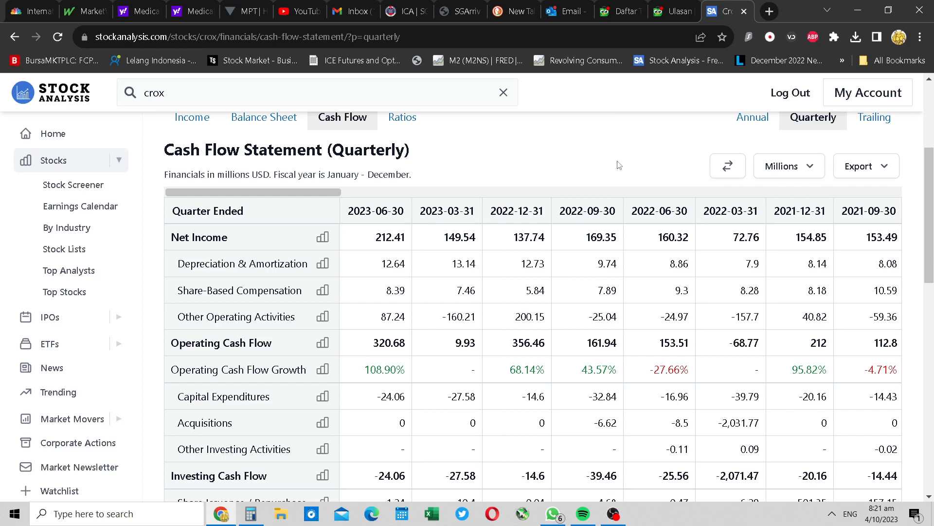
mouse_move(597, 216)
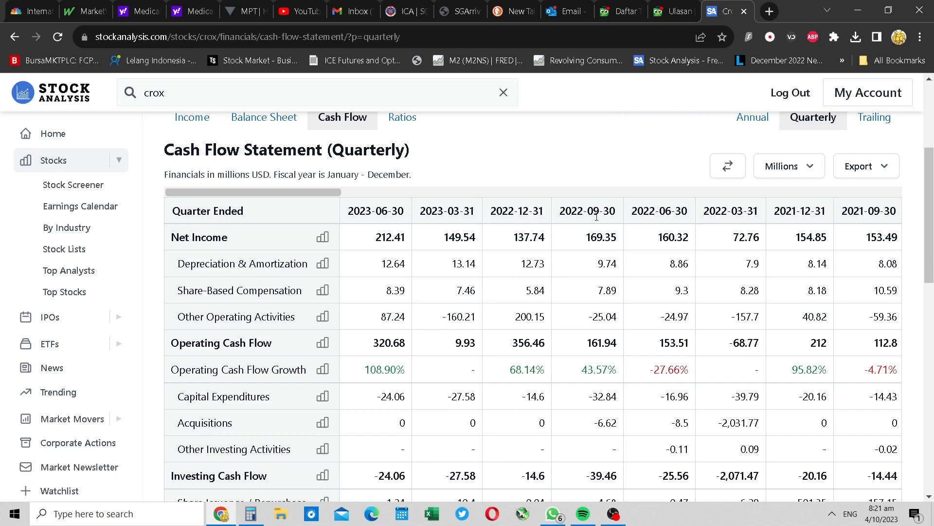
mouse_move(626, 202)
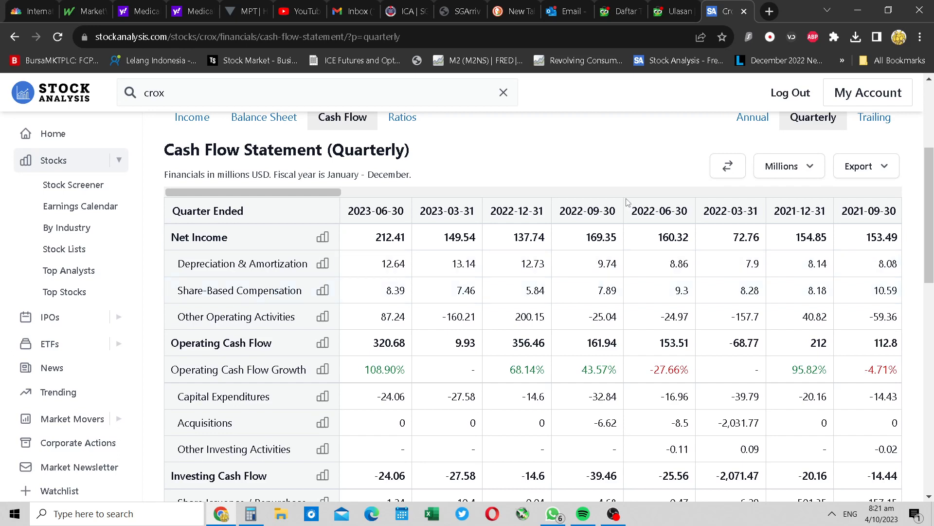
mouse_move(636, 188)
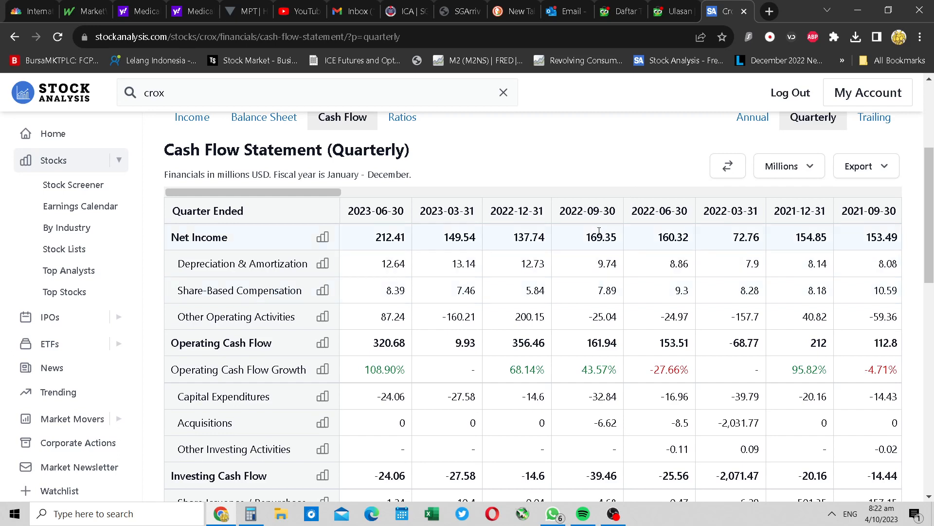
mouse_move(598, 250)
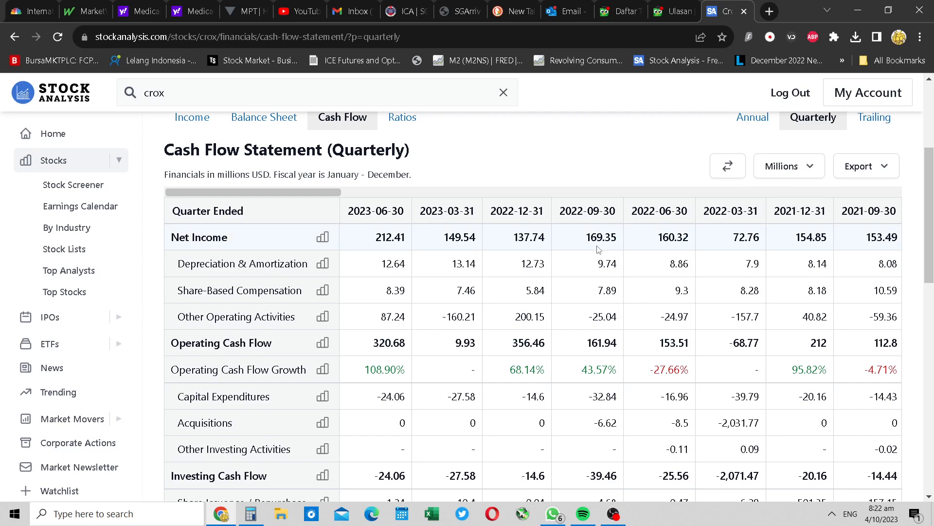
scroll("up", 3)
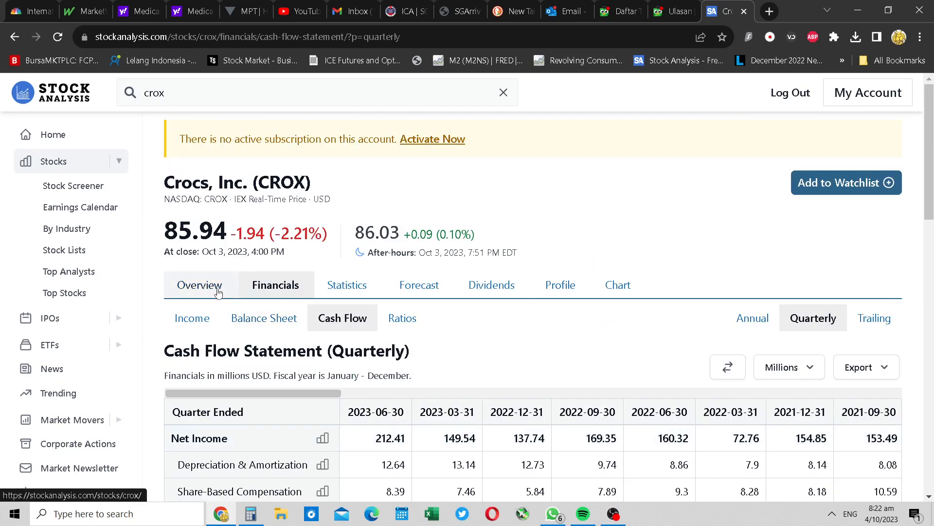
mouse_move(264, 318)
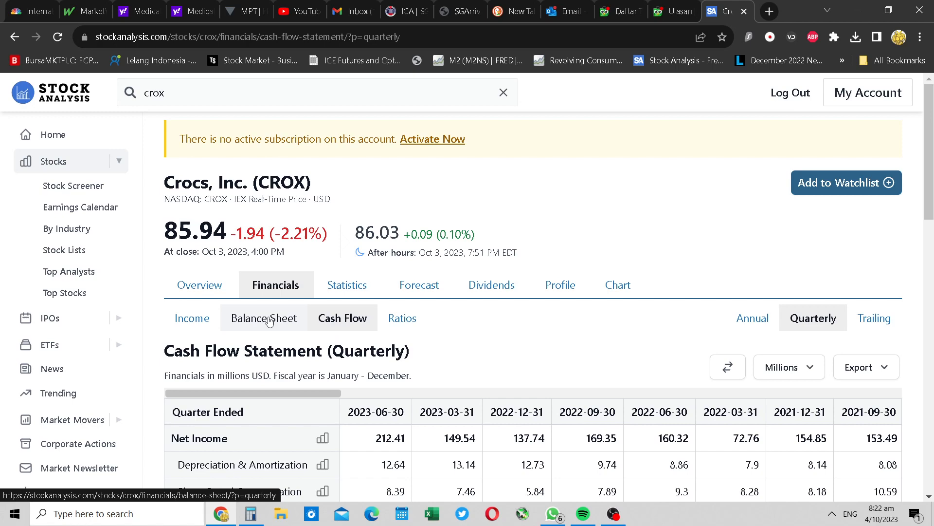
- Show Crocs' quarterly balance sheet down to total long-term liabilities of 2,747
left_click(264, 318)
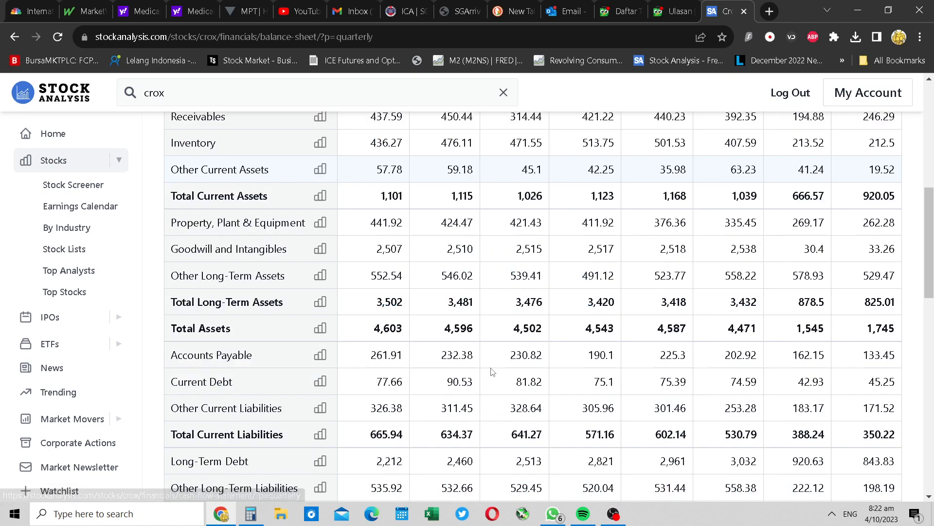
mouse_move(577, 419)
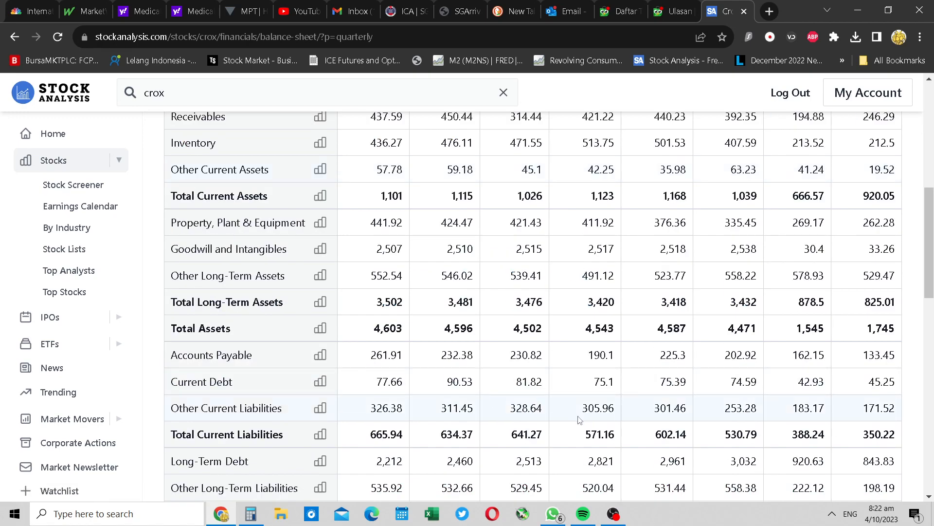
scroll("down", 3)
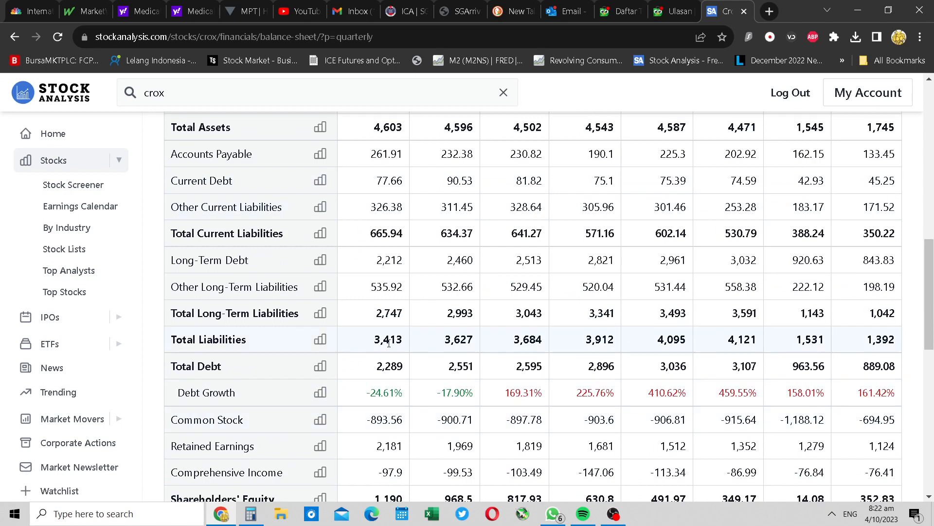
mouse_move(415, 421)
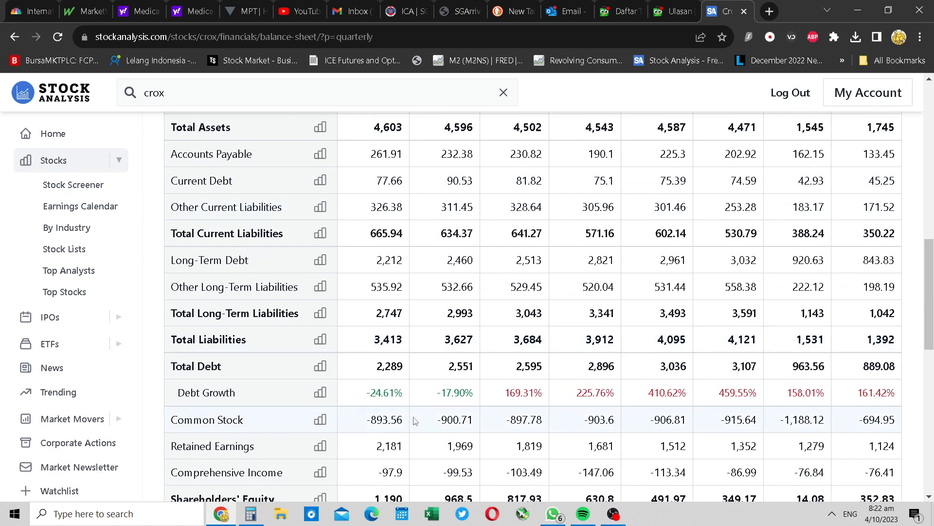
mouse_move(402, 315)
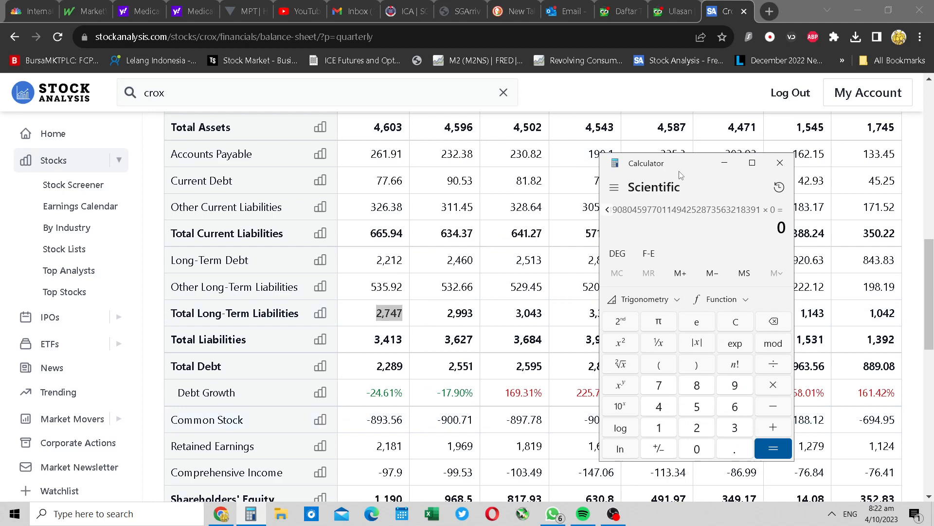
- Divide 2,747 by 600 in Calculator, getting about 4.578, then close it
left_click(696, 426)
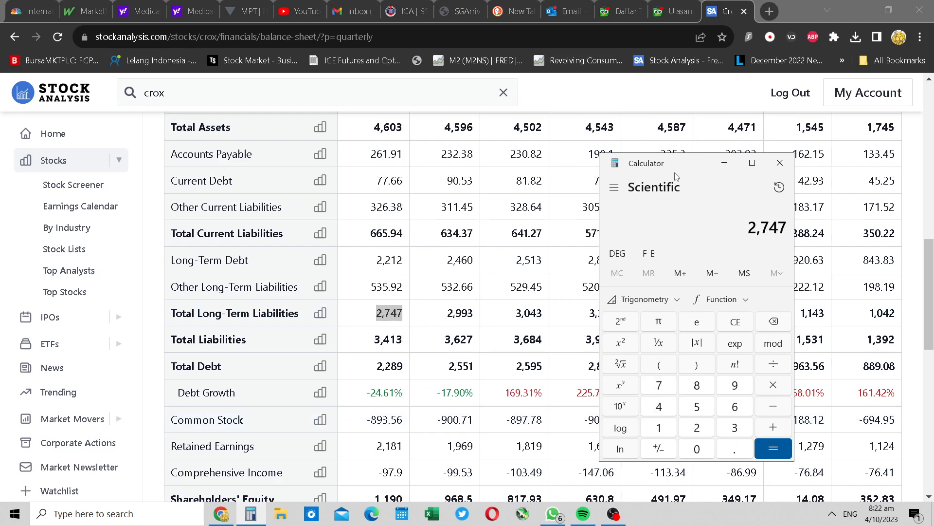
left_click(772, 363)
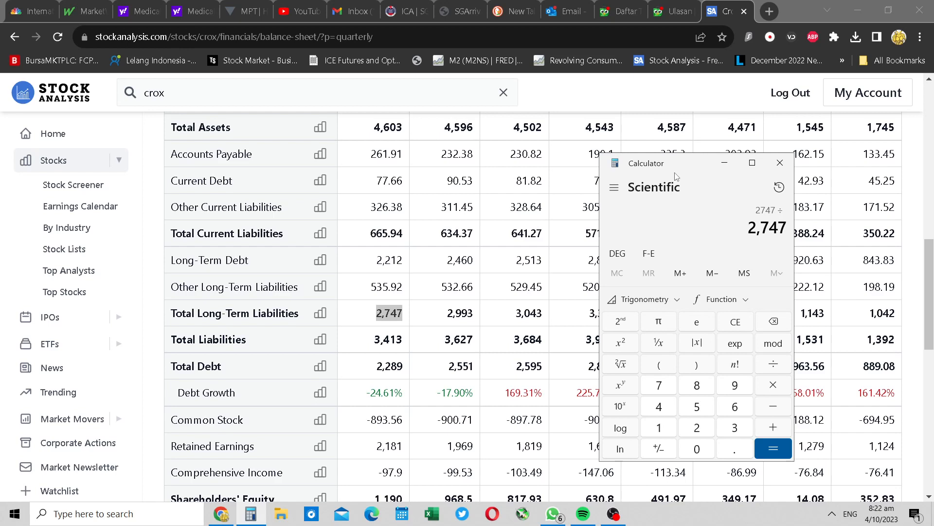
left_click(659, 385)
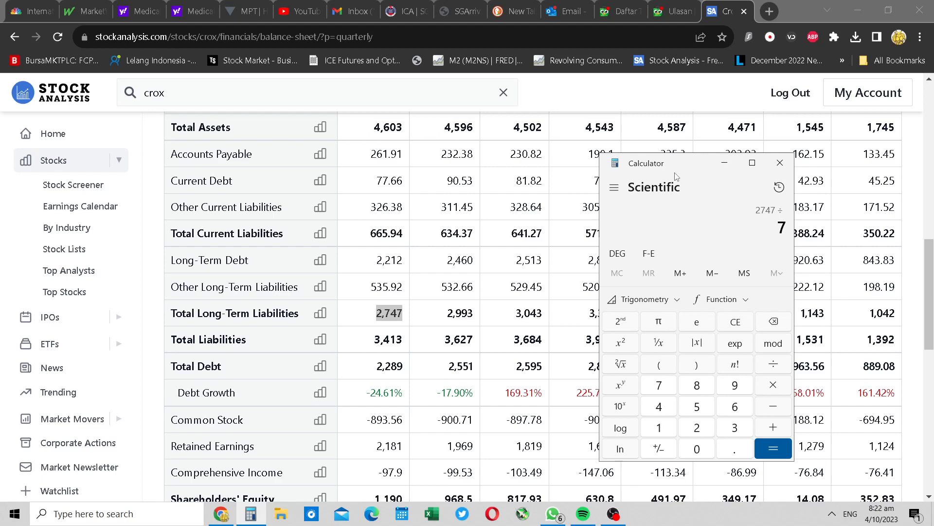
left_click(695, 448)
type("600")
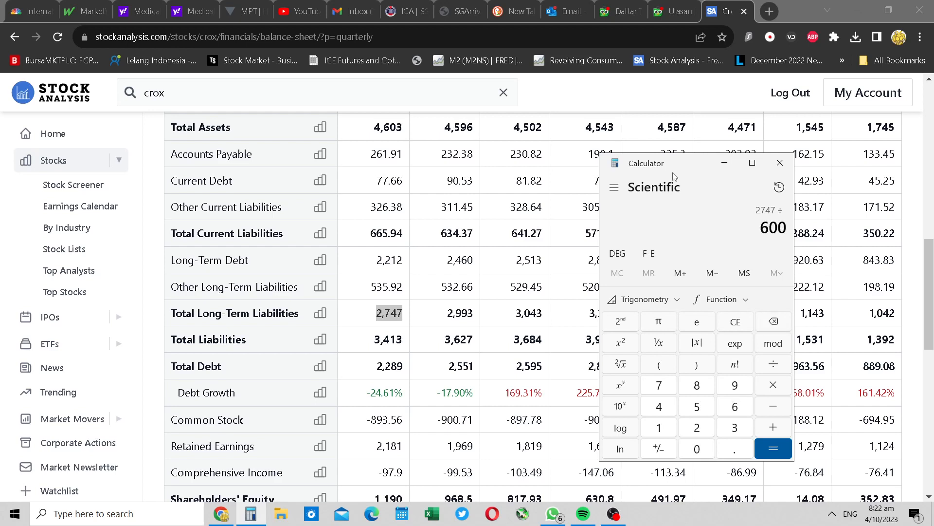
left_click(772, 448)
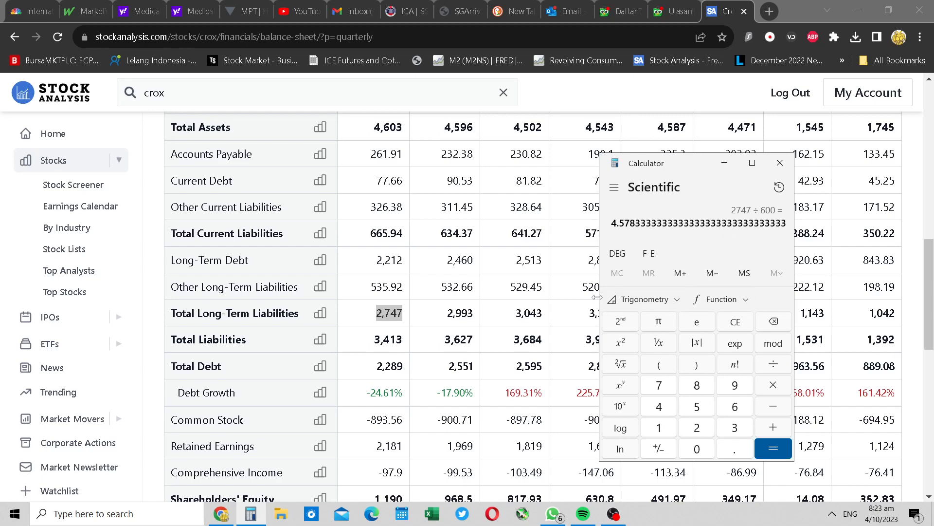
scroll("up", 3)
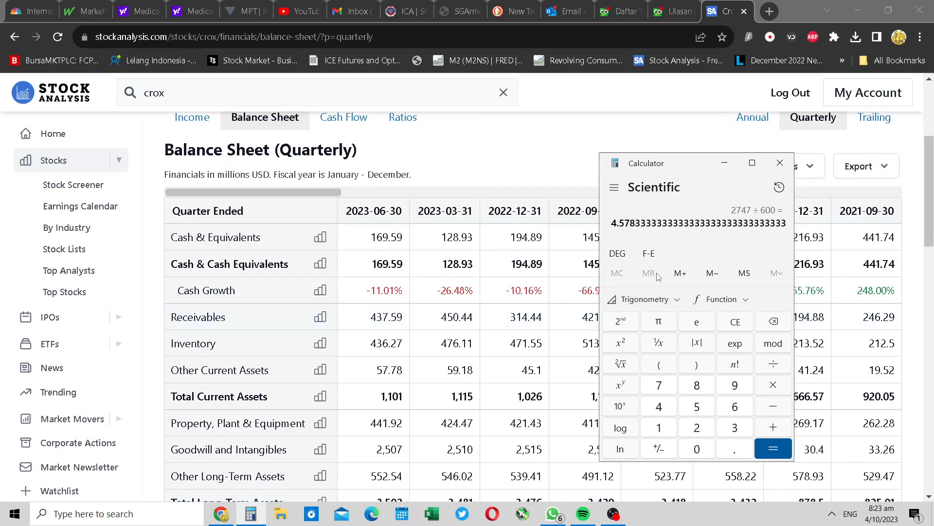
mouse_move(618, 317)
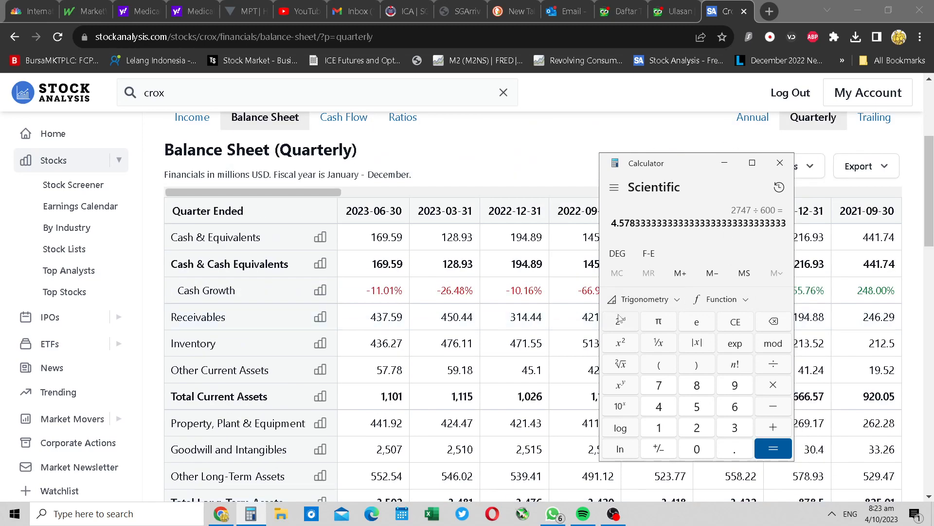
left_click(779, 163)
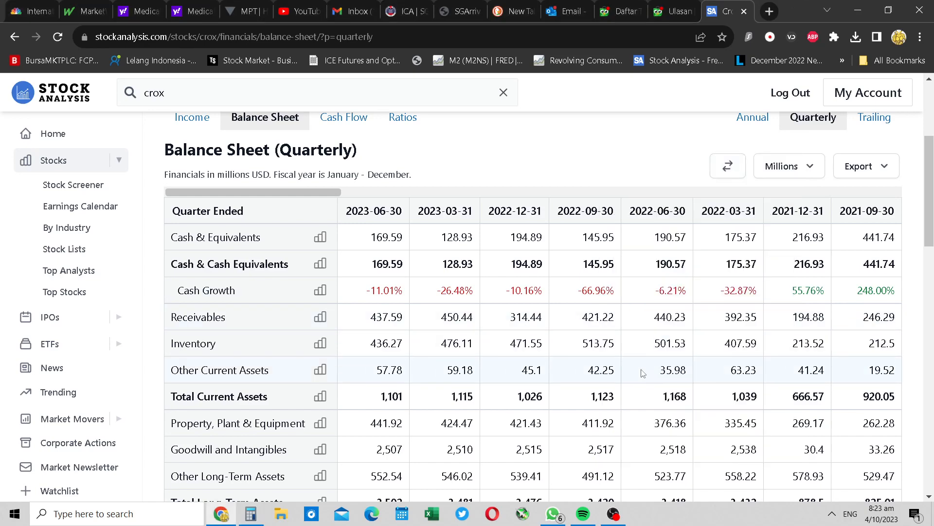
- Scroll through the balance sheet down to current debt 77.66 and long-term debt 2,212, then back up
scroll("down", 3)
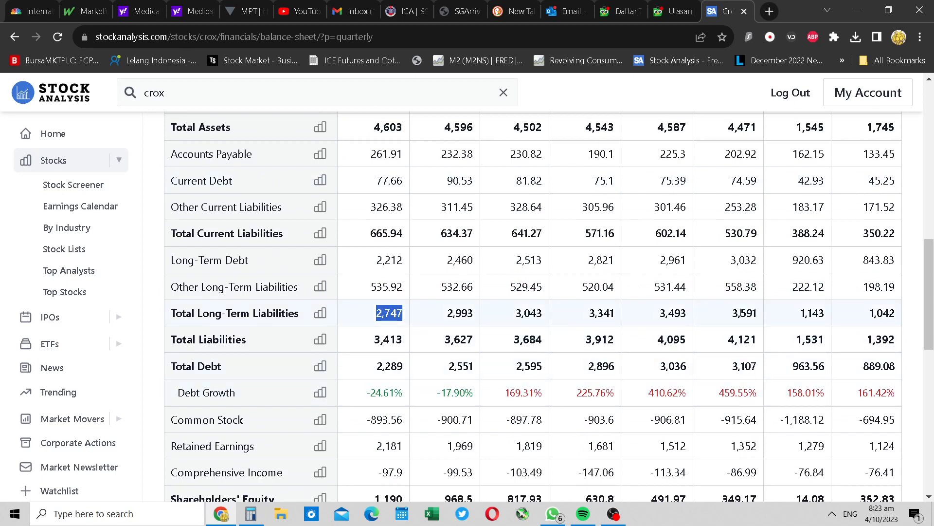
mouse_move(622, 314)
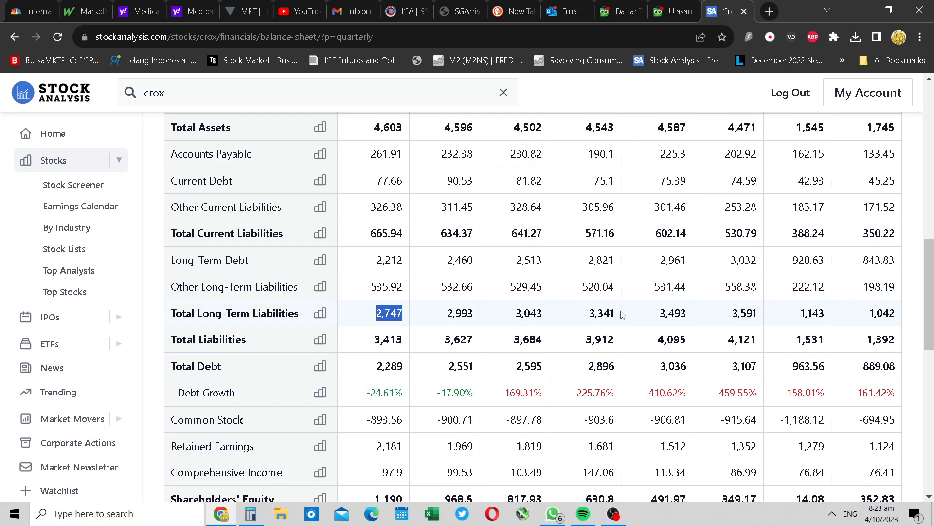
mouse_move(410, 315)
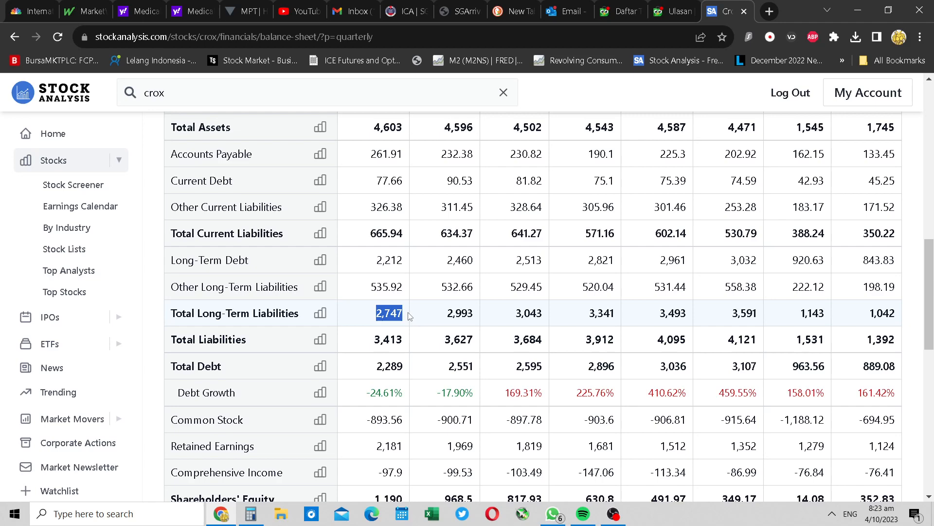
scroll("up", 3)
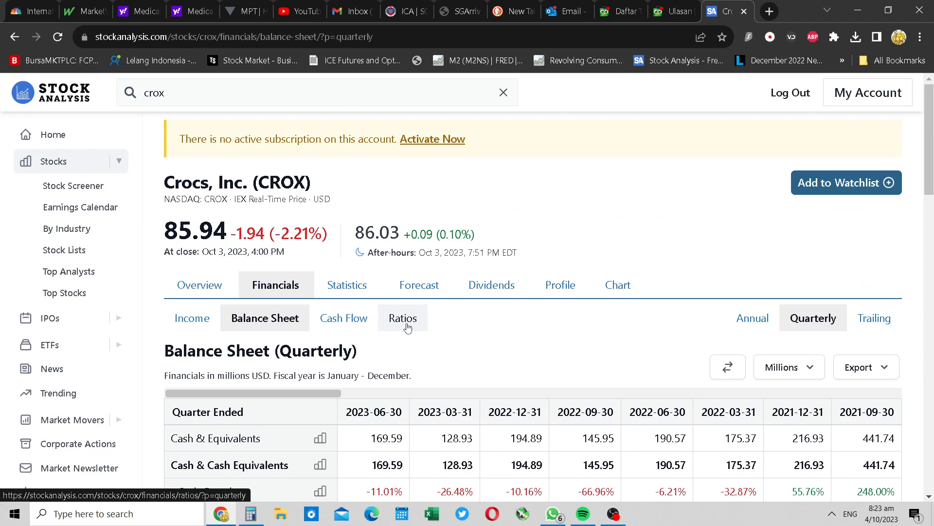
scroll("down", 3)
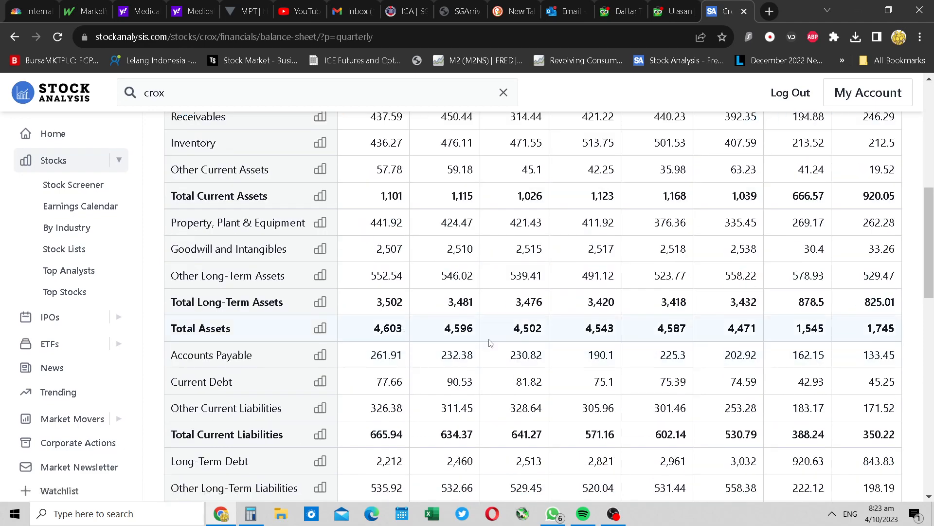
scroll("down", 3)
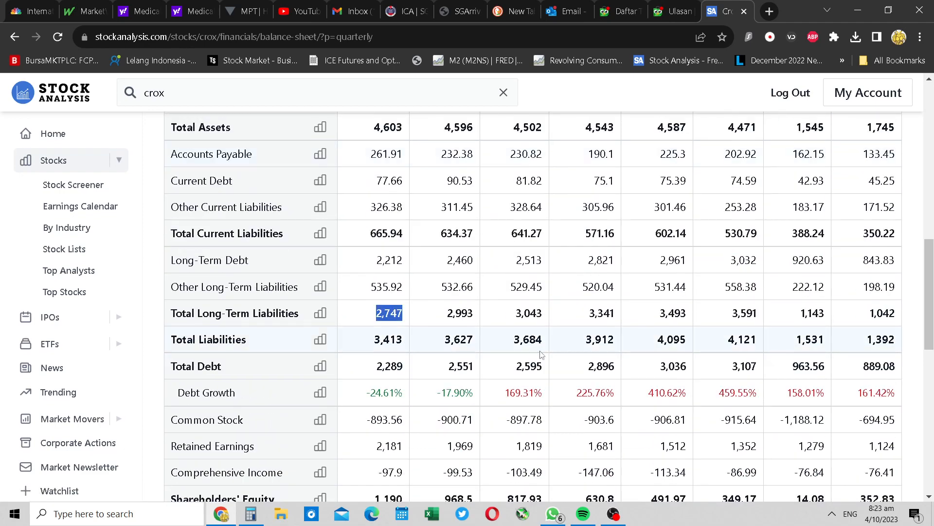
mouse_move(638, 327)
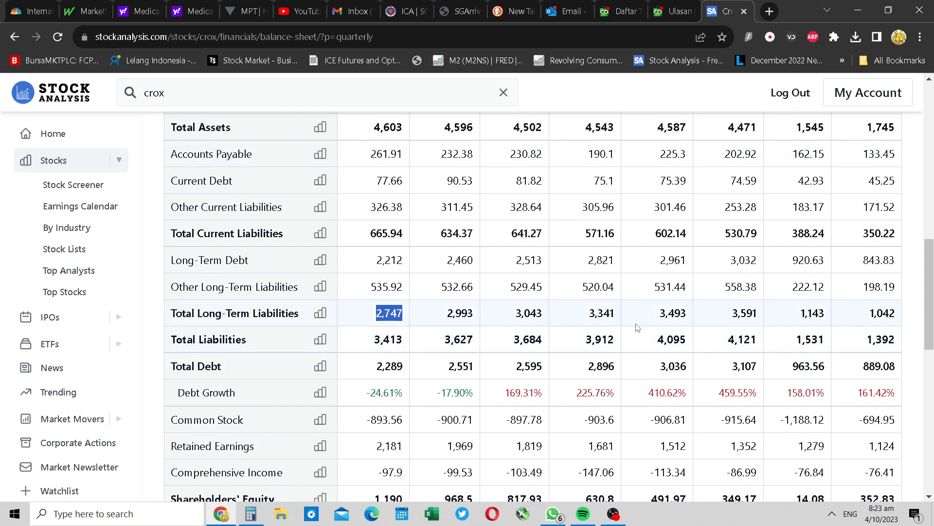
scroll("up", 3)
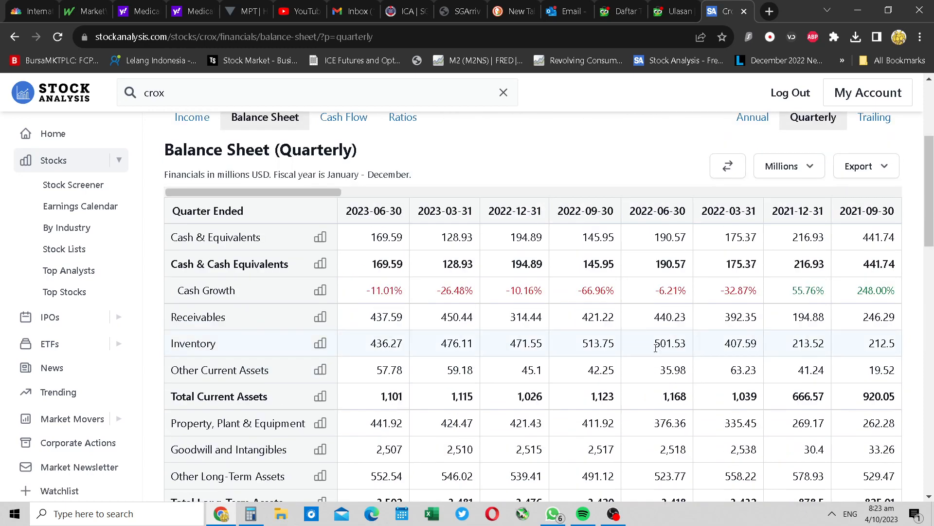
scroll("down", 3)
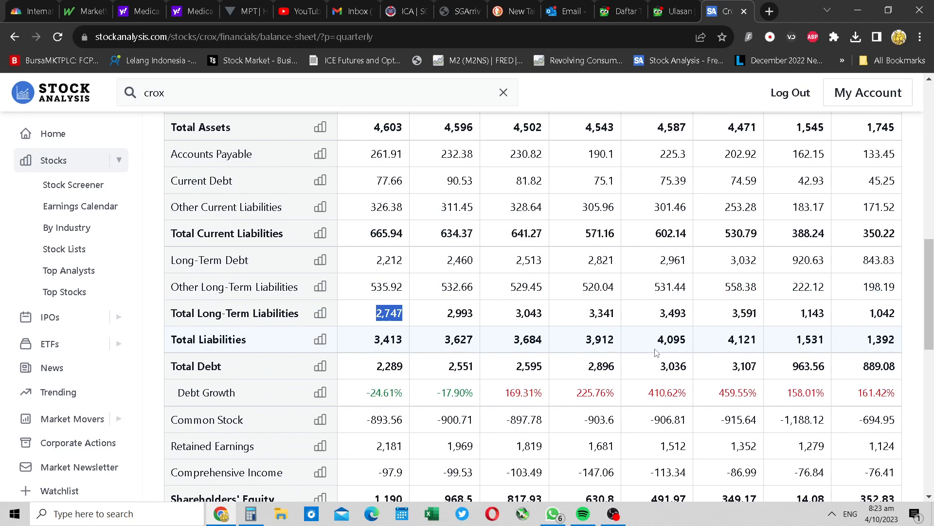
mouse_move(730, 357)
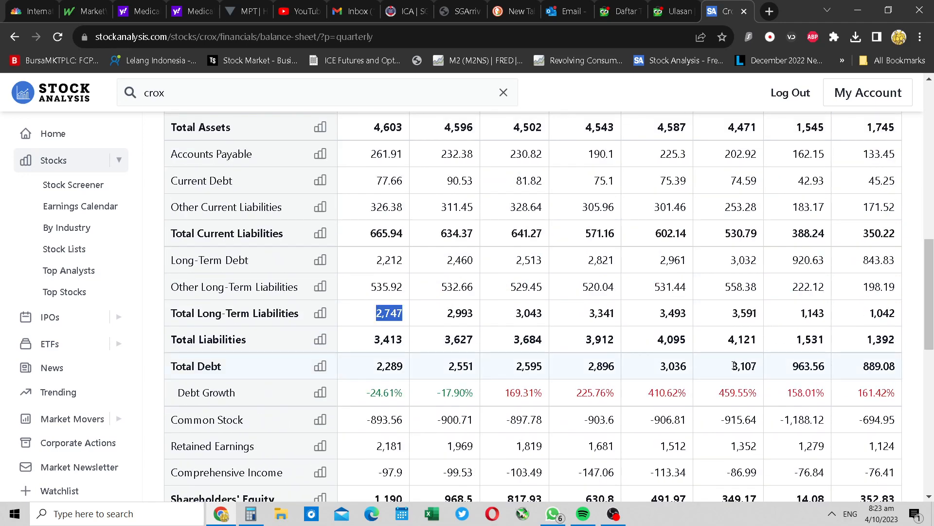
mouse_move(731, 374)
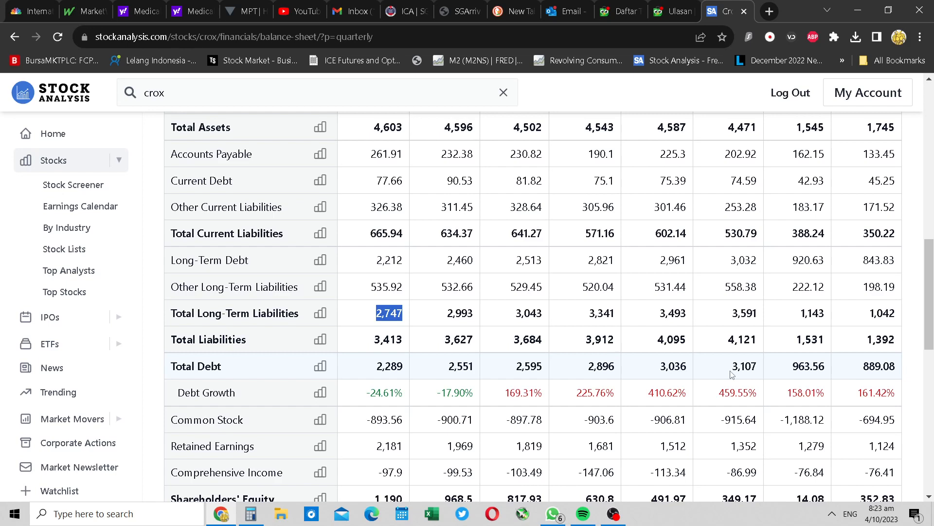
mouse_move(734, 324)
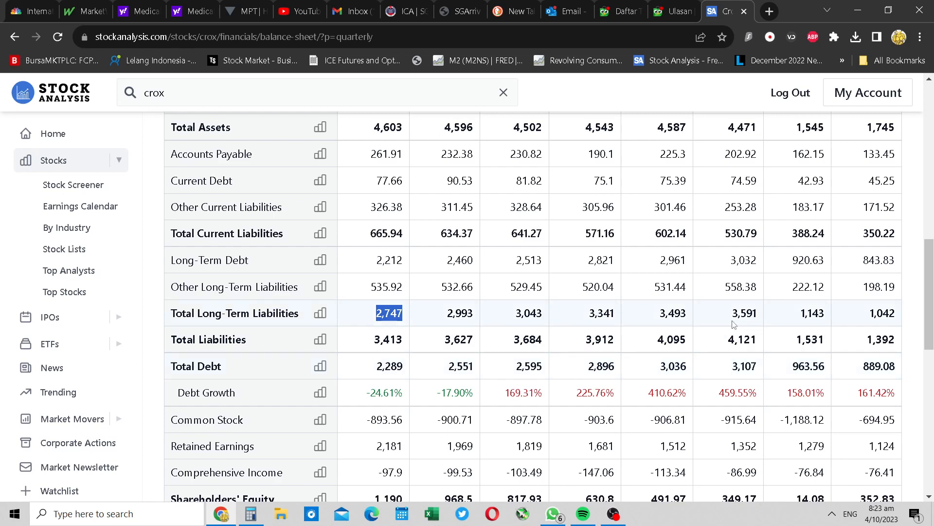
mouse_move(602, 310)
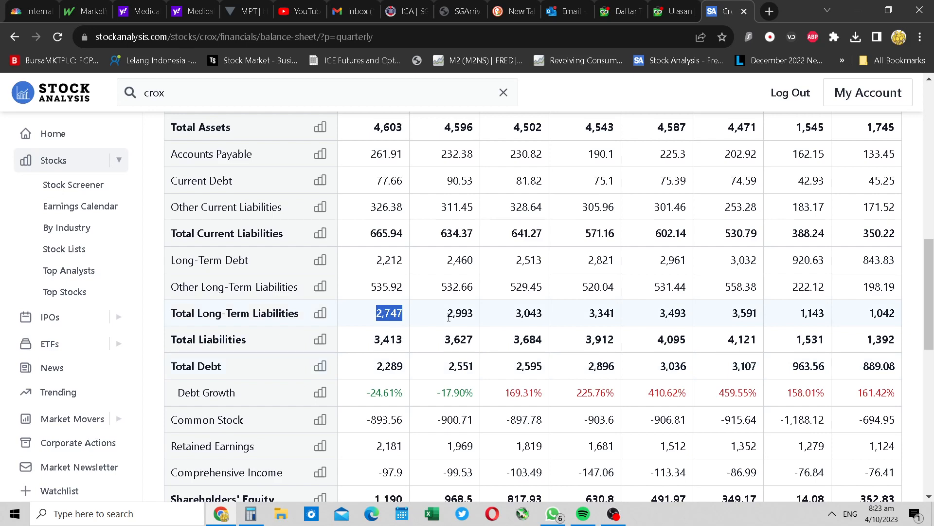
mouse_move(758, 318)
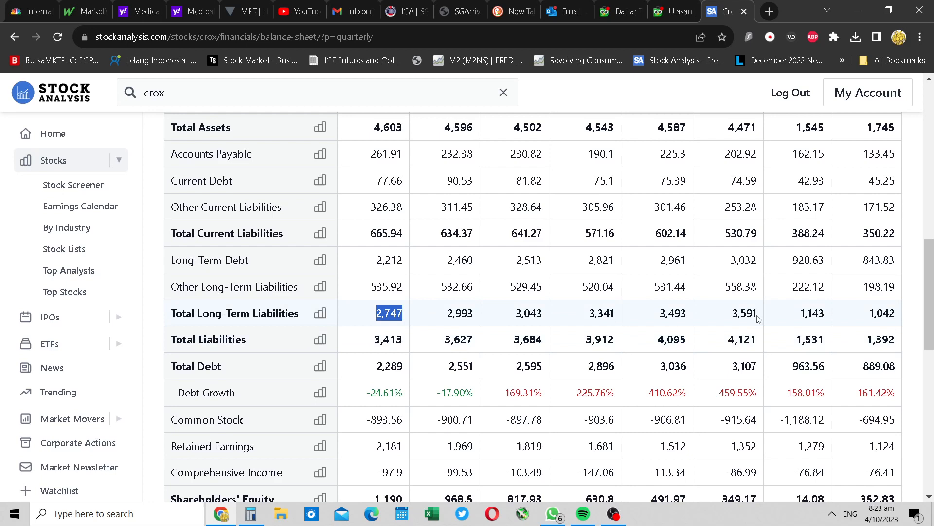
mouse_move(474, 323)
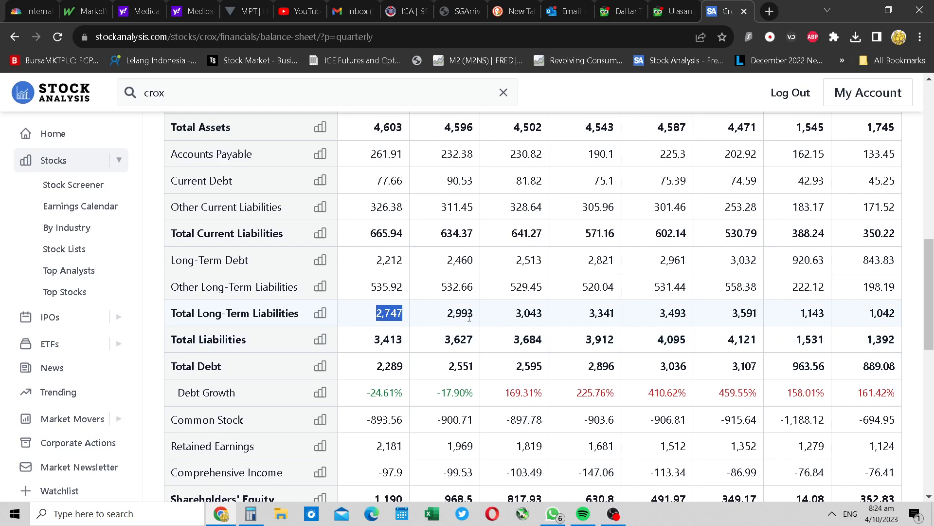
scroll("up", 3)
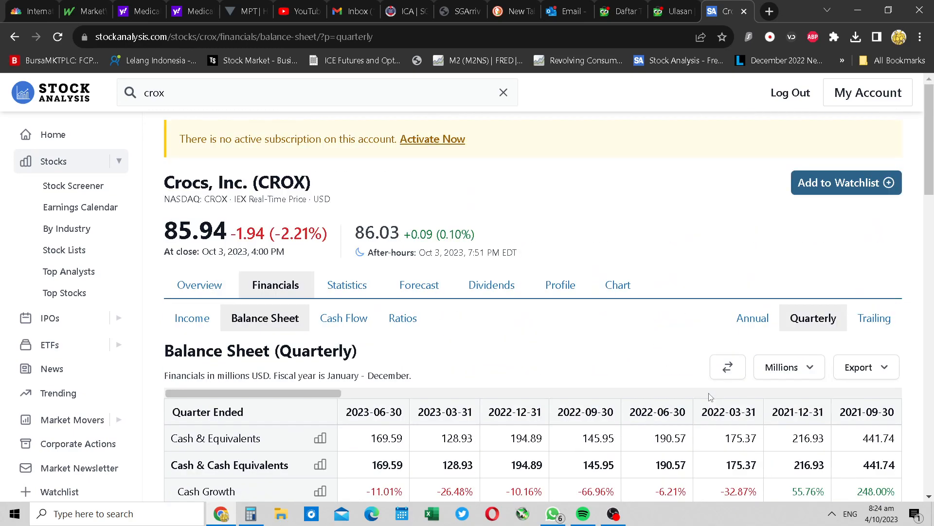
scroll("down", 3)
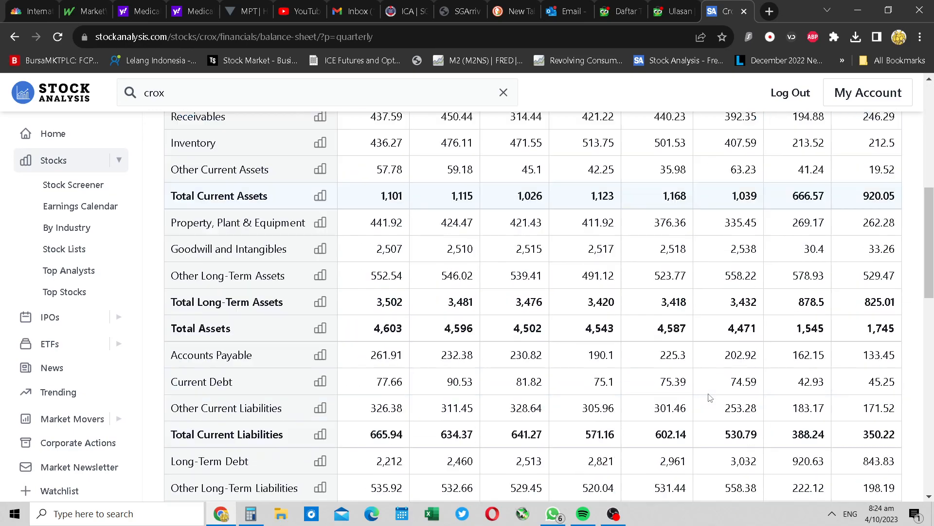
scroll("up", 3)
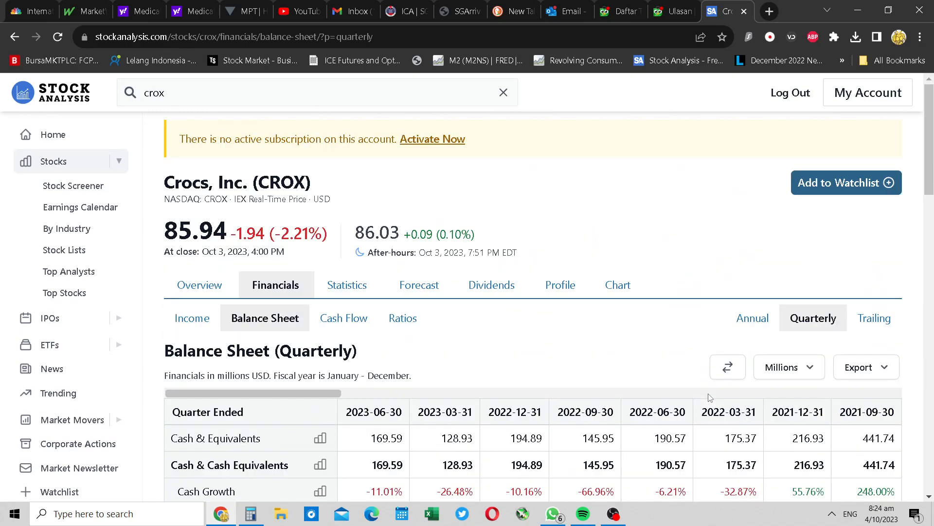
scroll("down", 3)
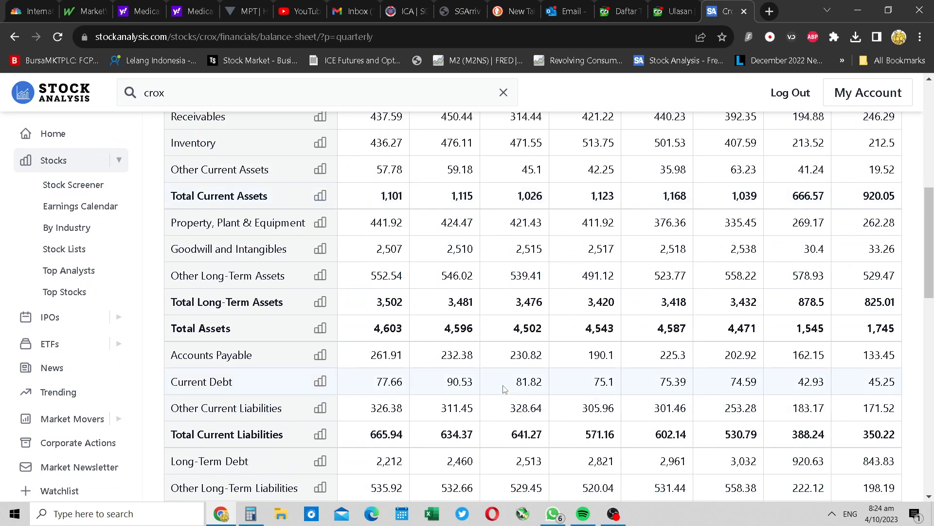
mouse_move(483, 388)
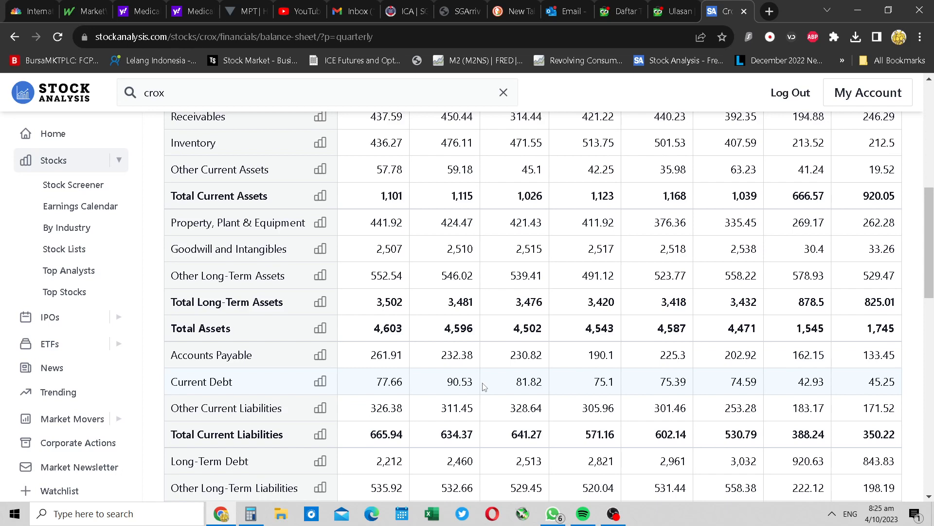
mouse_move(481, 390)
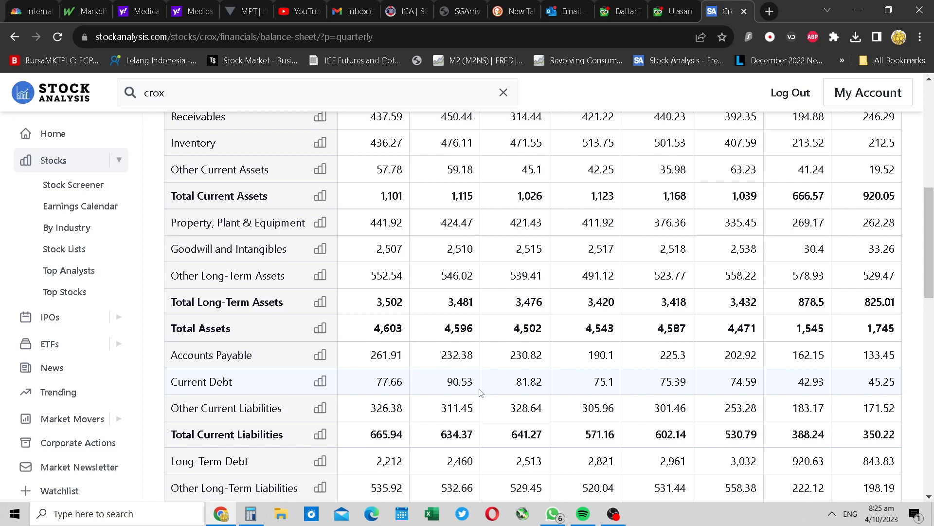
mouse_move(480, 396)
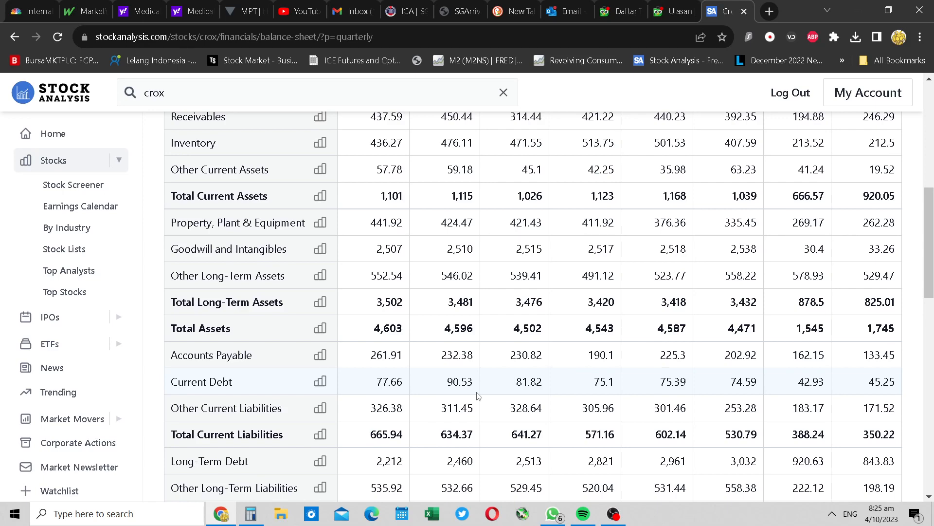
scroll("up", 3)
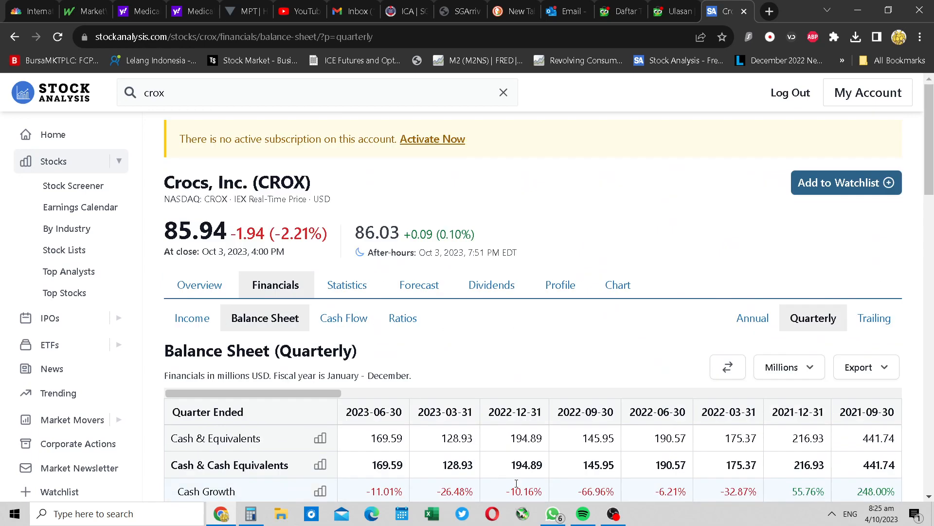
mouse_move(200, 285)
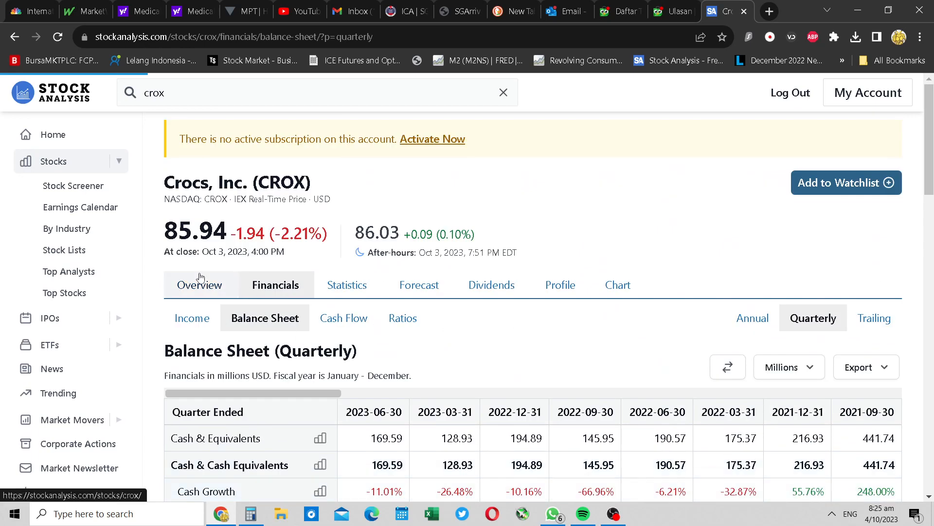
- Show Crocs' overview with its 5.30B market cap and divide 1 by 0.09 in Calculator, about 11.11
left_click(200, 284)
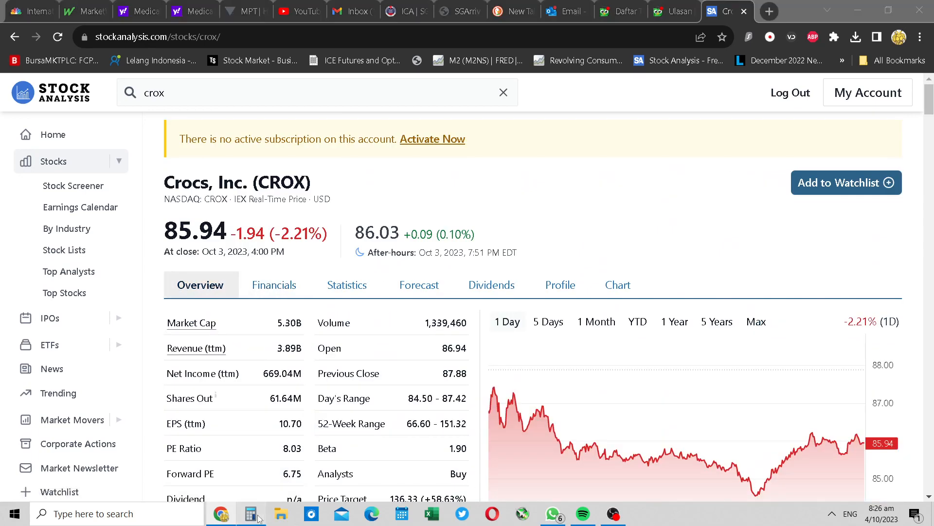
left_click(251, 513)
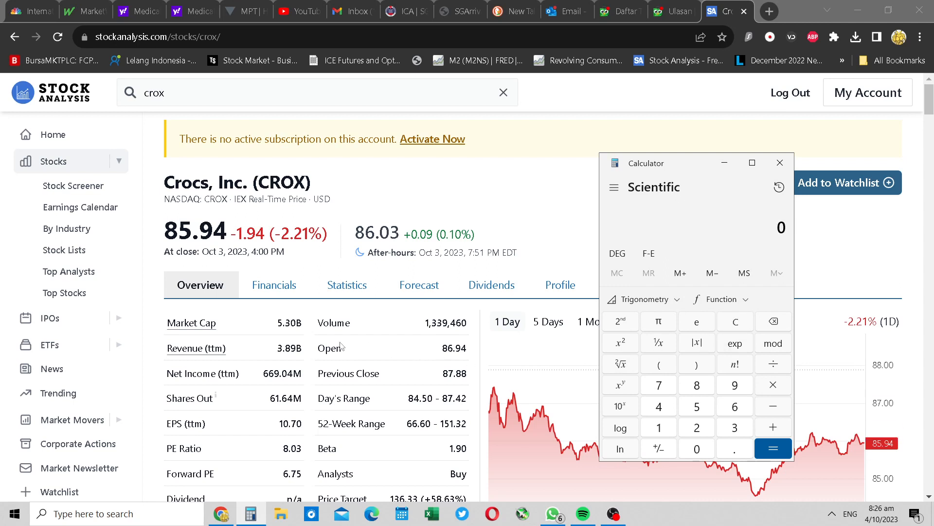
mouse_move(583, 356)
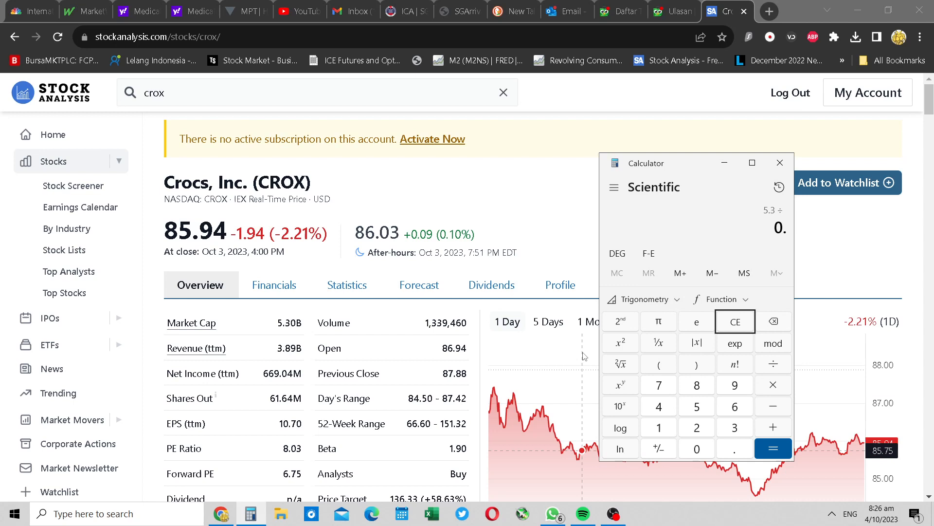
left_click(772, 448)
type("1")
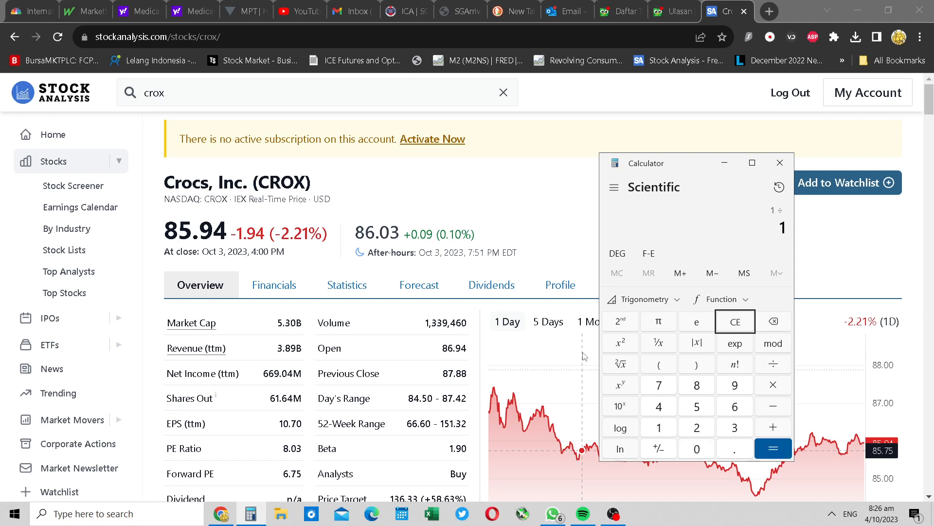
left_click(773, 448)
type(" 0.09 =")
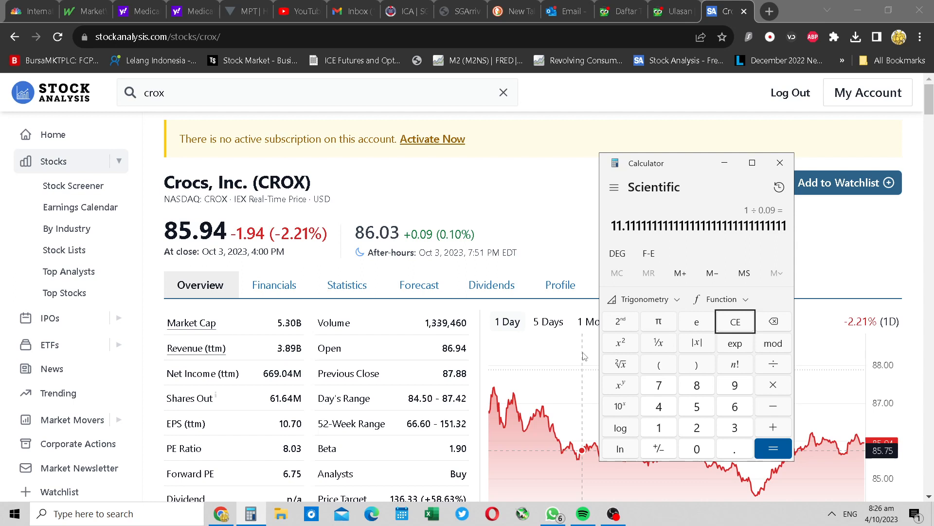
- Clear the calculator and divide 5.3 by 0.6, getting about 8.83
left_click(735, 322)
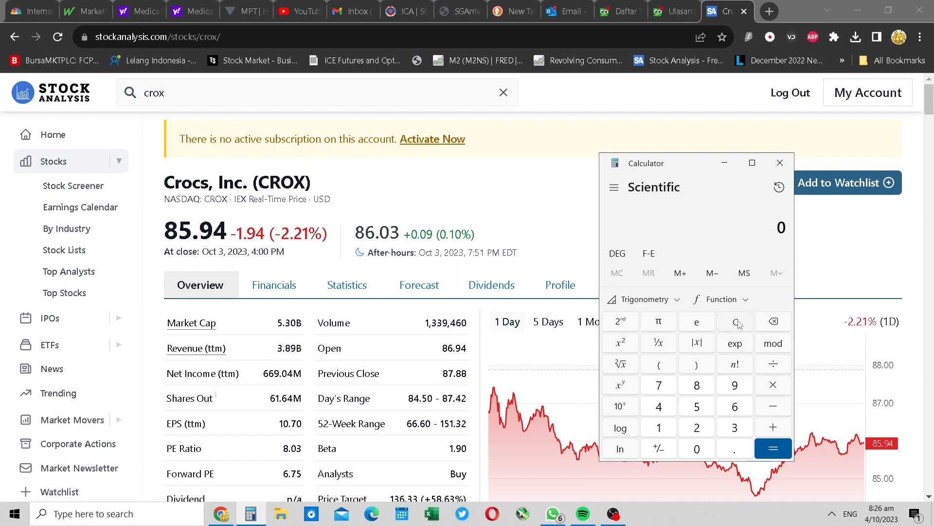
left_click(695, 384)
type("5.3")
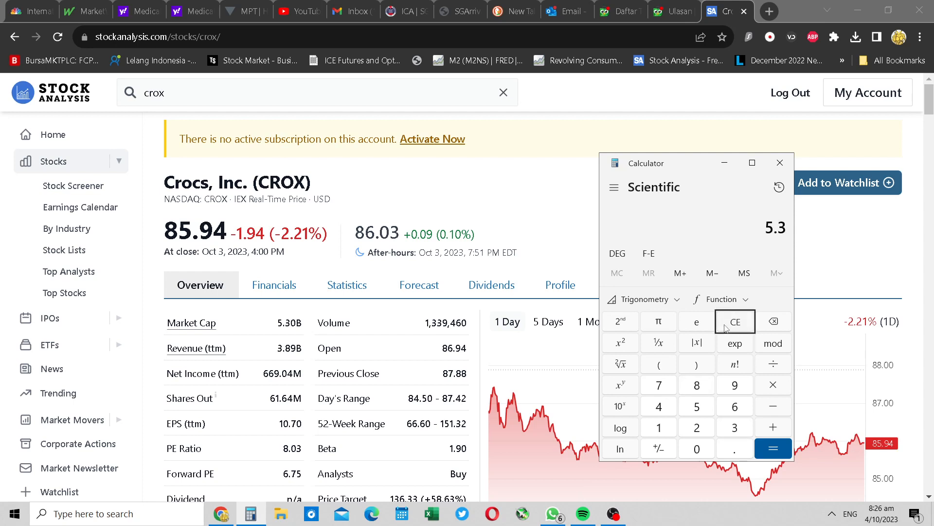
left_click(772, 363)
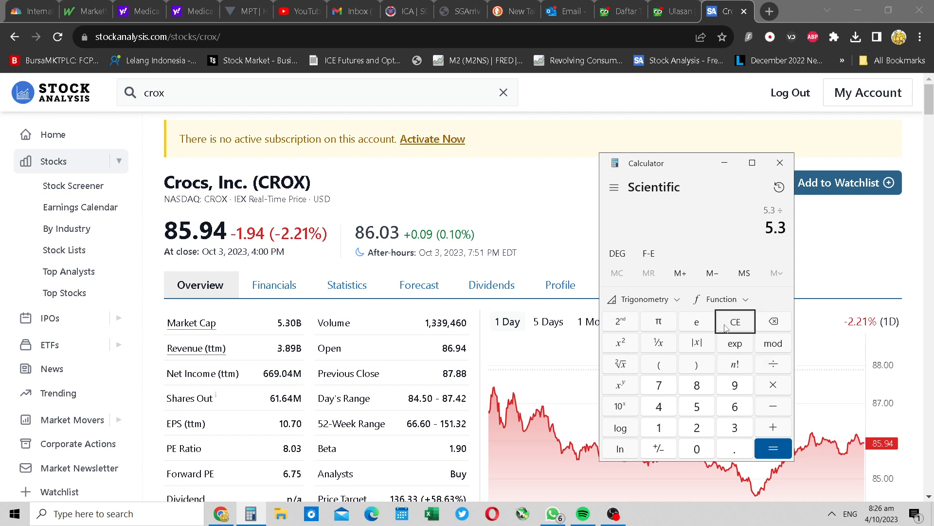
left_click(773, 448)
type("5.")
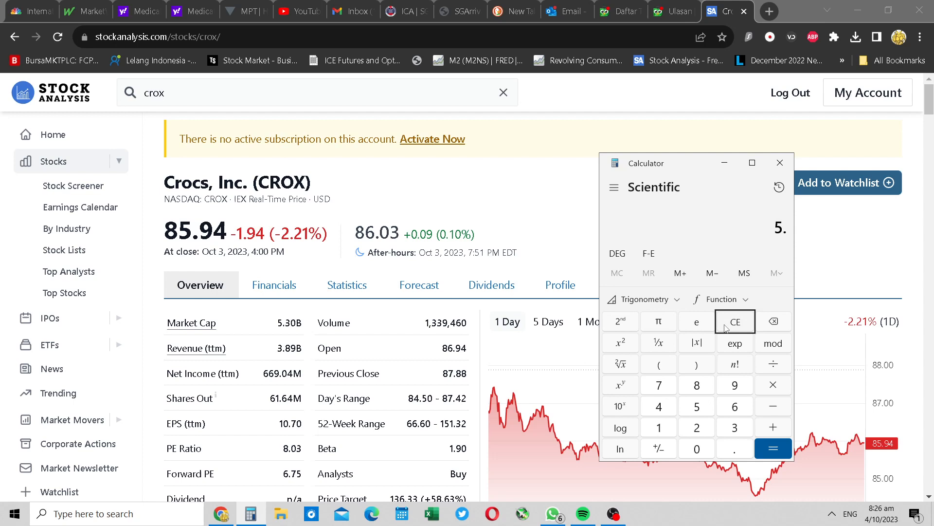
left_click(773, 448)
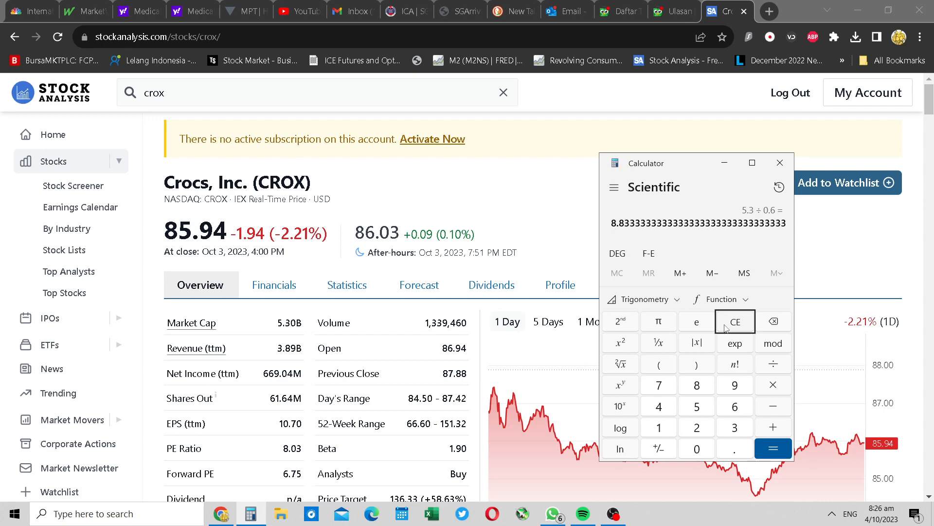
mouse_move(367, 262)
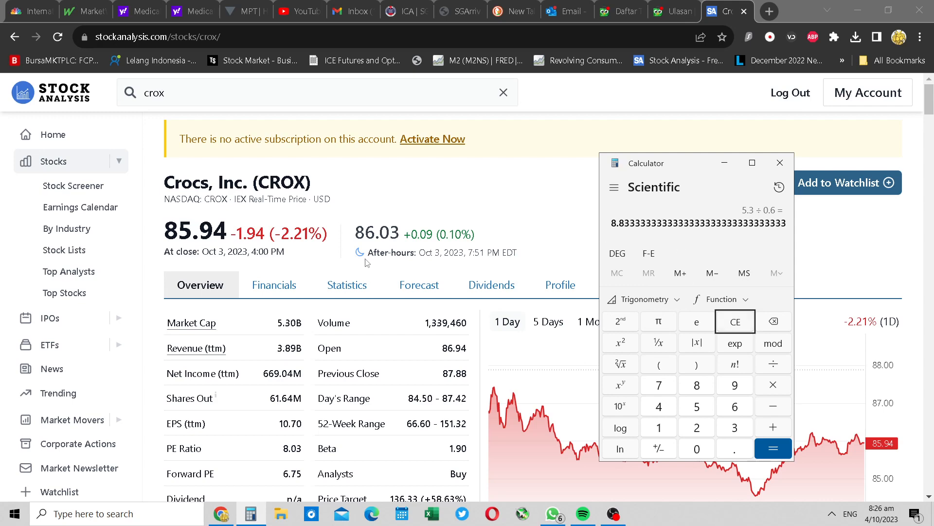
- Glance at Crocs' quarterly income statement, then return to the overview with market cap 5.30B
left_click(275, 285)
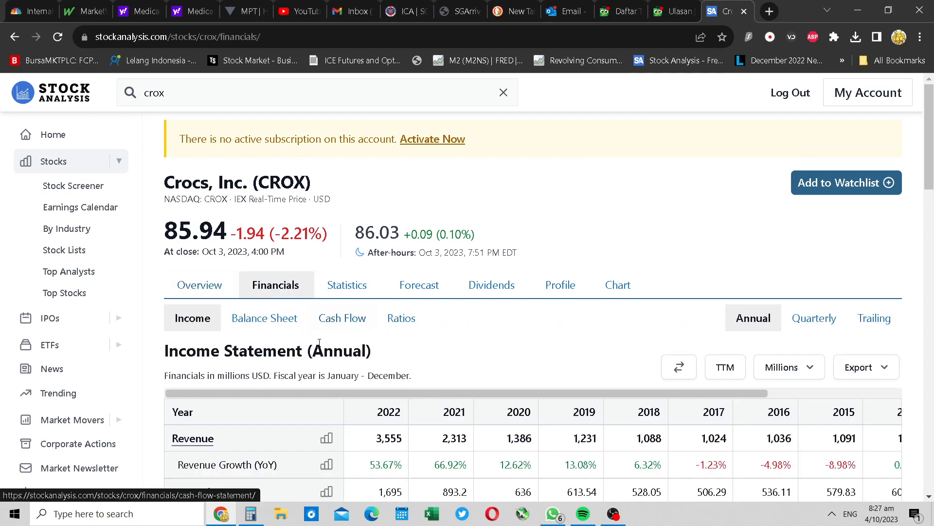
left_click(812, 317)
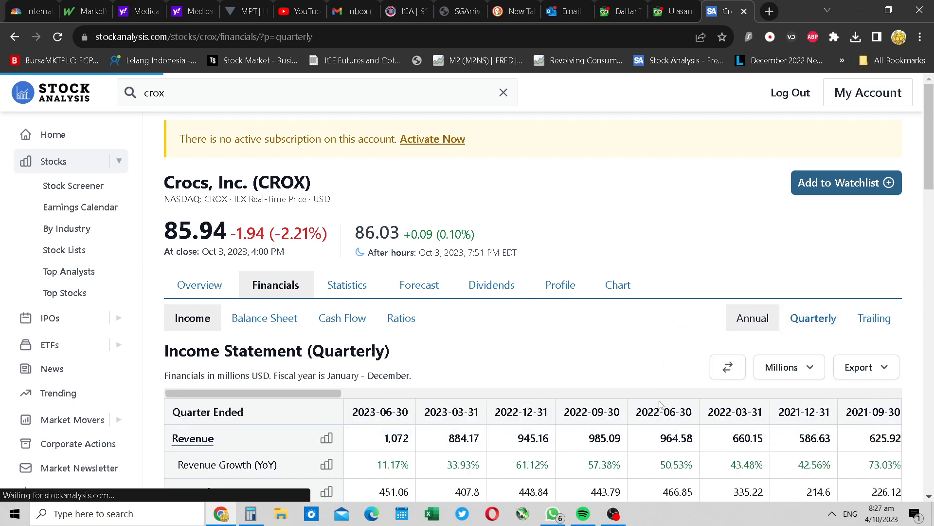
scroll("down", 3)
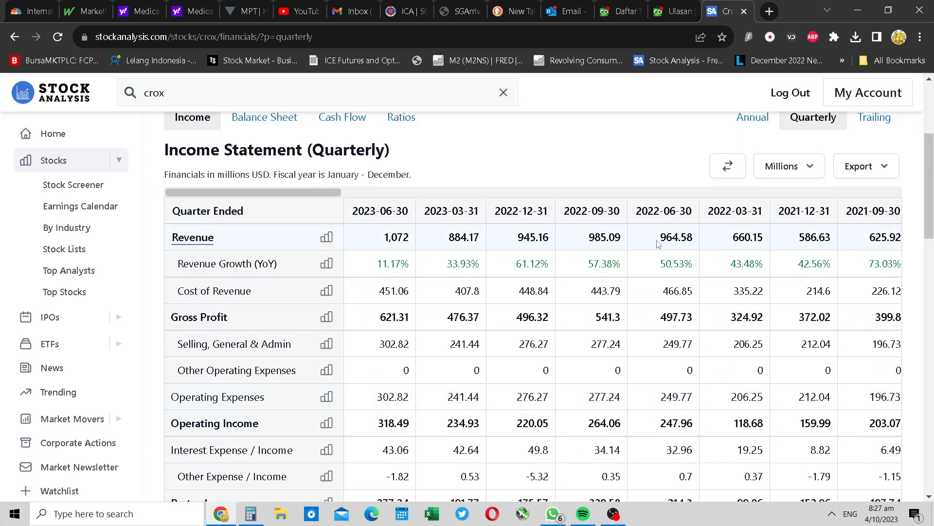
scroll("up", 3)
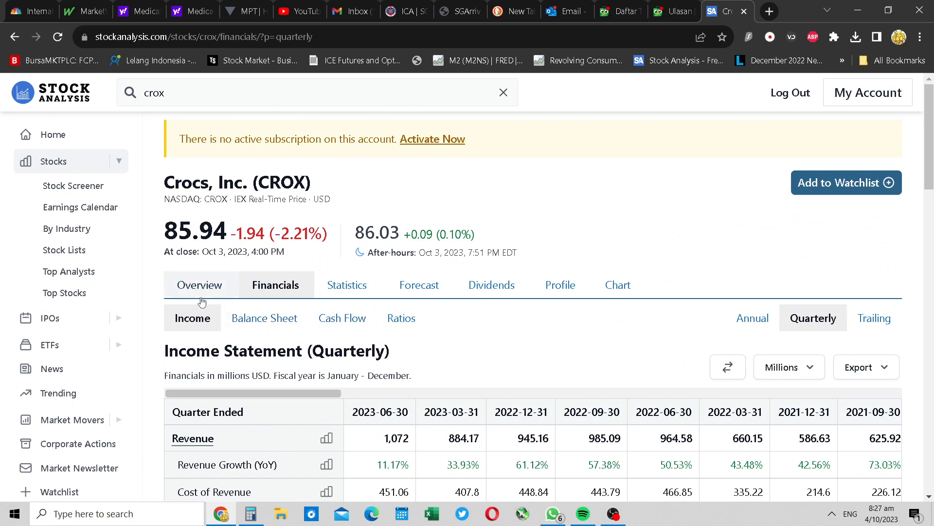
left_click(200, 284)
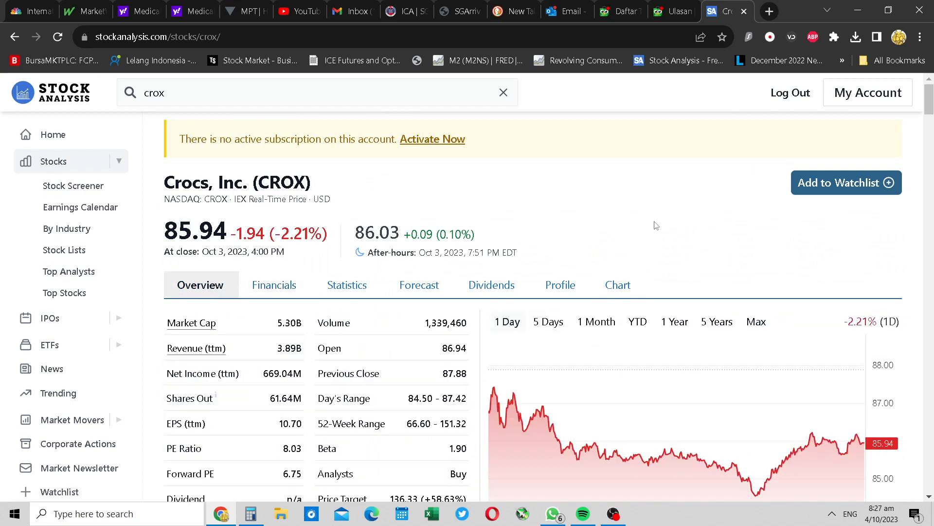
mouse_move(660, 227)
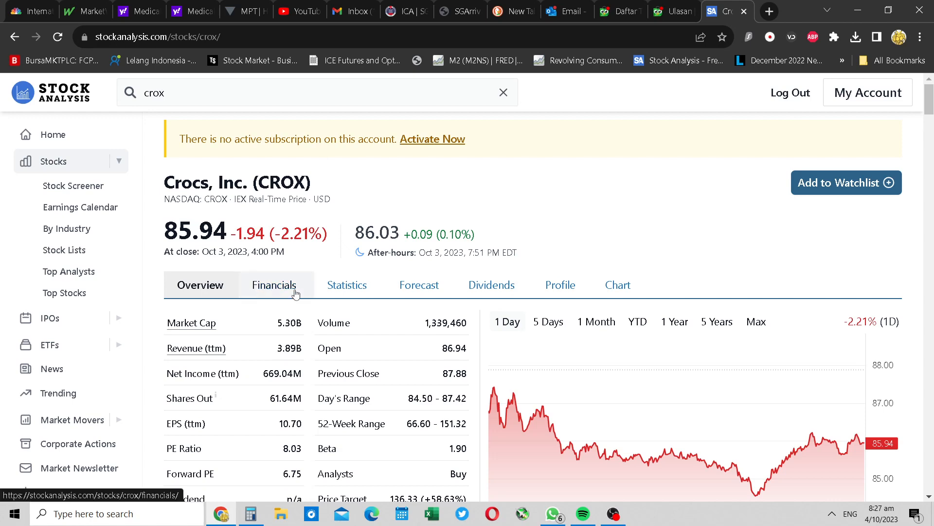
- Return to Crocs' annual income statement and scroll to the pretax income row
left_click(274, 285)
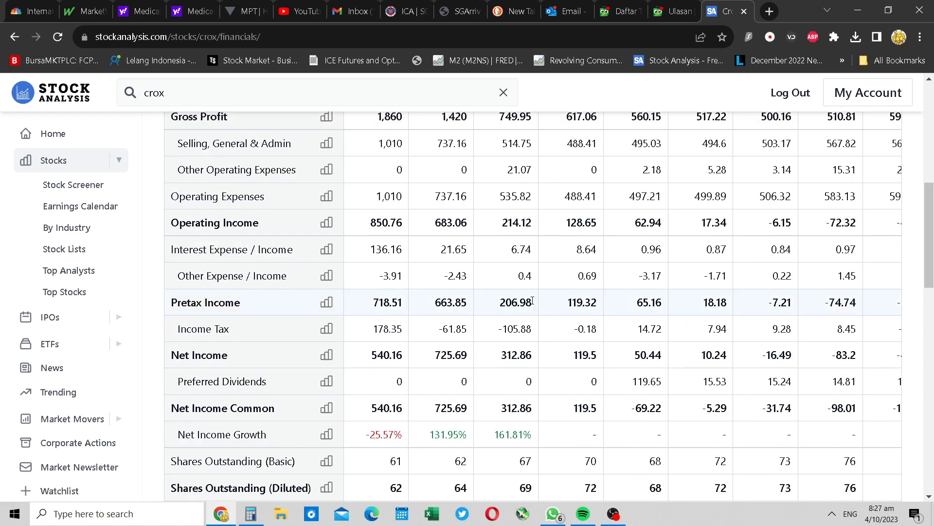
scroll("down", 3)
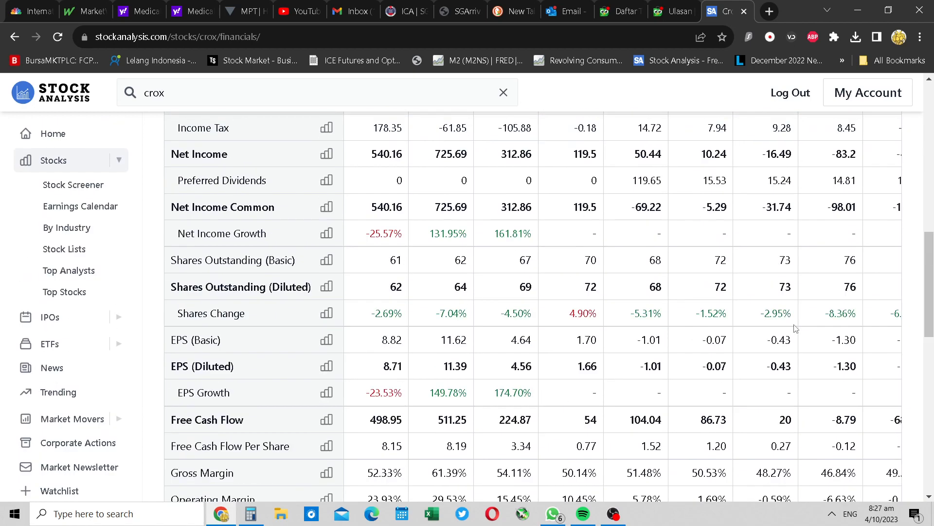
scroll("up", 3)
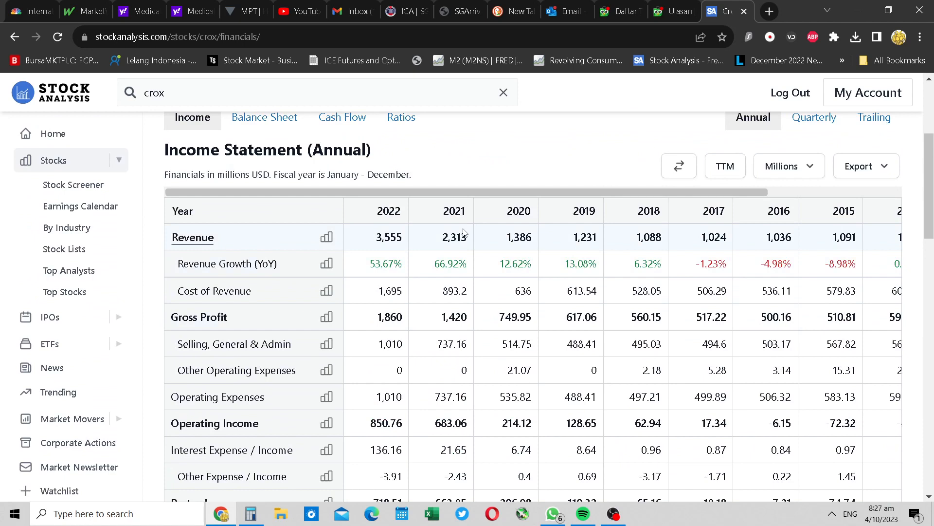
mouse_move(503, 240)
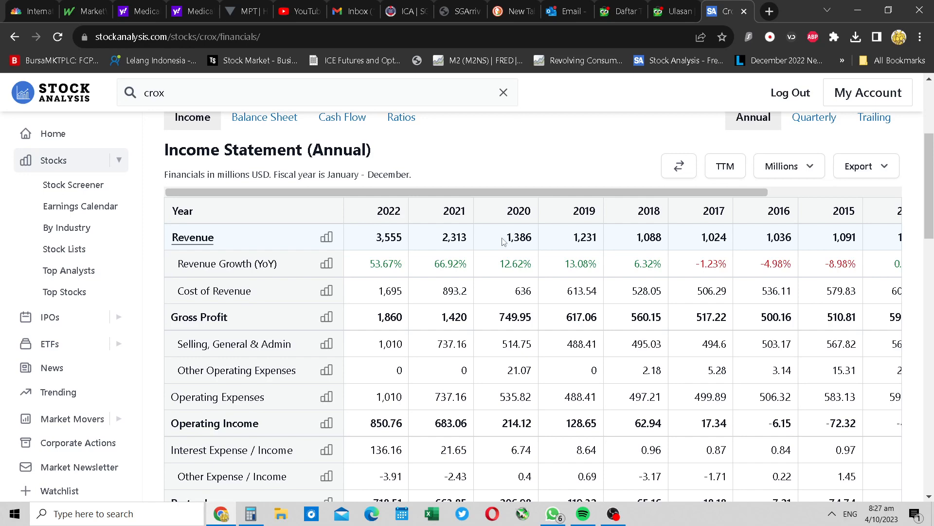
mouse_move(523, 423)
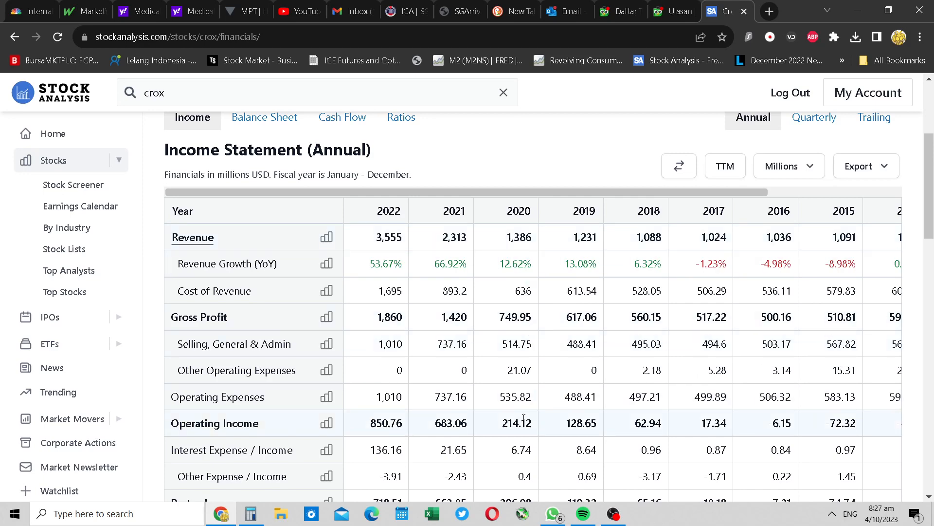
scroll("down", 3)
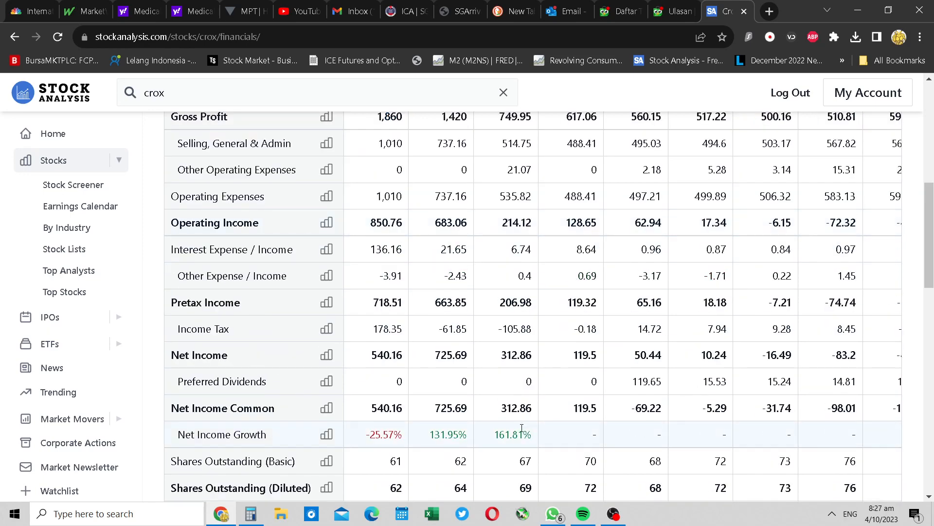
scroll("up", 3)
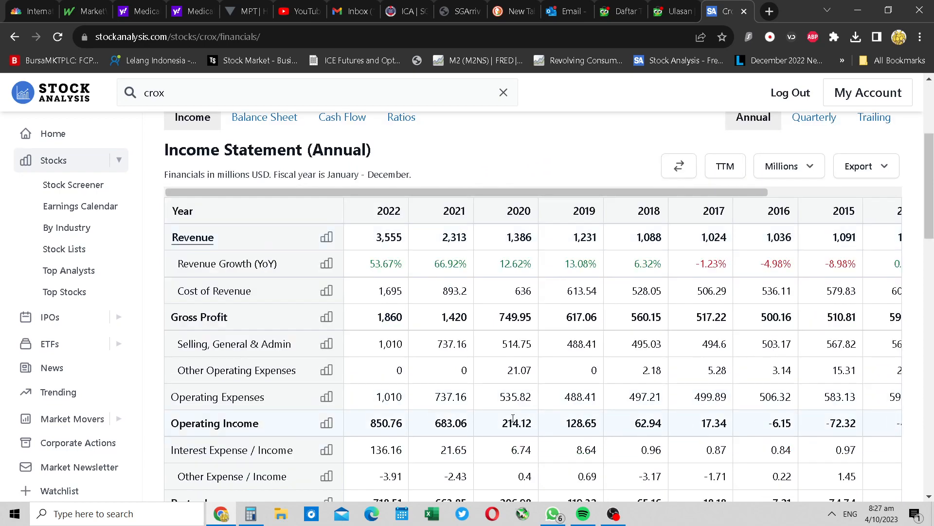
scroll("down", 3)
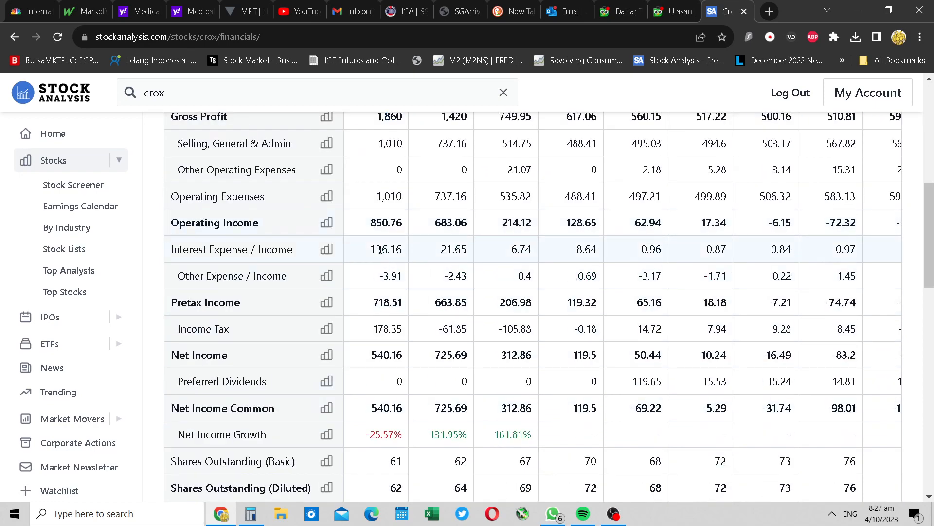
mouse_move(368, 305)
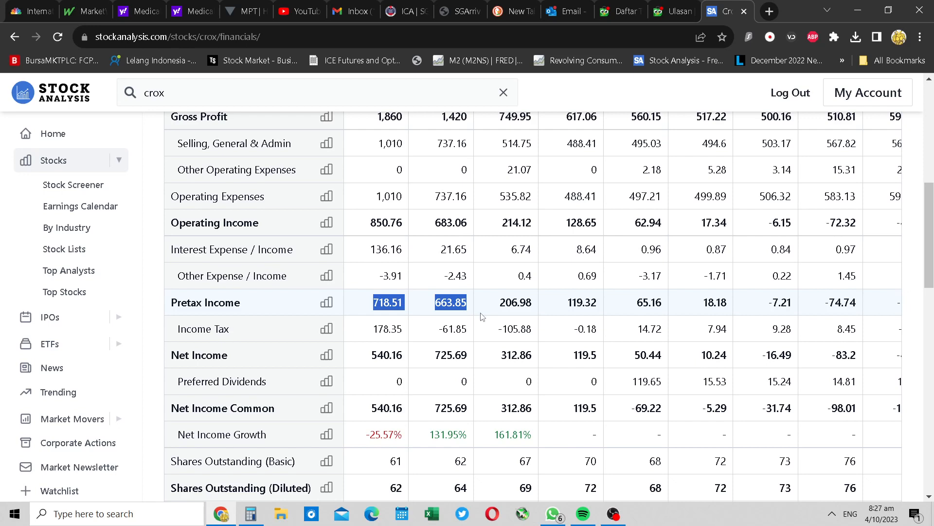
left_click(469, 315)
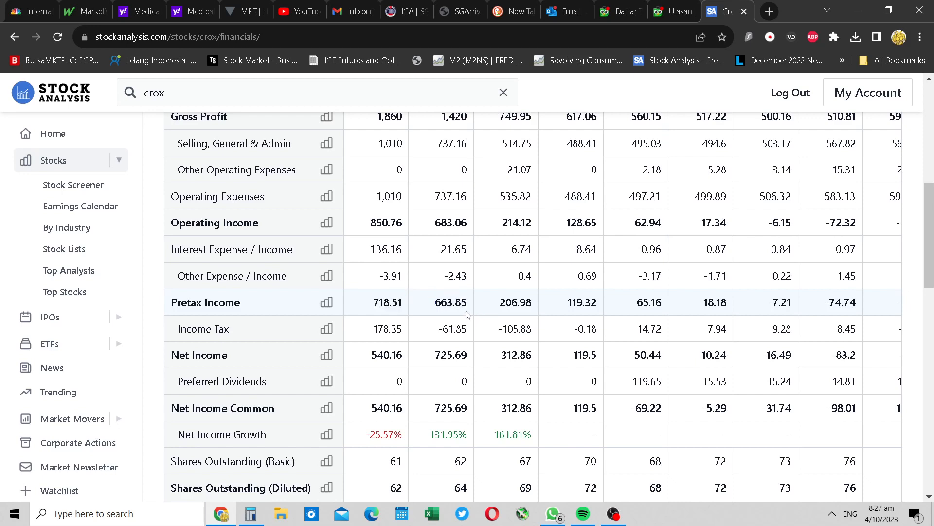
mouse_move(471, 317)
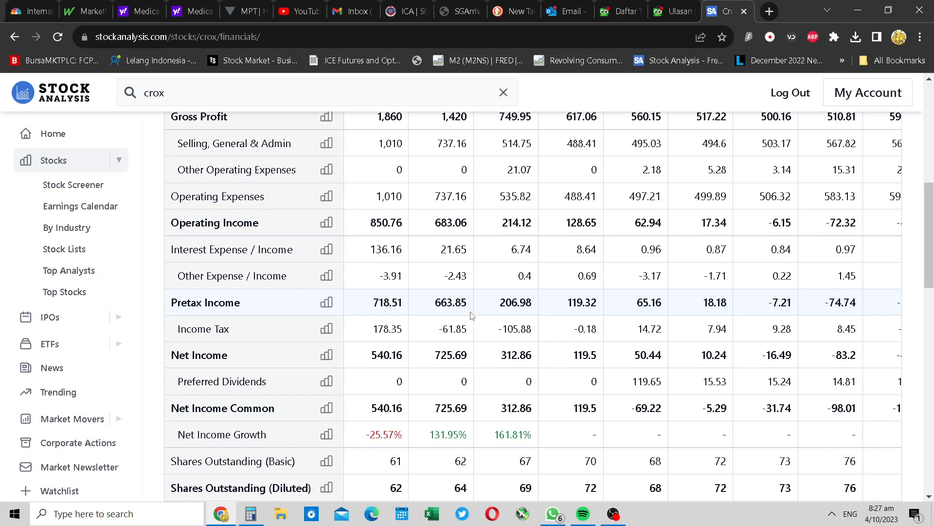
mouse_move(364, 304)
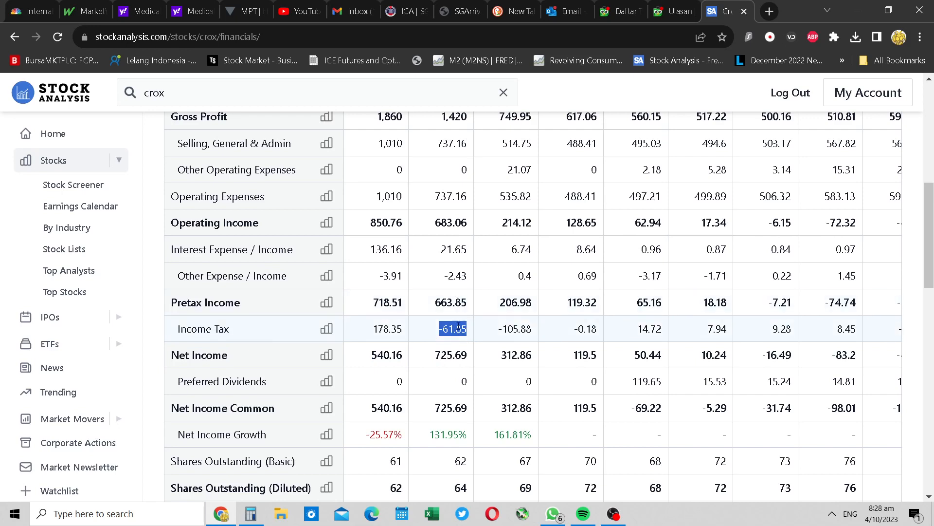
mouse_move(458, 315)
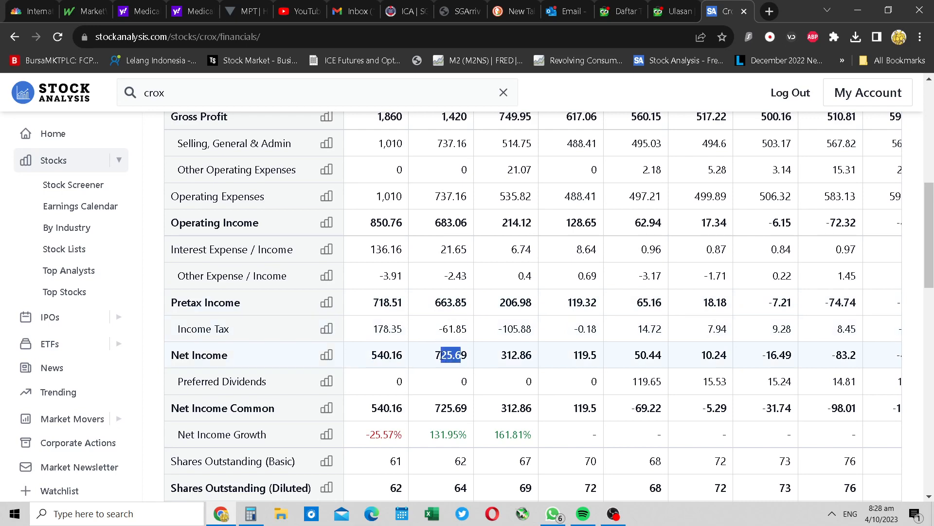
- Highlight operating income 850.76, interest expense 136.16, and pretax income 718.51 and 663.85
left_click(449, 302)
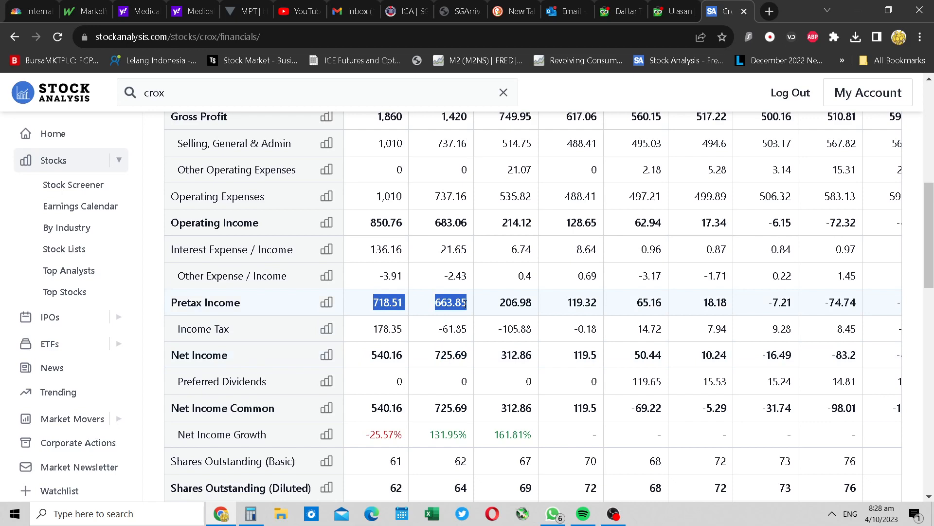
left_click(387, 301)
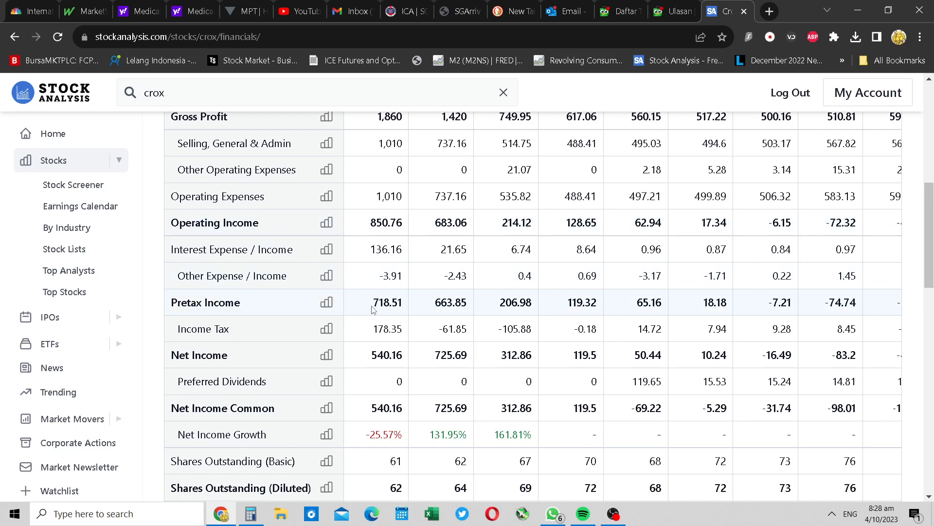
double_click(388, 222)
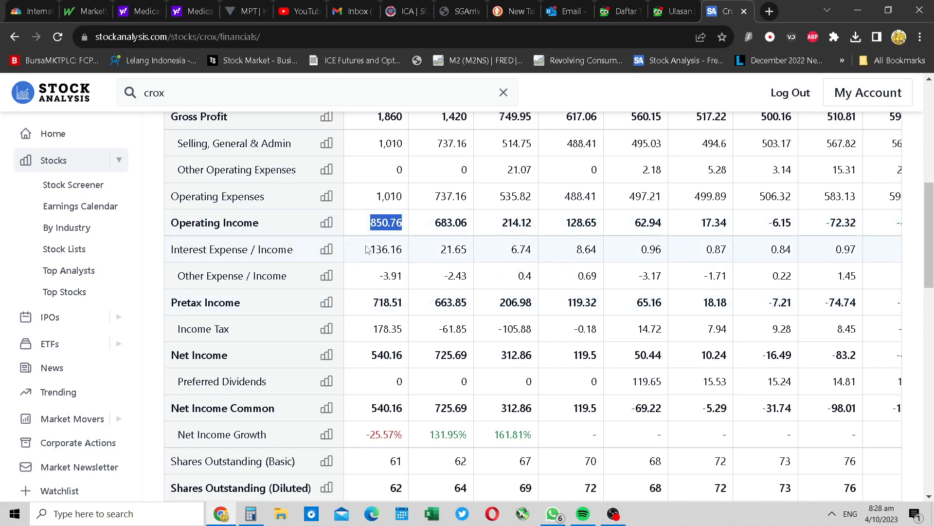
left_click(386, 249)
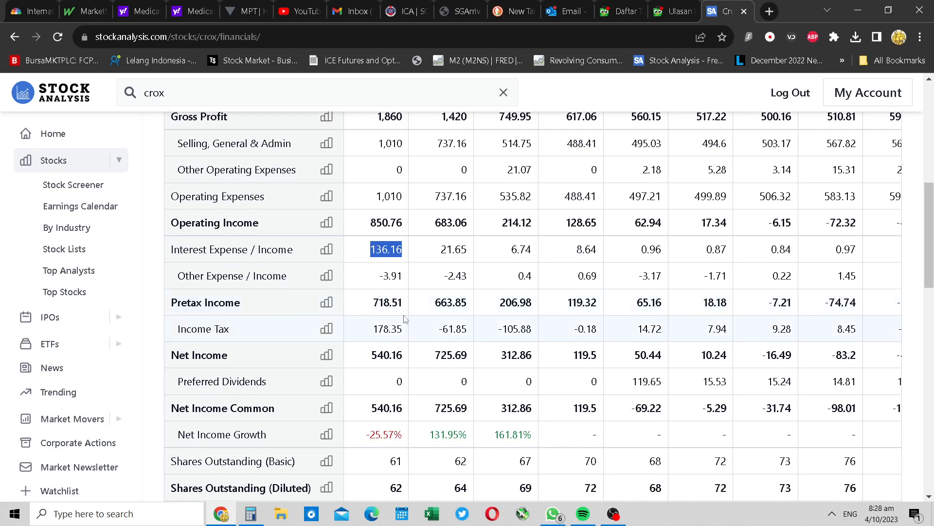
mouse_move(491, 366)
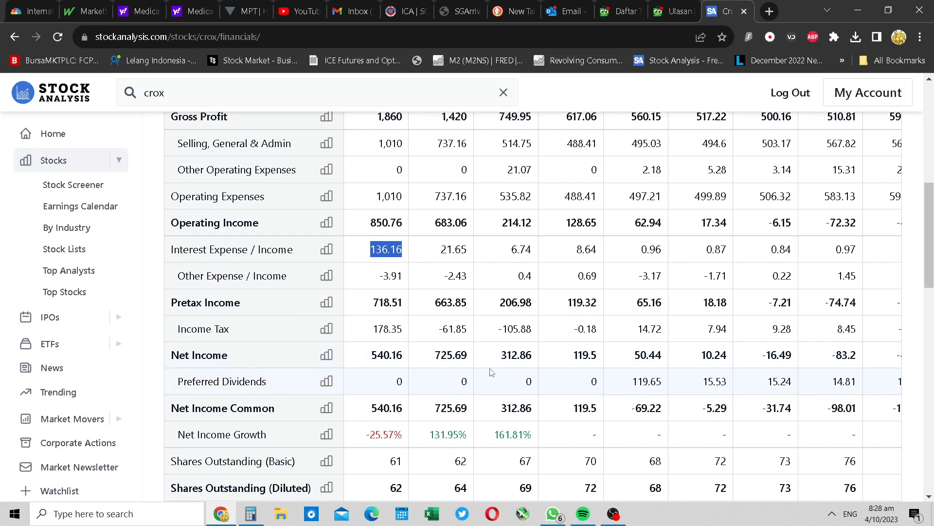
left_click(426, 275)
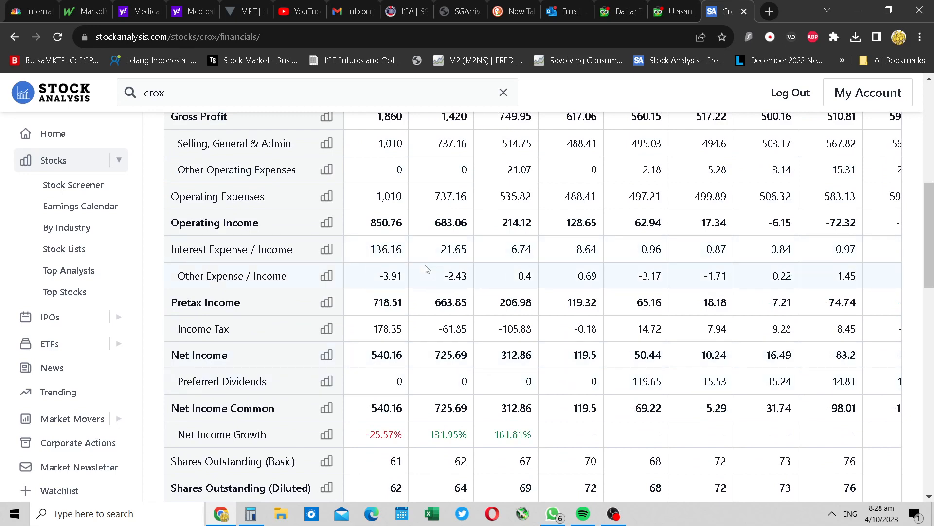
double_click(450, 302)
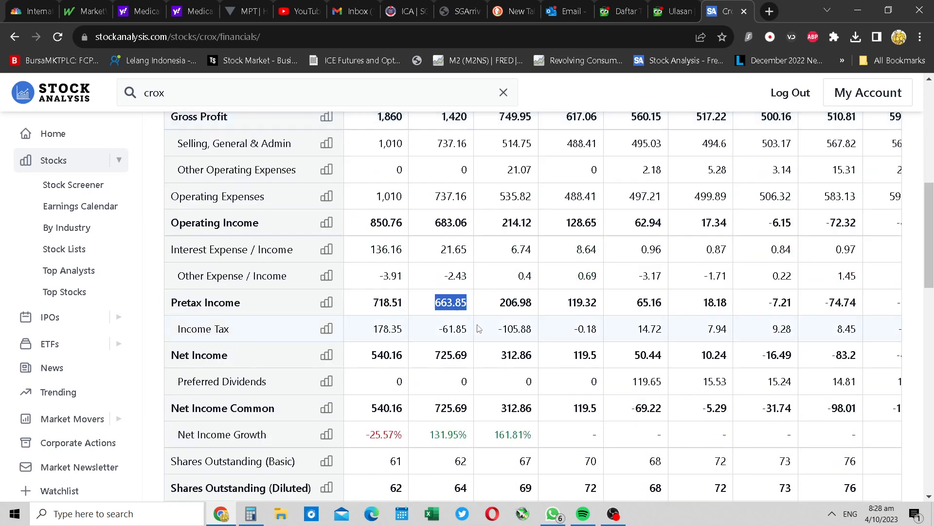
mouse_move(402, 308)
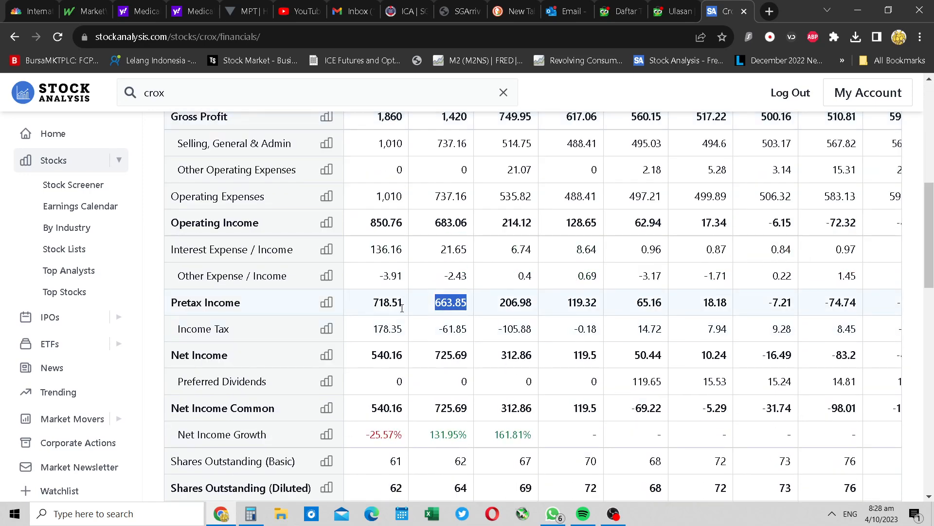
left_click(386, 302)
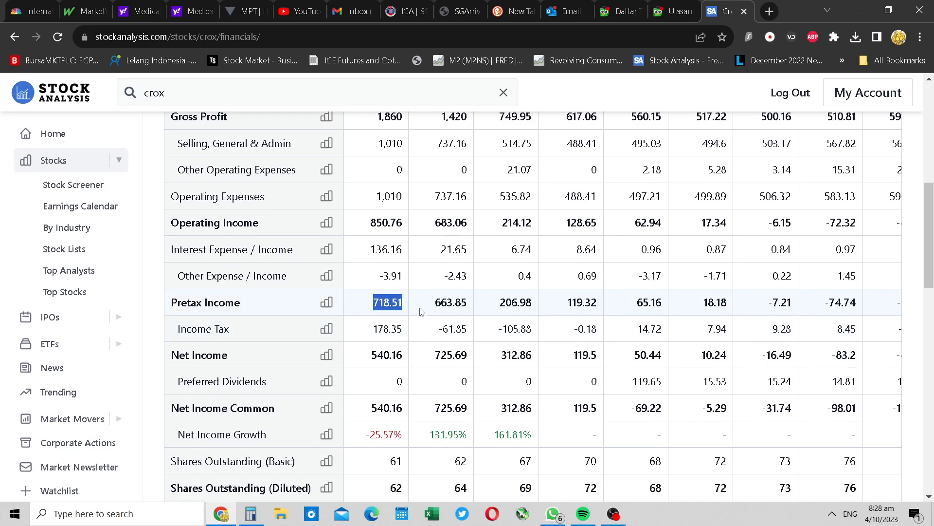
mouse_move(485, 316)
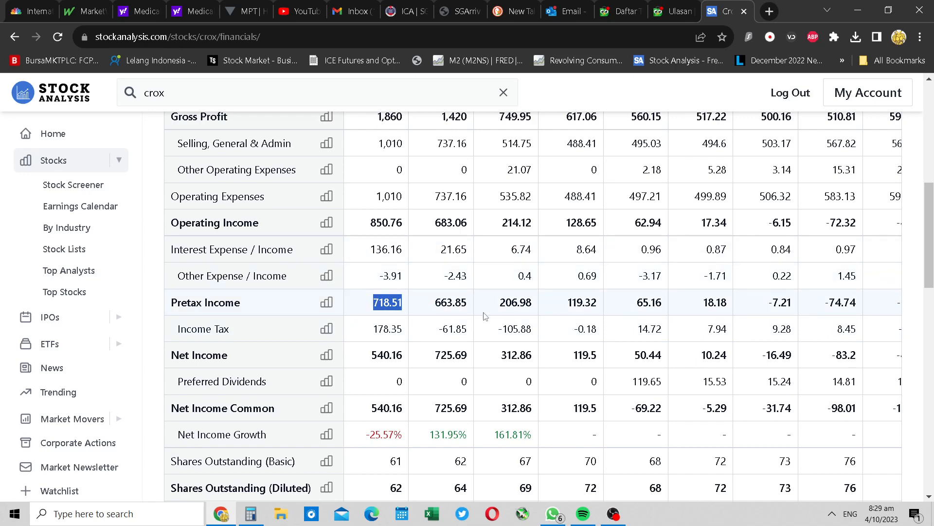
scroll("up", 3)
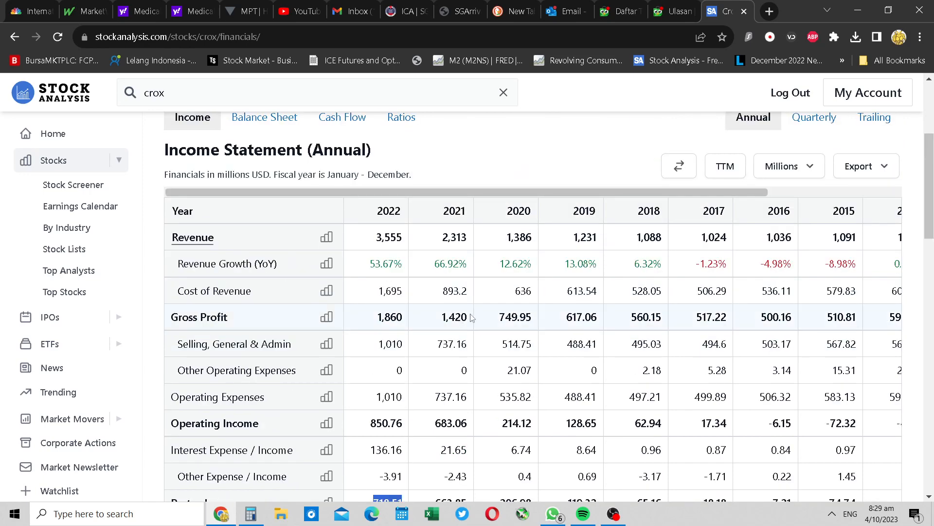
mouse_move(814, 117)
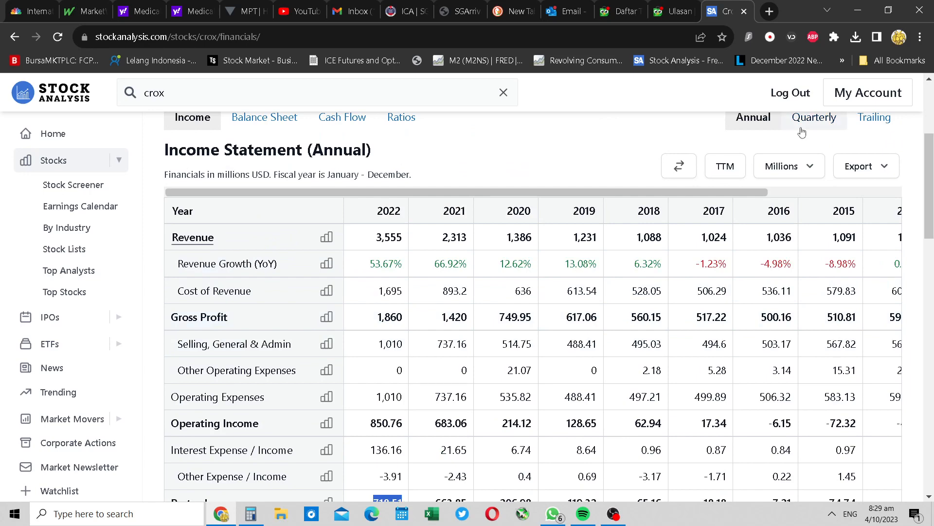
left_click(813, 117)
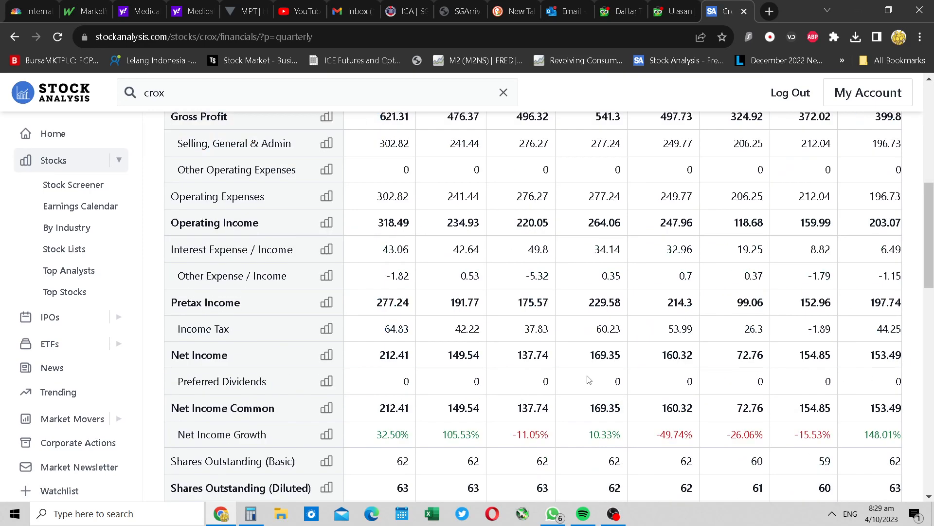
scroll("up", 3)
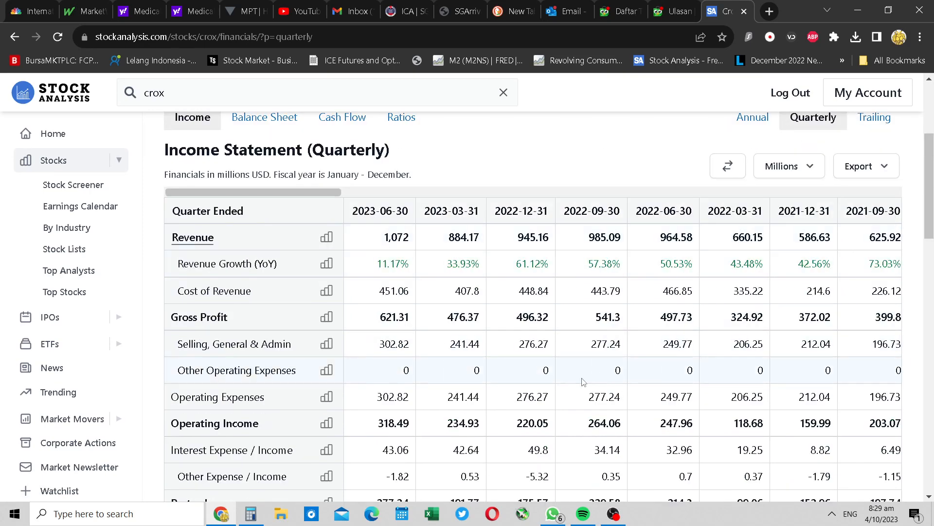
scroll("down", 3)
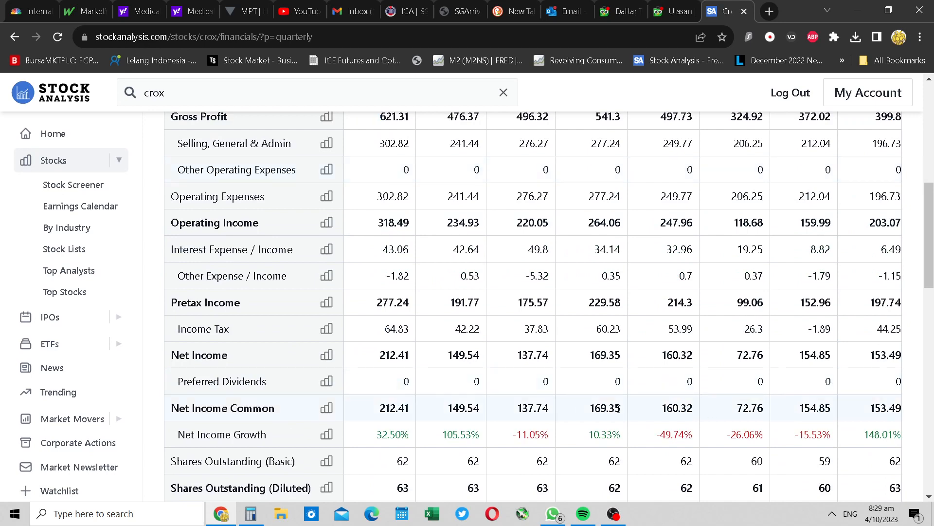
scroll("up", 3)
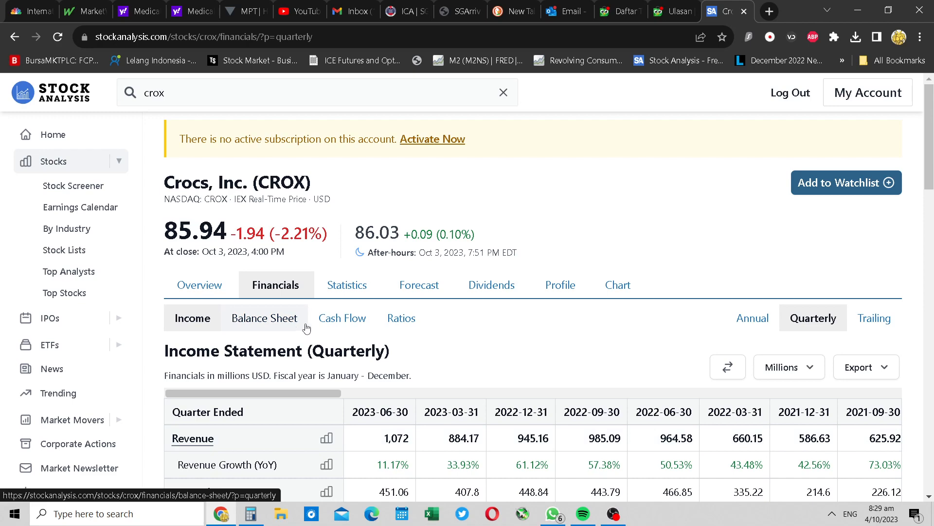
left_click(341, 317)
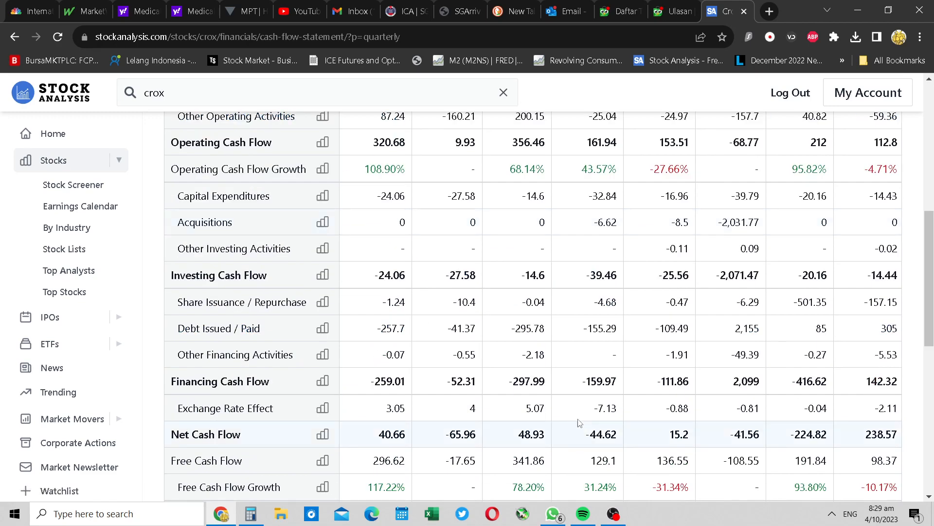
mouse_move(718, 393)
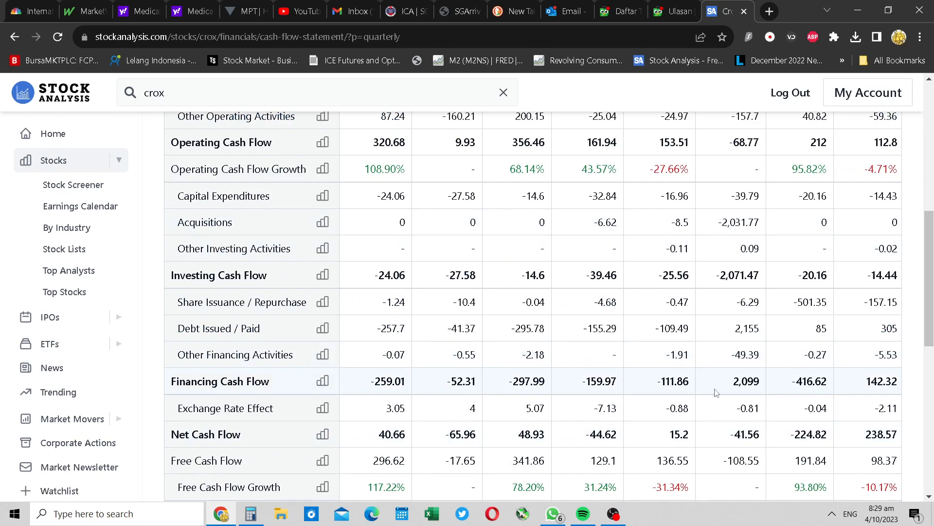
scroll("up", 3)
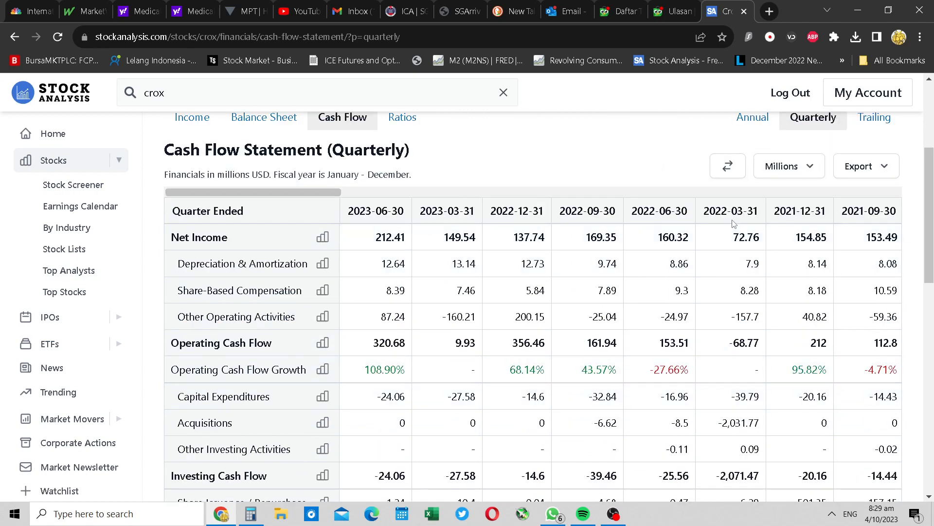
scroll("down", 3)
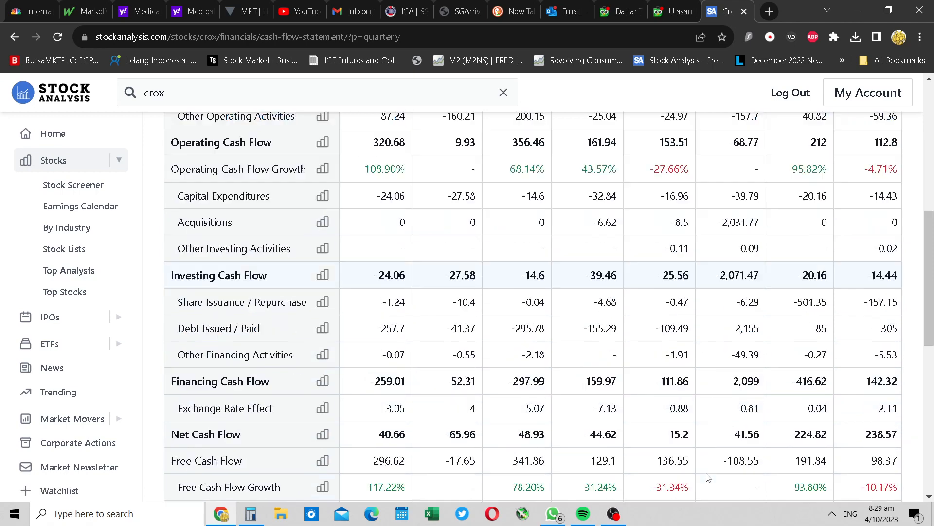
scroll("up", 3)
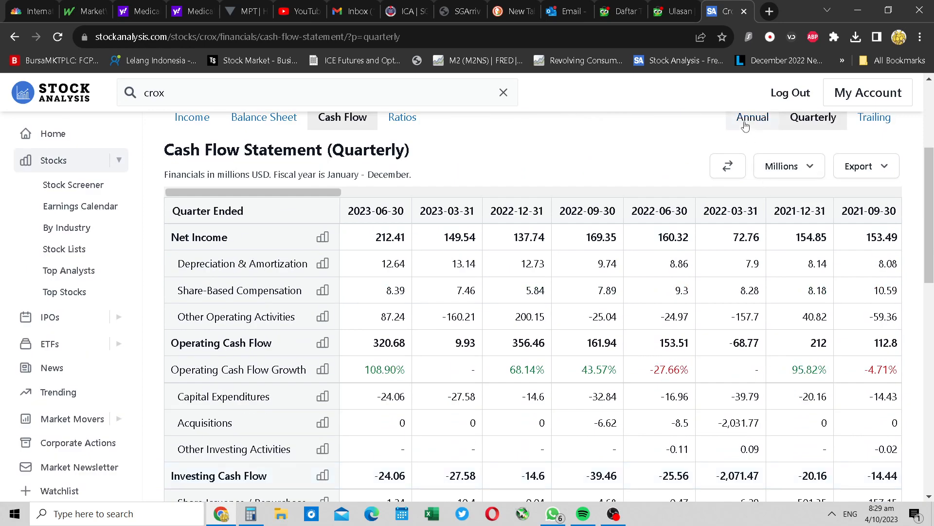
left_click(752, 117)
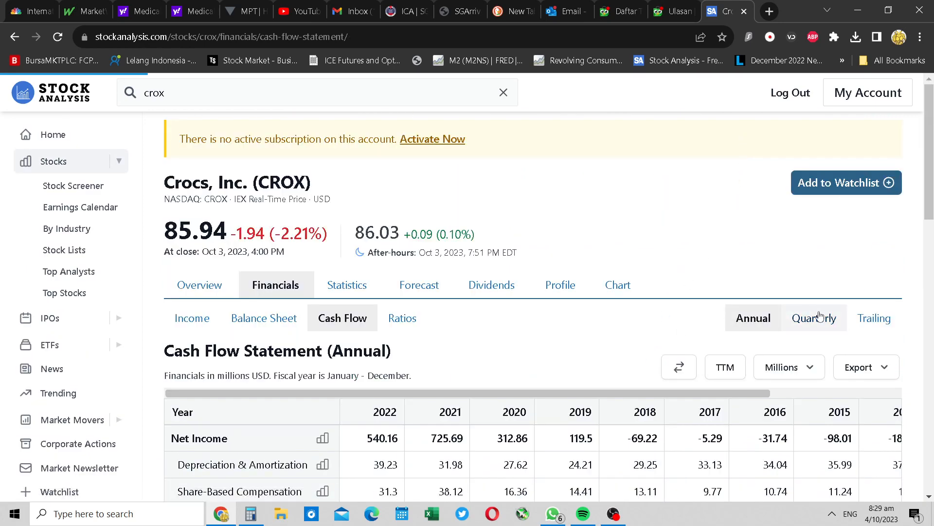
left_click(813, 317)
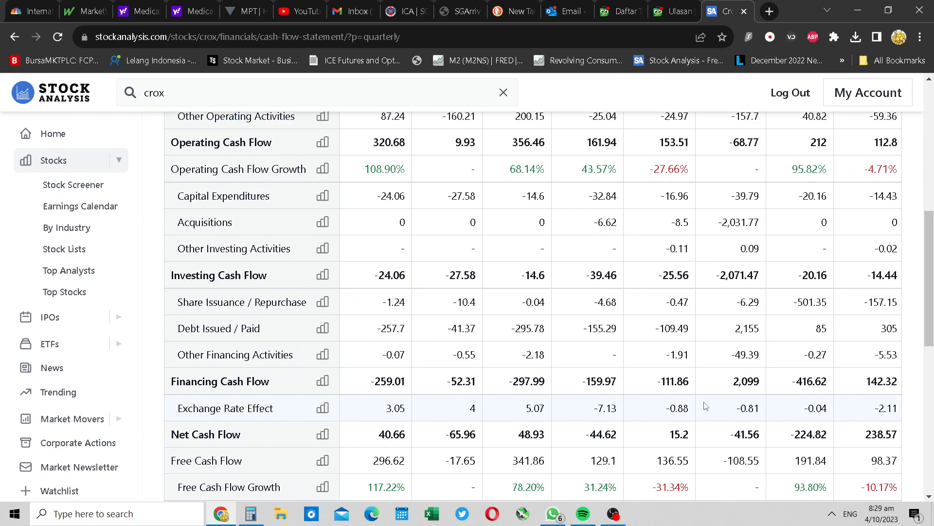
scroll("up", 3)
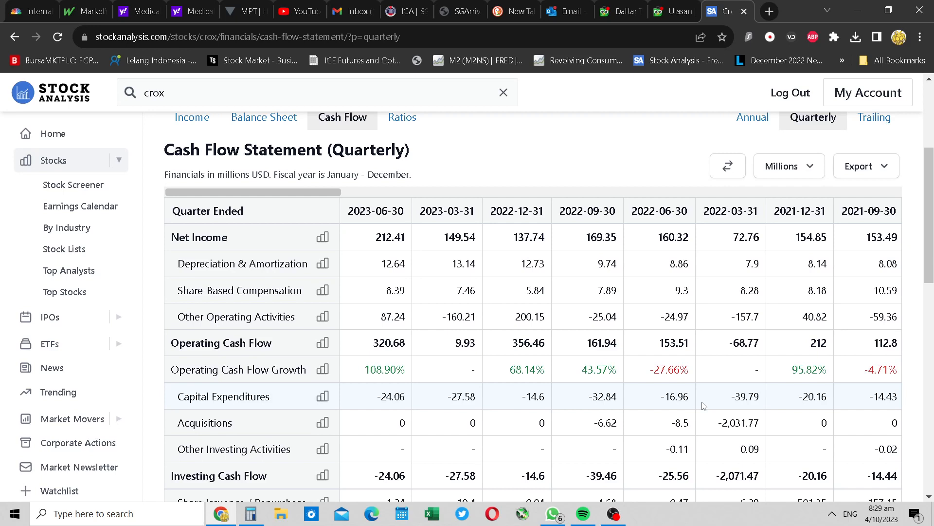
mouse_move(702, 392)
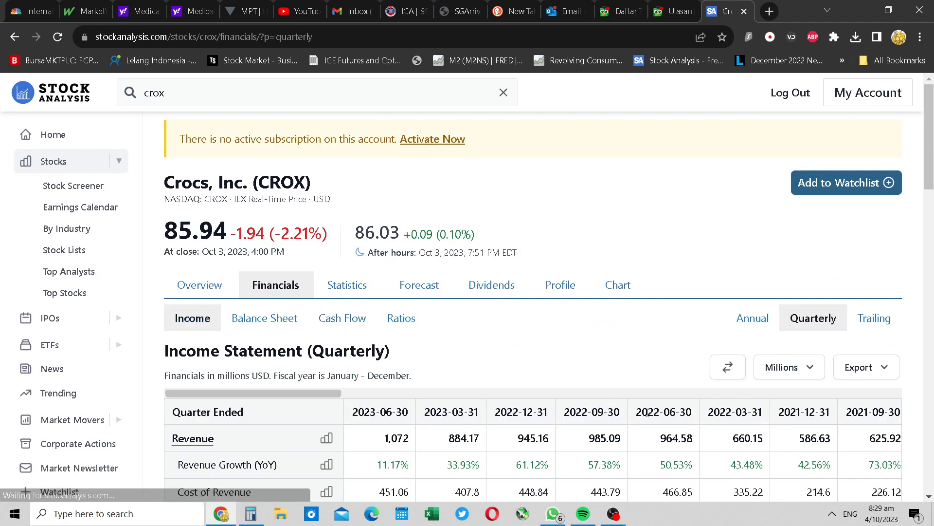
- Highlight the 33.93% revenue growth figure and scroll to pretax income 718.51 on the annual view
scroll("down", 3)
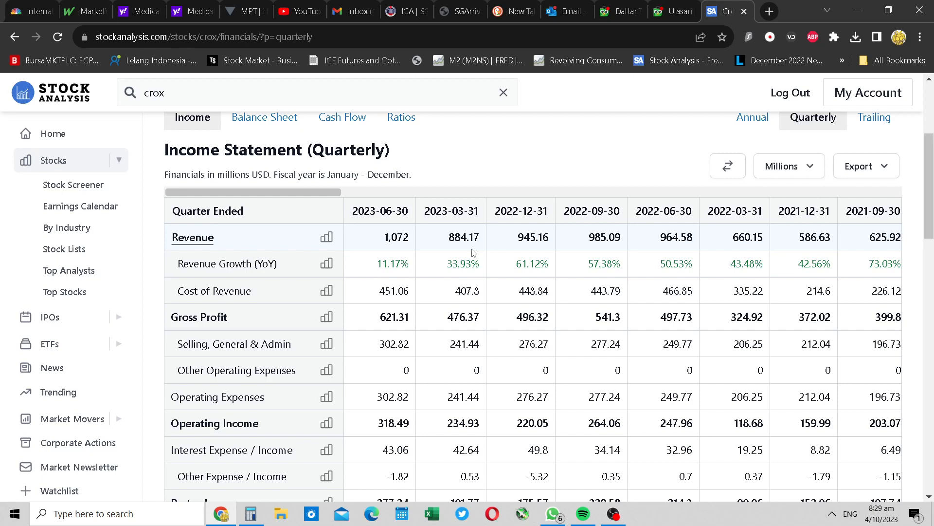
mouse_move(714, 244)
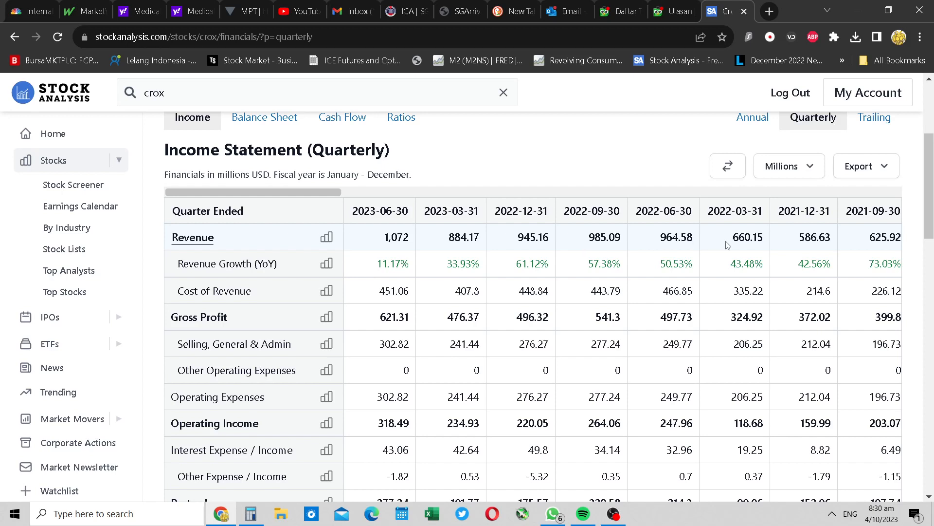
double_click(463, 237)
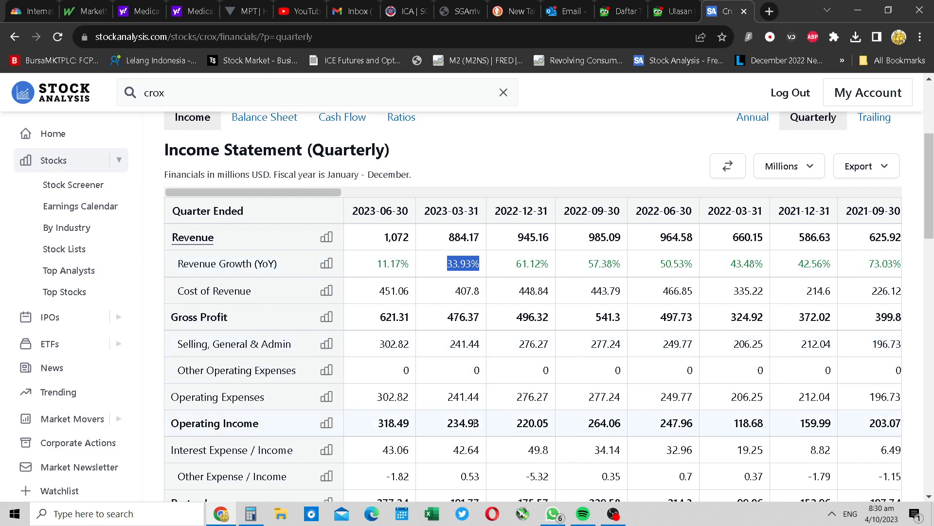
scroll("down", 3)
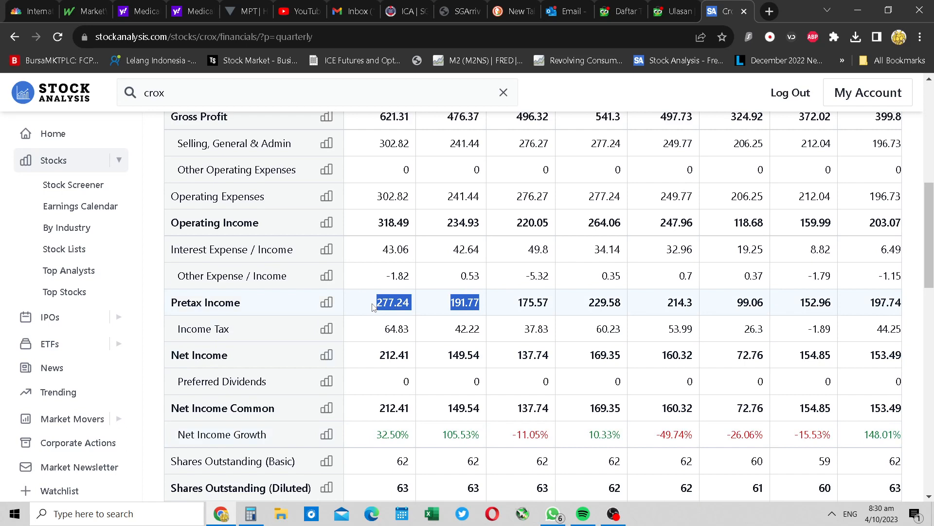
scroll("up", 3)
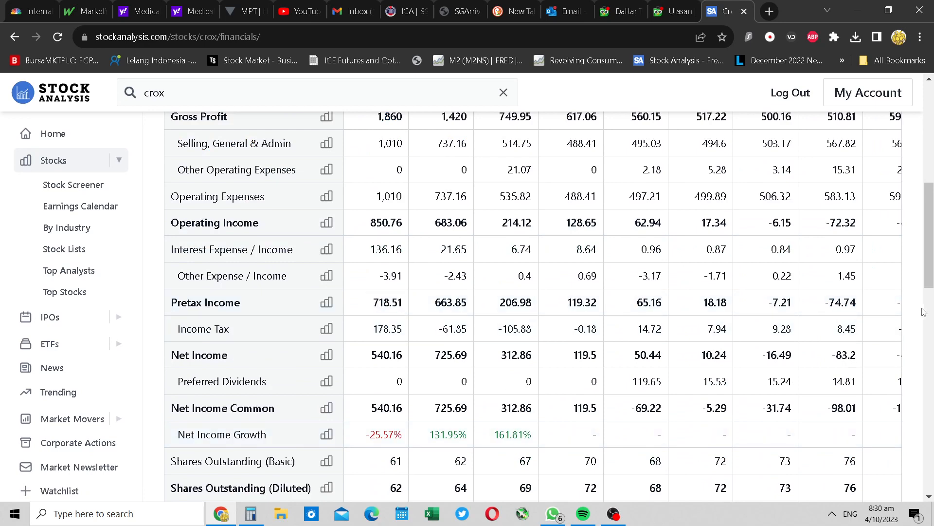
- Show Crocs' overview with its 5.30B market cap and bring up Calculator beside it
scroll("up", 3)
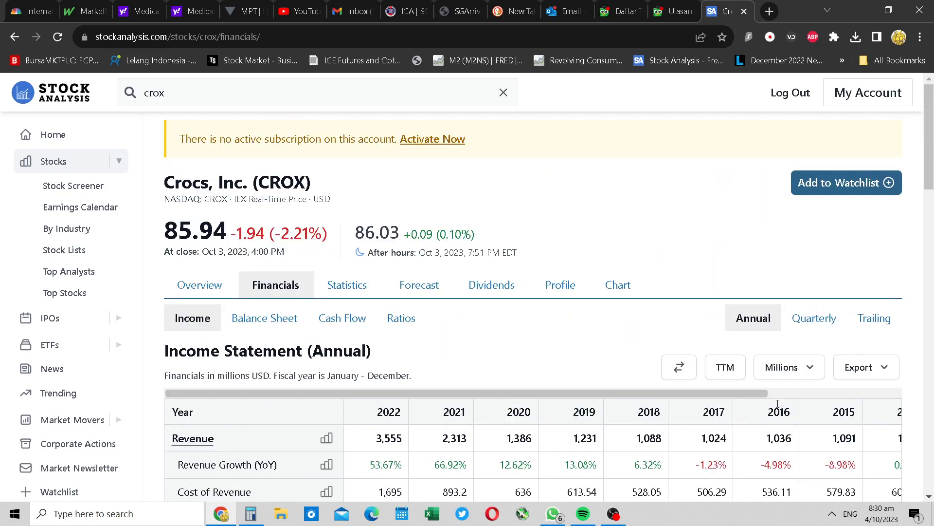
mouse_move(200, 284)
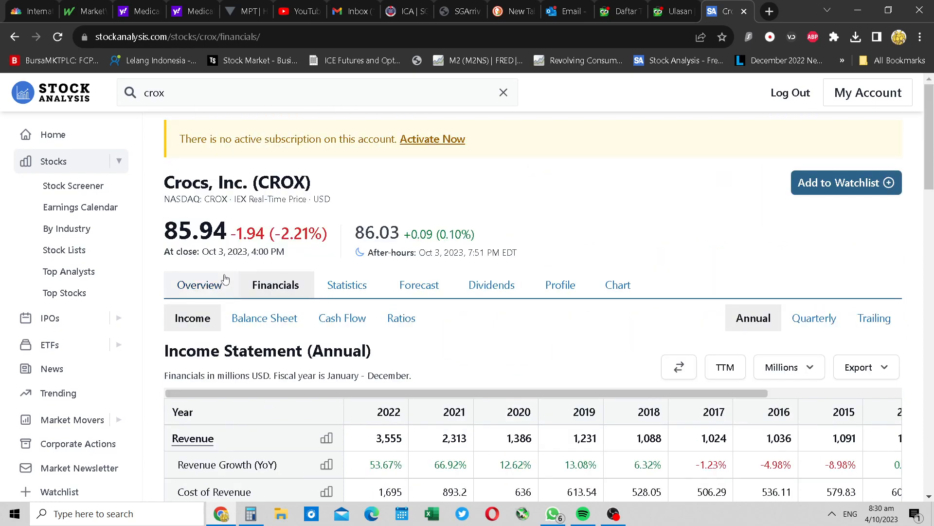
left_click(200, 285)
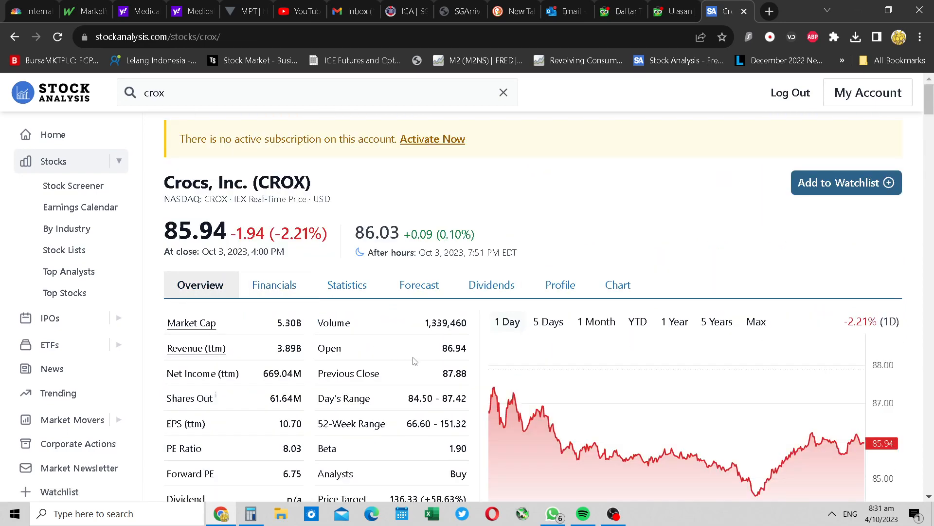
left_click(251, 513)
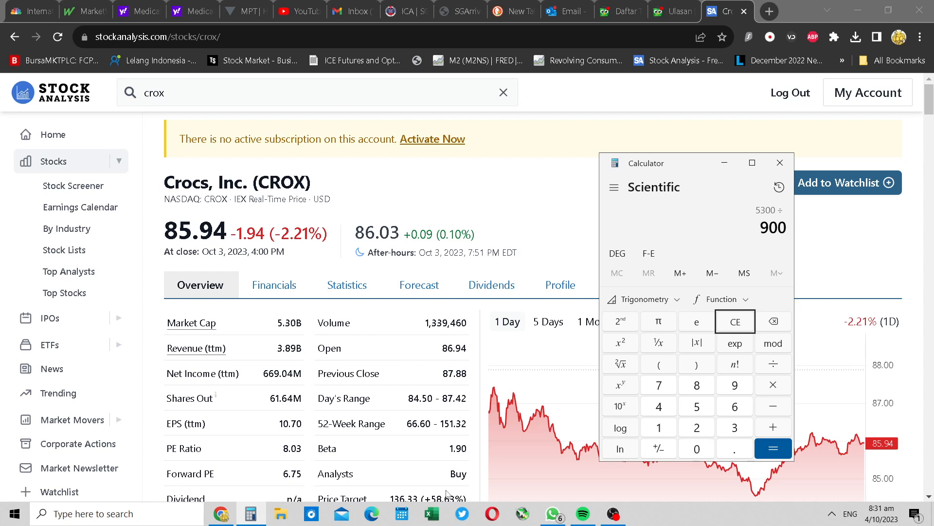
- Compute 5300 divided by 900 in Calculator, getting about 5.889
left_click(773, 448)
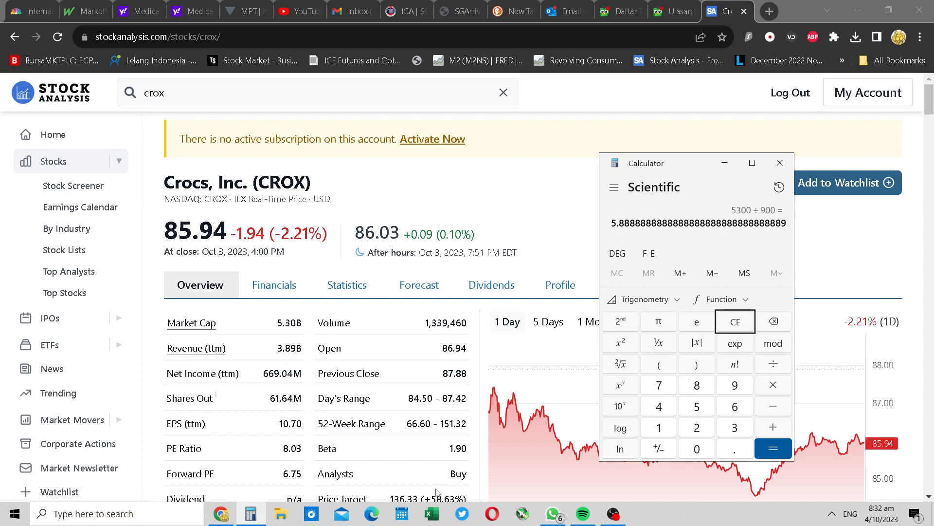
- Minimize the Calculator so the Crocs overview (market cap 5.30B) is fully visible, revealing hidden taskbar icons
left_click(778, 163)
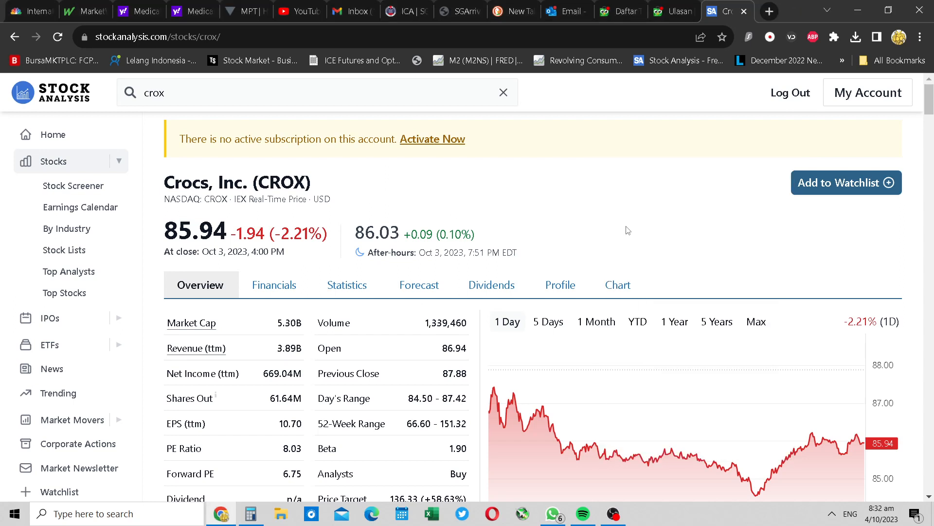
mouse_move(576, 265)
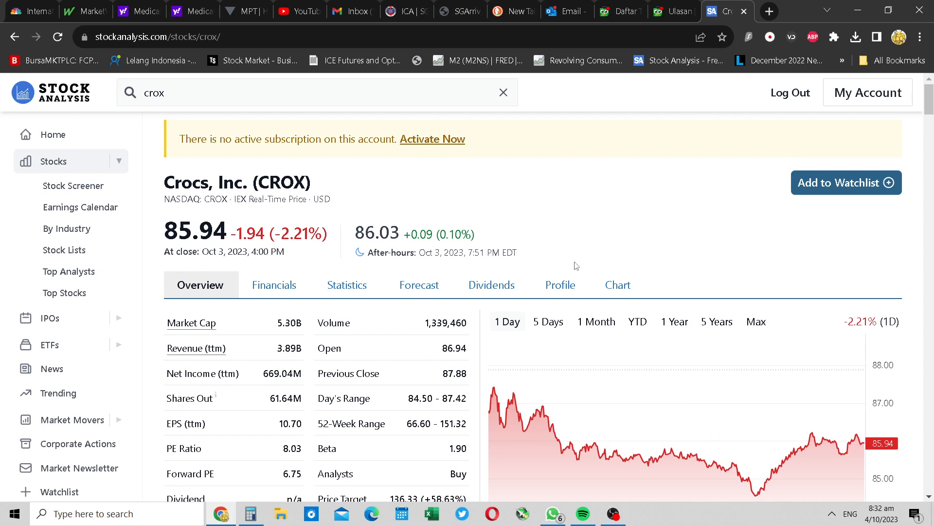
mouse_move(575, 316)
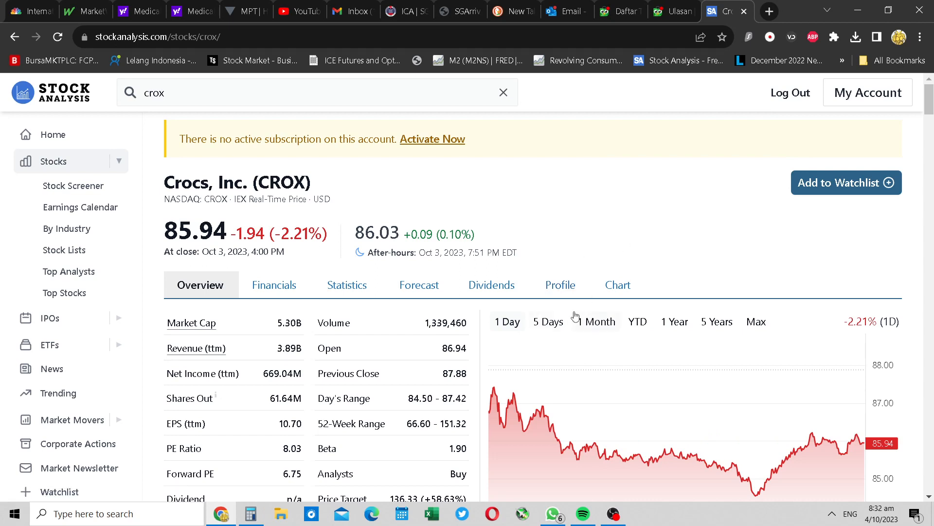
left_click(832, 513)
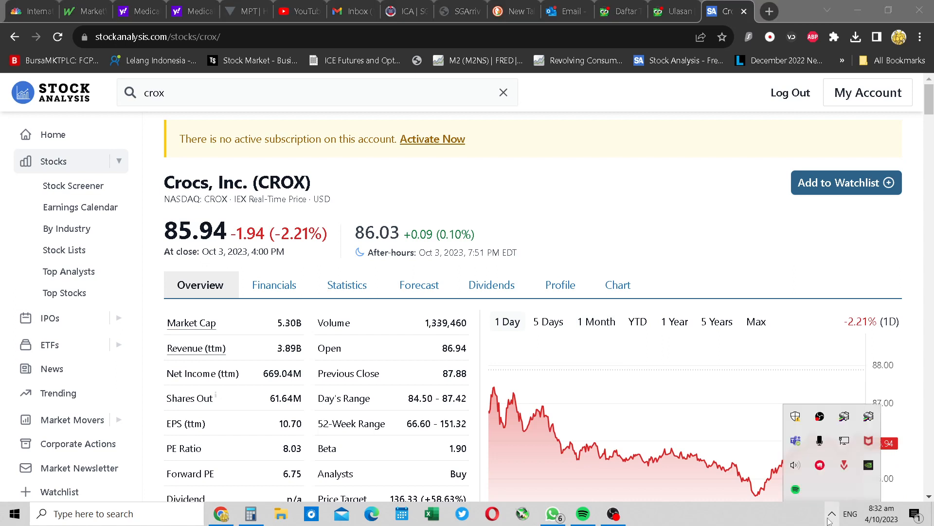